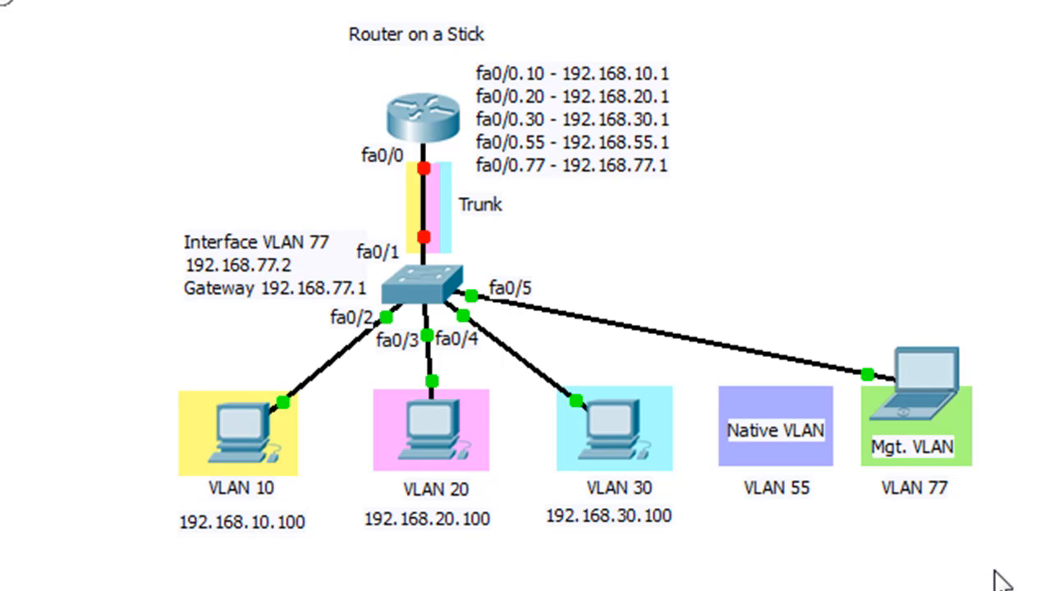
{"action": "mouse_move", "coordinate": [780, 365]}
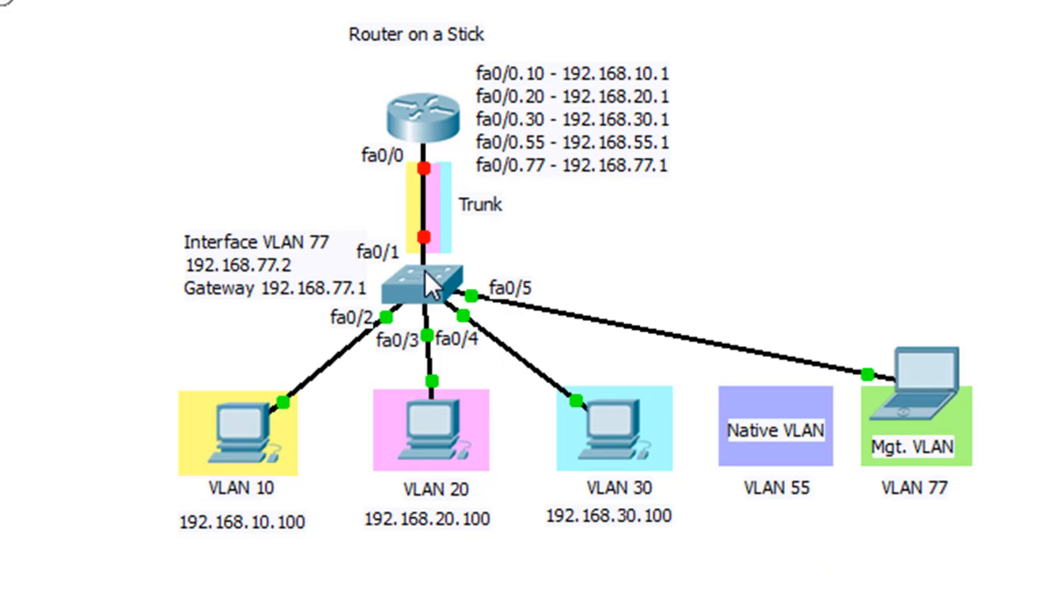
{"action": "mouse_move", "coordinate": [853, 259]}
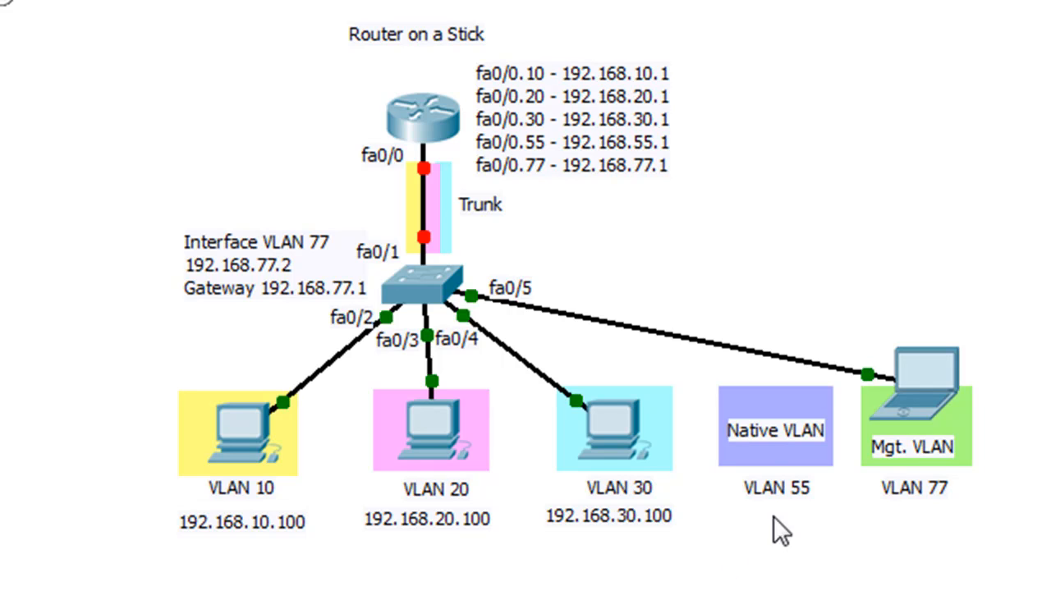
{"action": "mouse_move", "coordinate": [771, 460]}
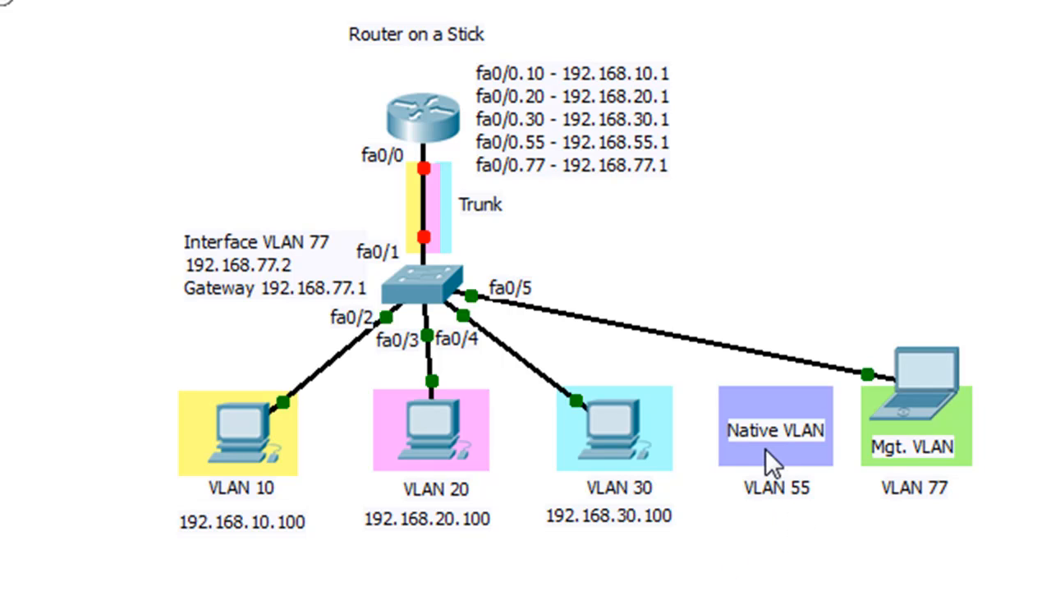
{"action": "mouse_move", "coordinate": [824, 460]}
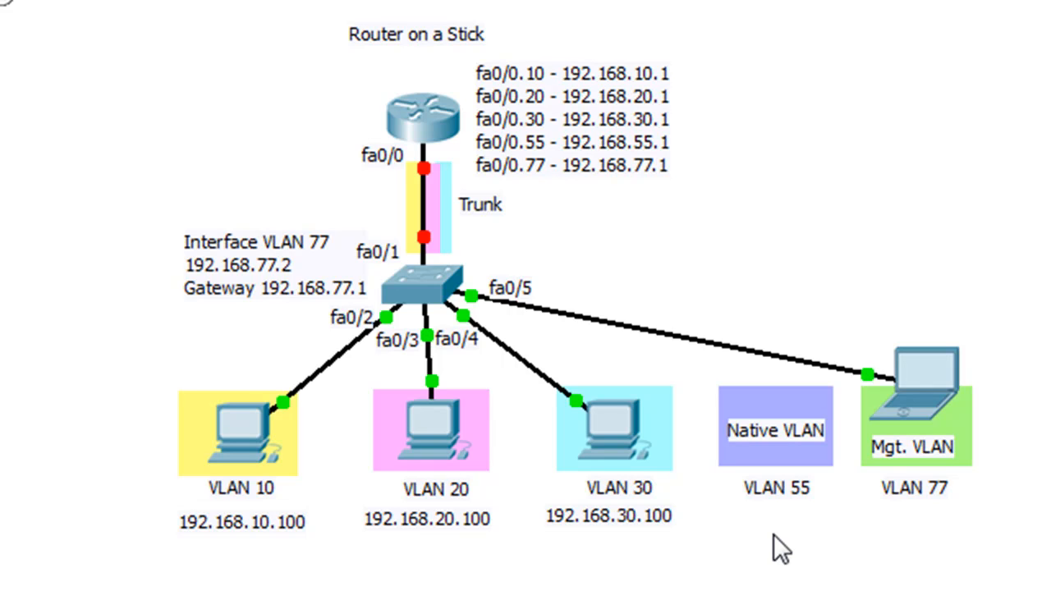
{"action": "mouse_move", "coordinate": [430, 250]}
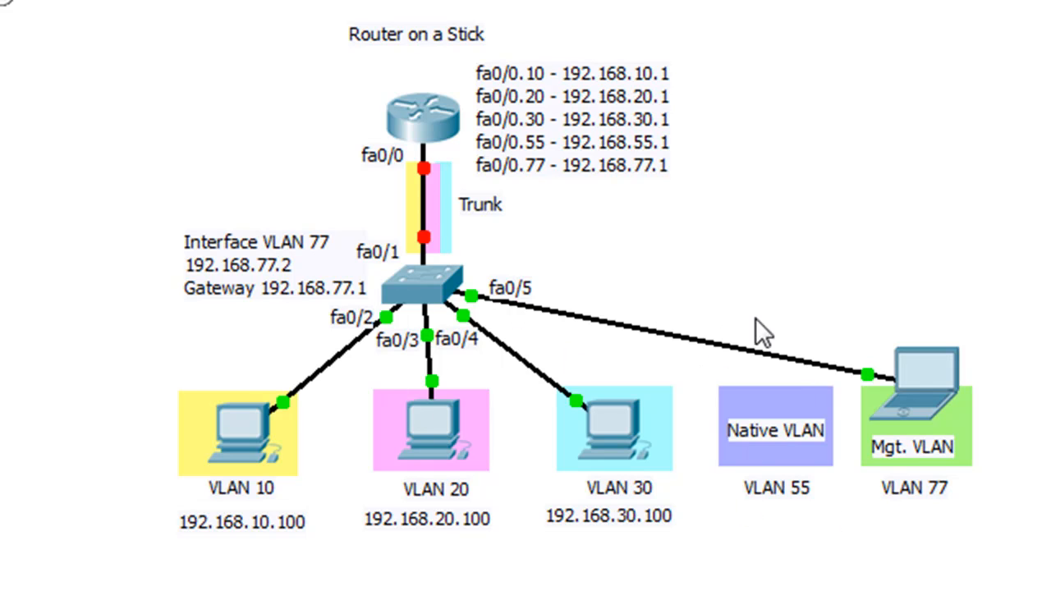
{"action": "mouse_move", "coordinate": [813, 443]}
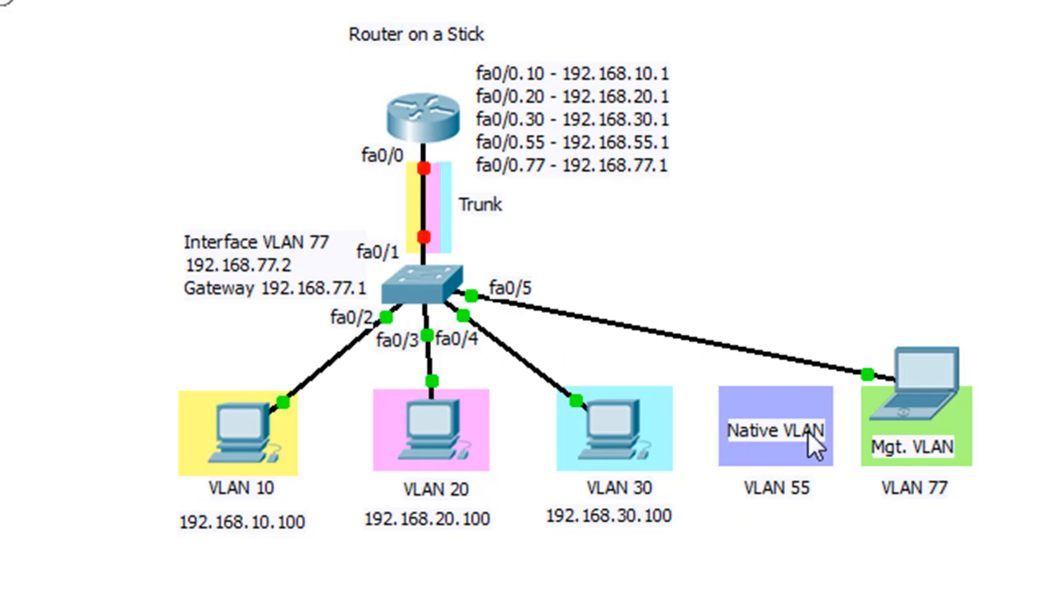
{"action": "mouse_move", "coordinate": [836, 558]}
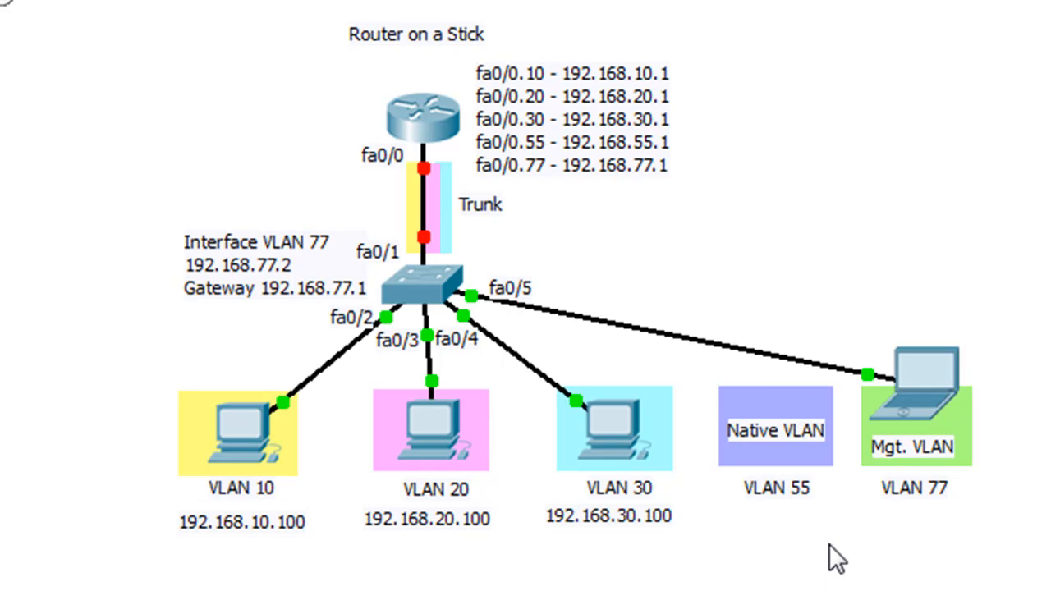
{"action": "mouse_move", "coordinate": [590, 411]}
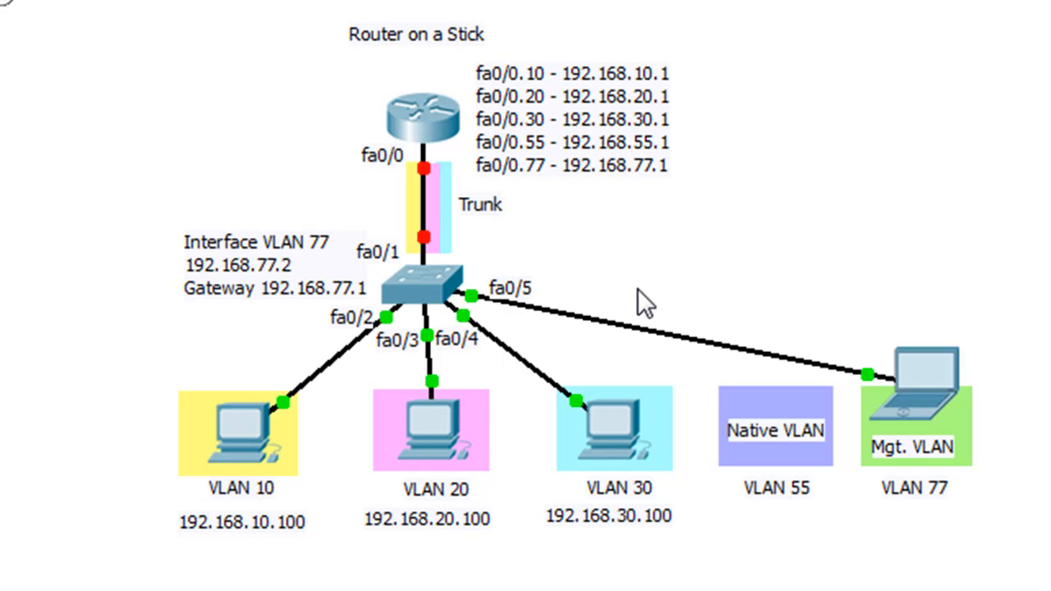
{"action": "mouse_move", "coordinate": [825, 528]}
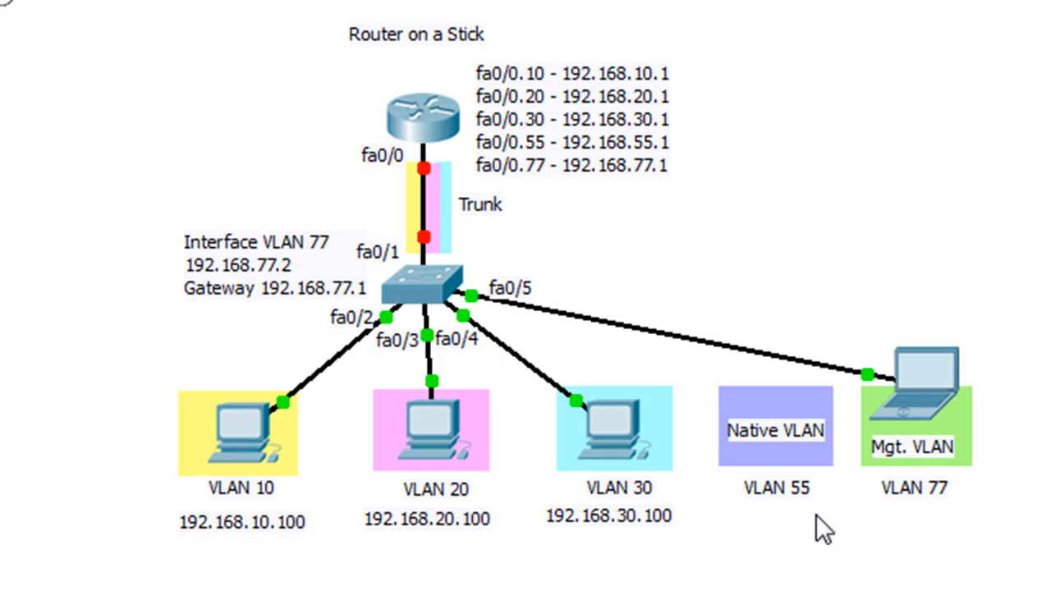
{"action": "mouse_move", "coordinate": [850, 458]}
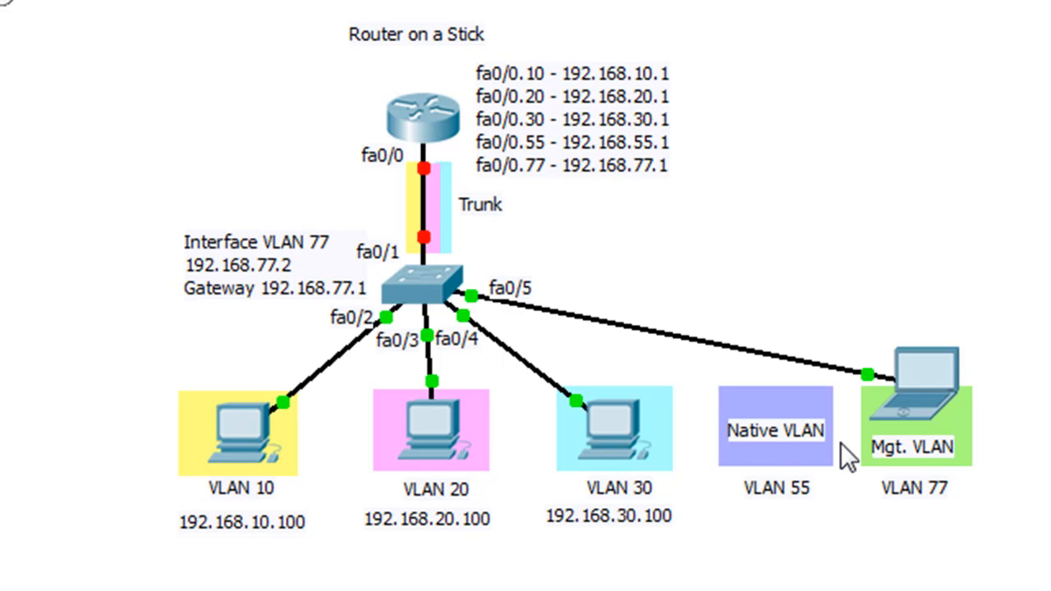
{"action": "mouse_move", "coordinate": [721, 399]}
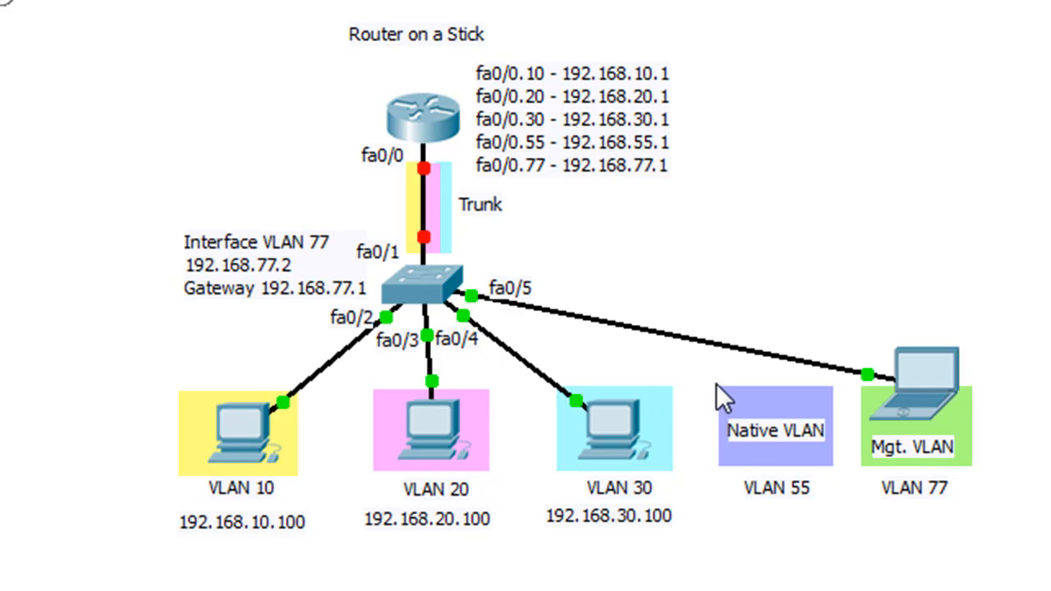
{"action": "mouse_move", "coordinate": [791, 468]}
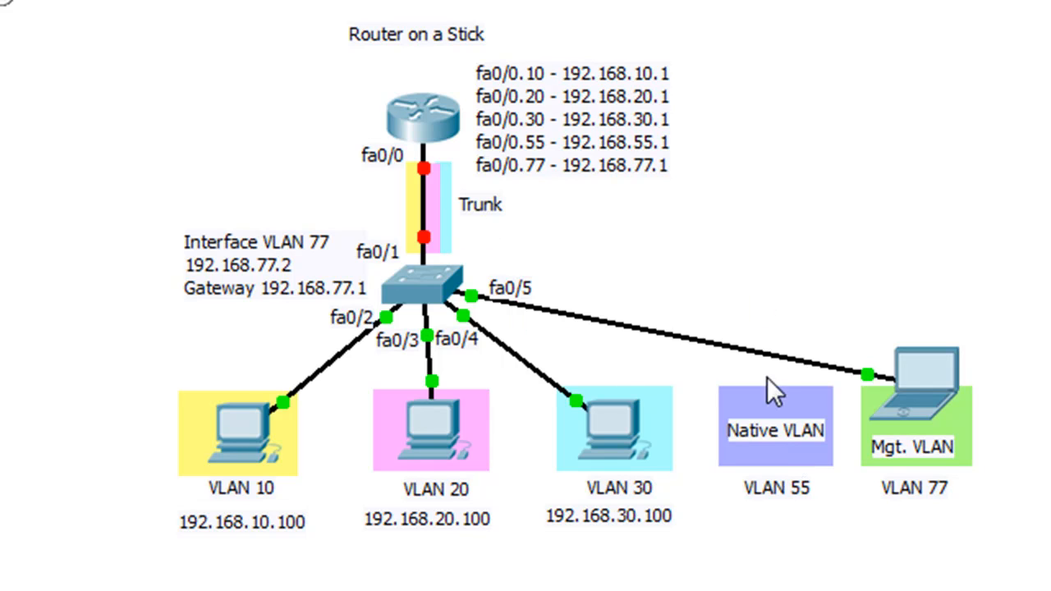
{"action": "mouse_move", "coordinate": [781, 466]}
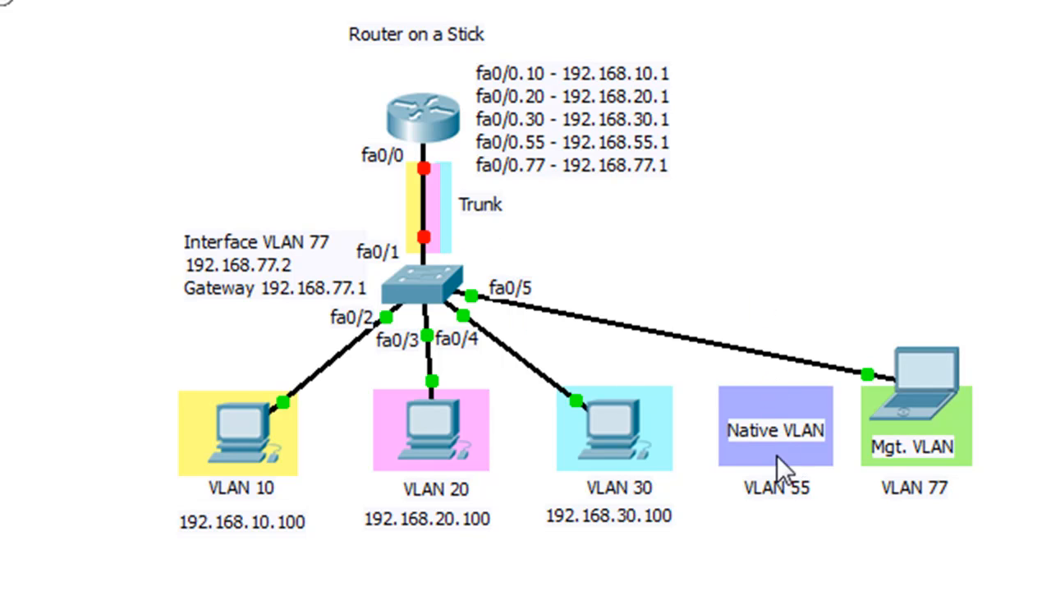
{"action": "mouse_move", "coordinate": [706, 460]}
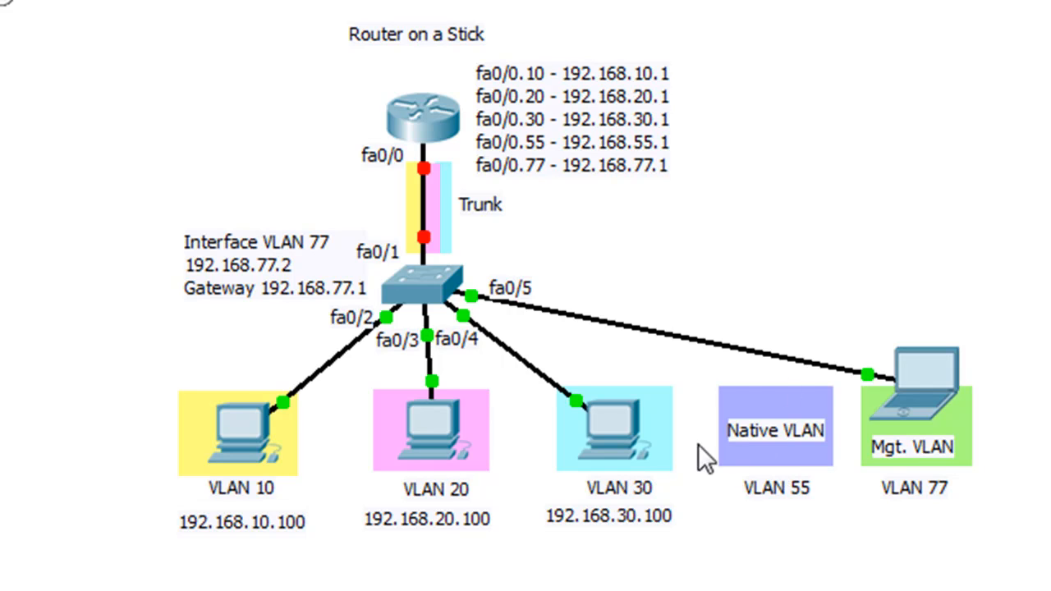
{"action": "mouse_move", "coordinate": [729, 403]}
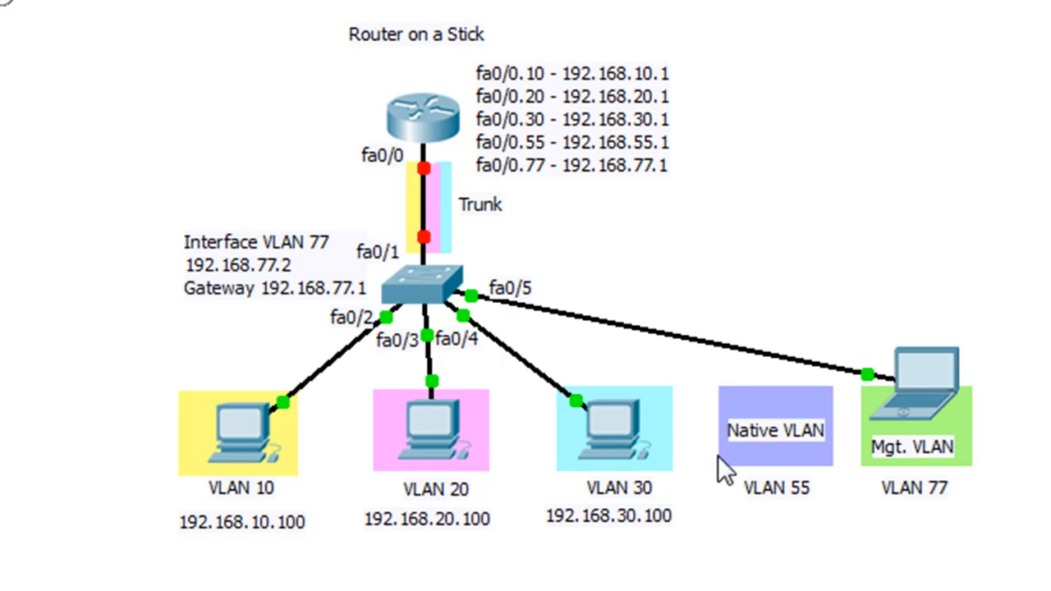
{"action": "mouse_move", "coordinate": [763, 512]}
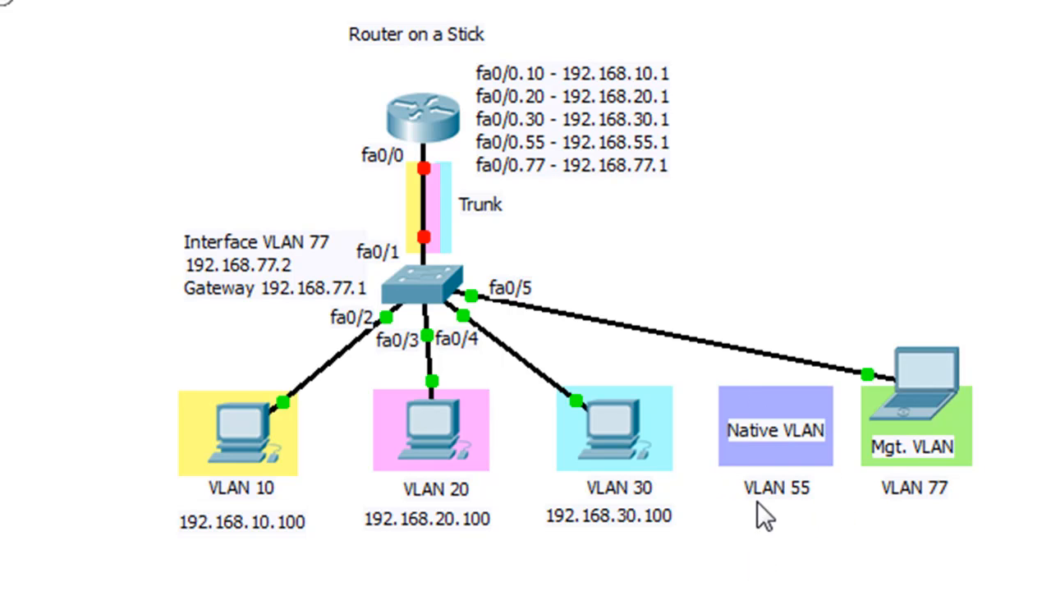
{"action": "mouse_move", "coordinate": [775, 516]}
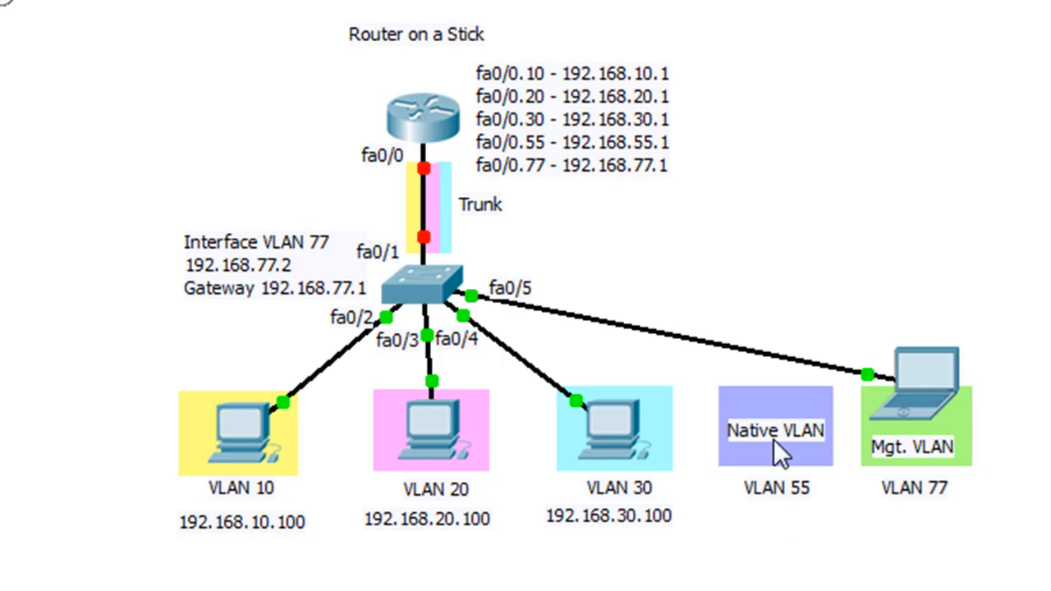
{"action": "mouse_move", "coordinate": [778, 522]}
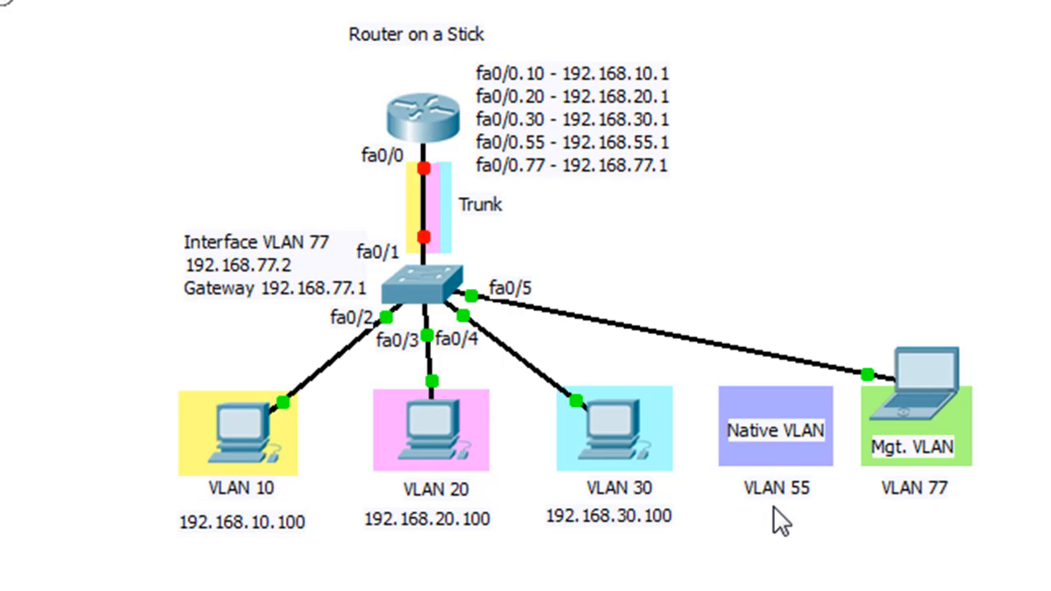
{"action": "mouse_move", "coordinate": [867, 512]}
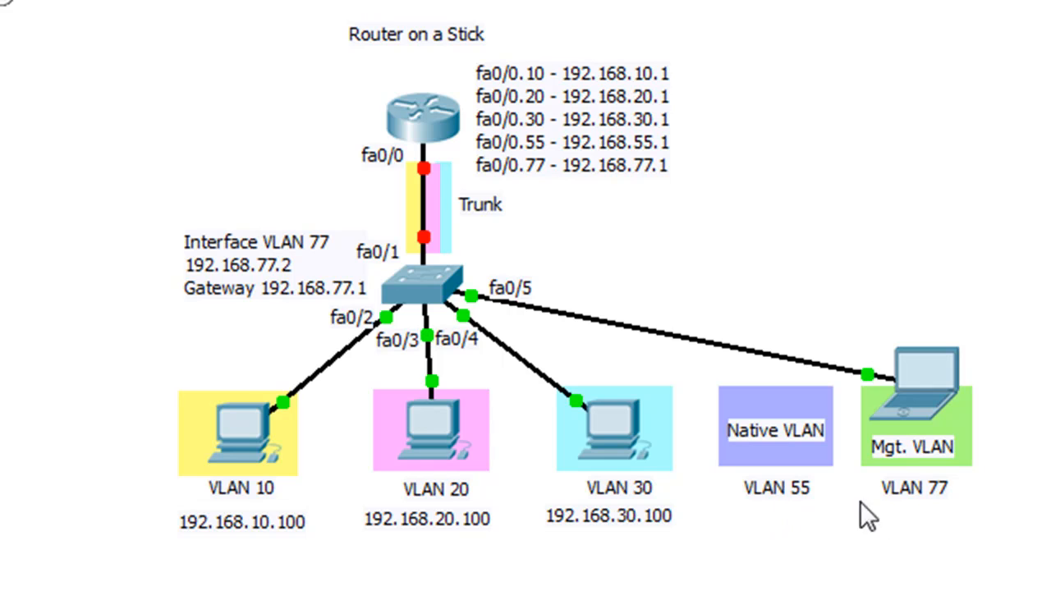
{"action": "mouse_move", "coordinate": [942, 484]}
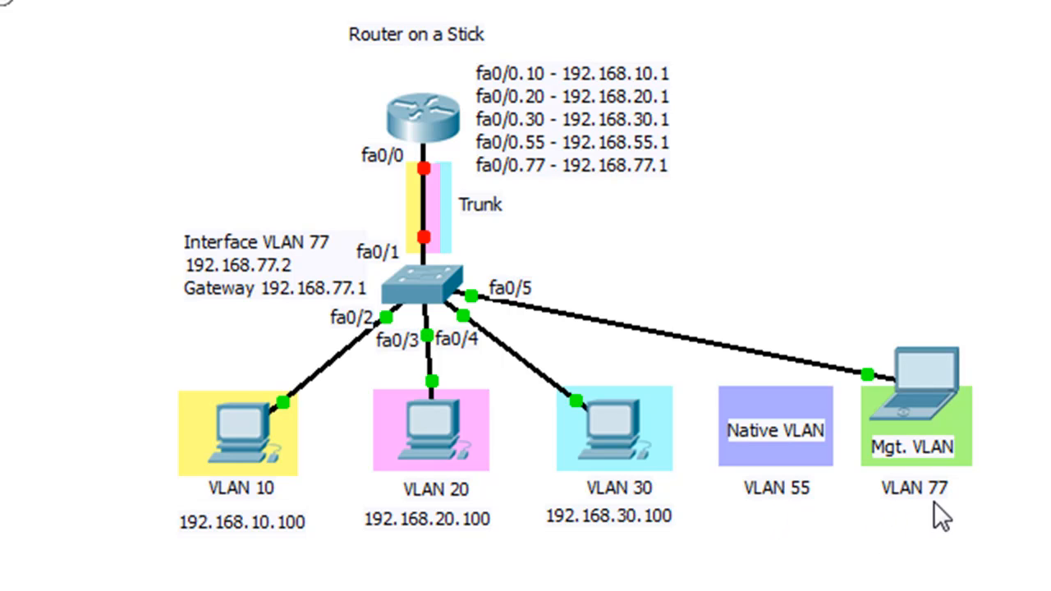
{"action": "mouse_move", "coordinate": [949, 468]}
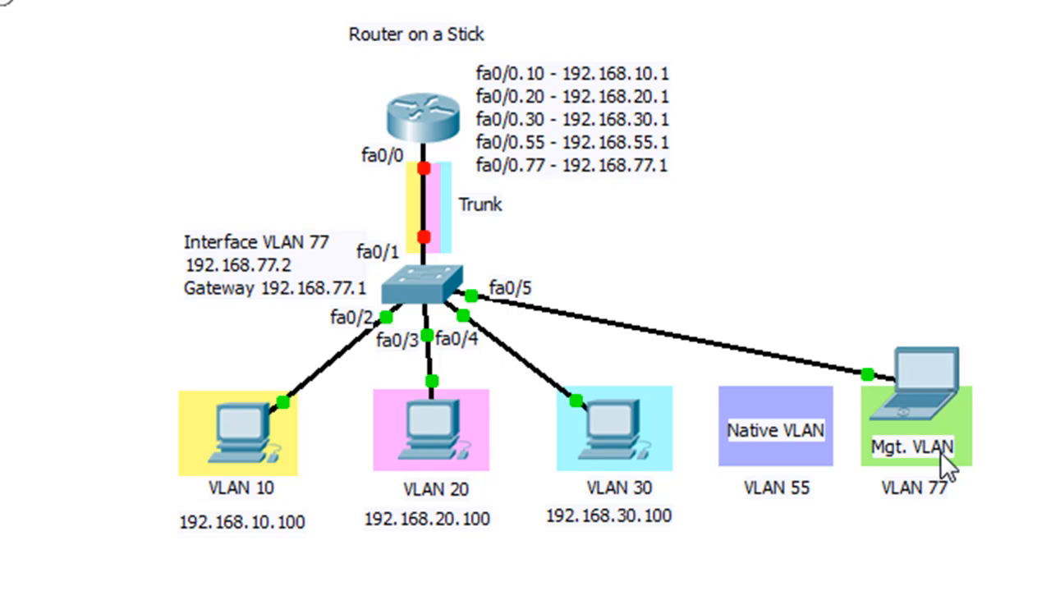
{"action": "mouse_move", "coordinate": [939, 414]}
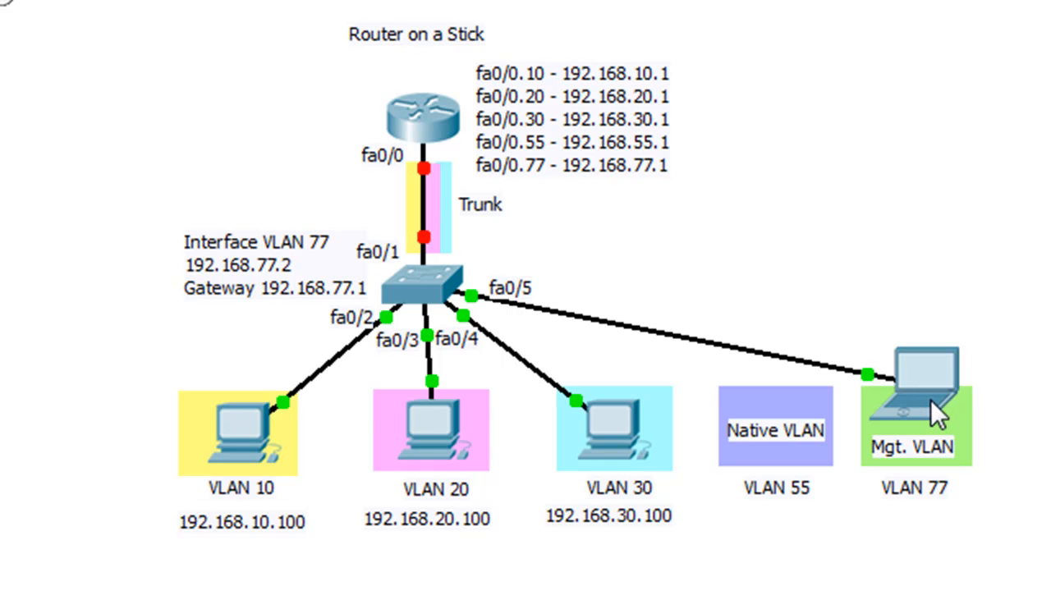
{"action": "mouse_move", "coordinate": [1002, 525]}
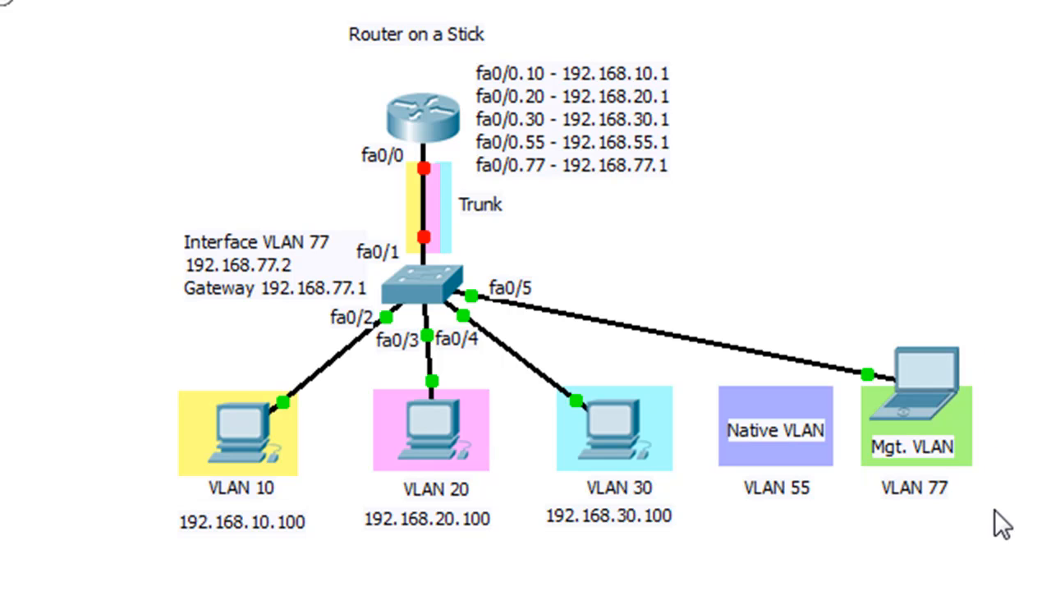
{"action": "mouse_move", "coordinate": [918, 504]}
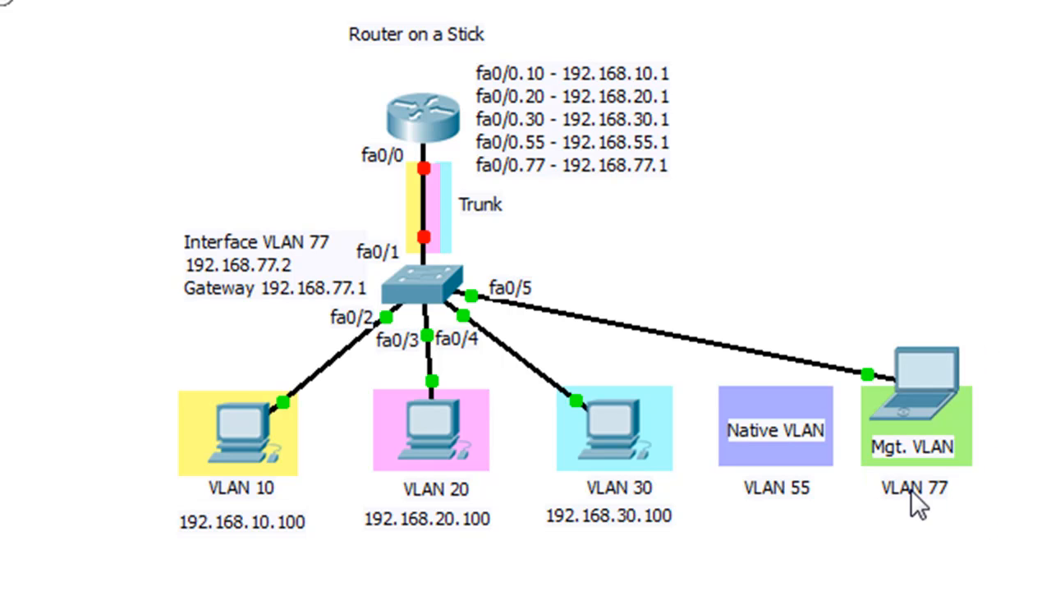
{"action": "mouse_move", "coordinate": [958, 365]}
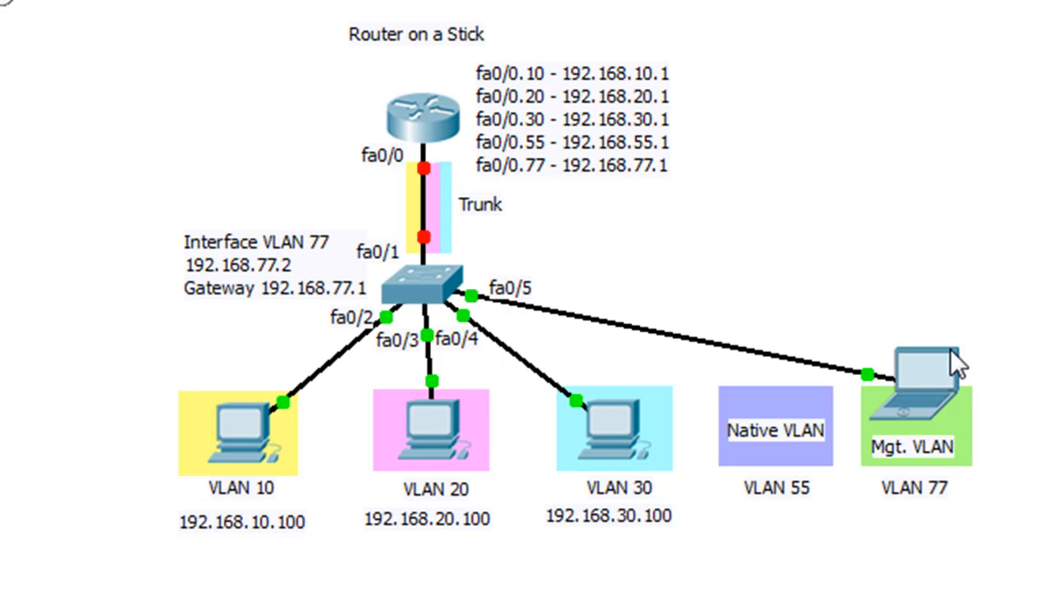
{"action": "mouse_move", "coordinate": [926, 386]}
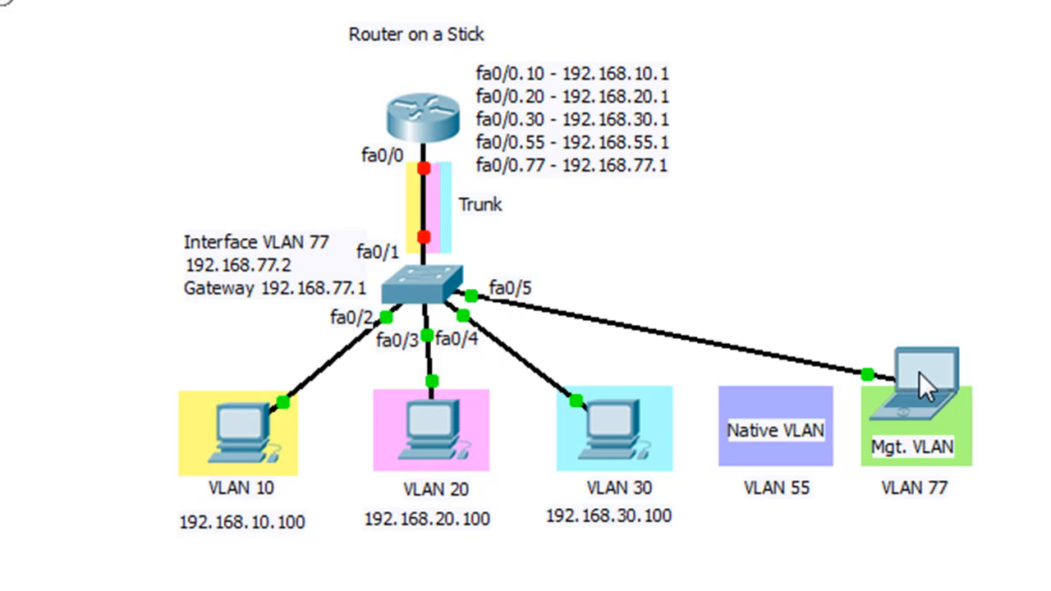
{"action": "mouse_move", "coordinate": [814, 378]}
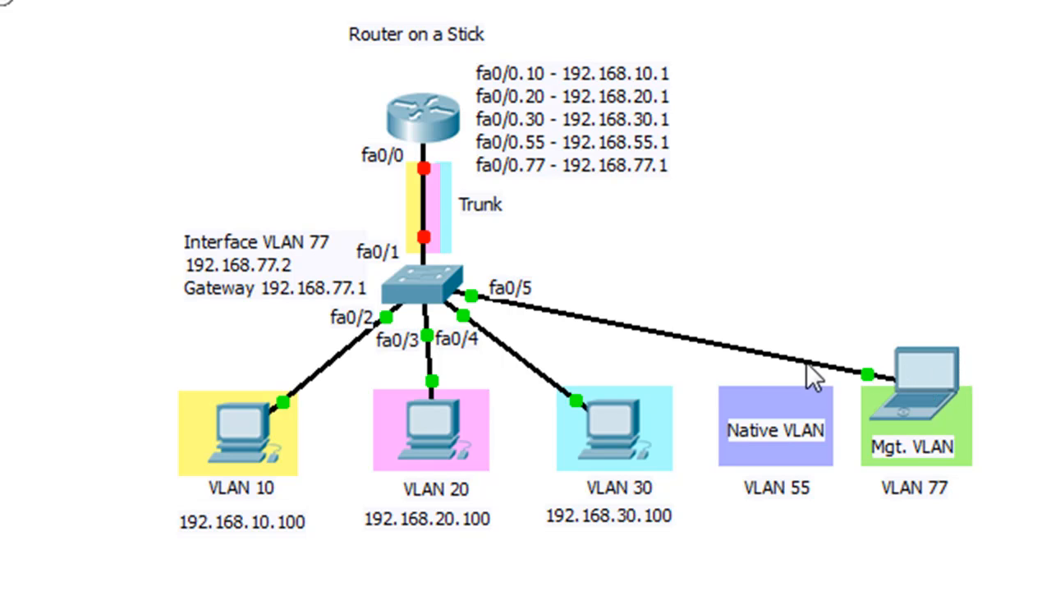
{"action": "mouse_move", "coordinate": [731, 353]}
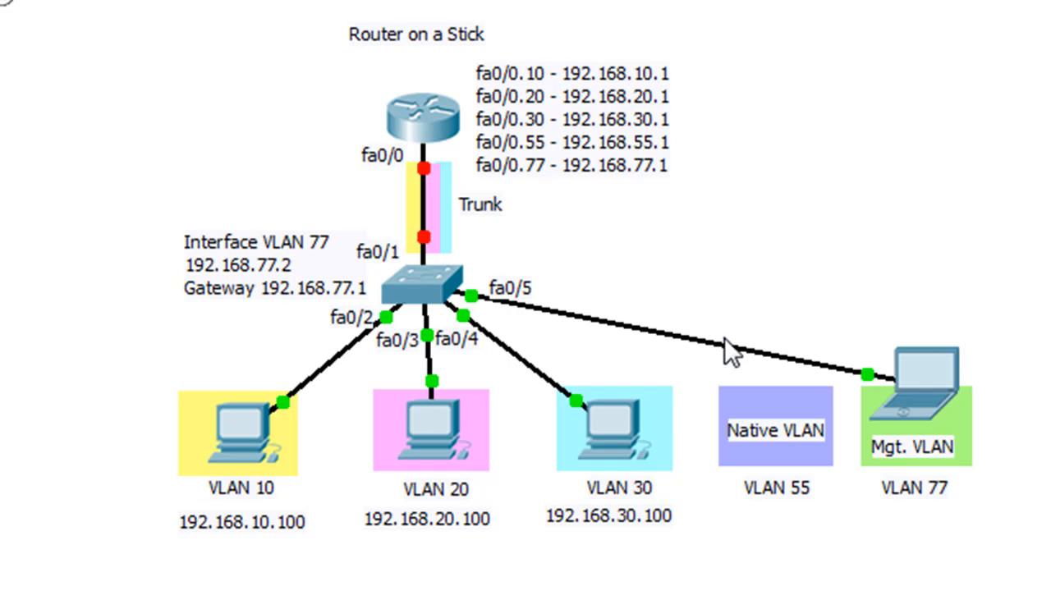
{"action": "mouse_move", "coordinate": [623, 340]}
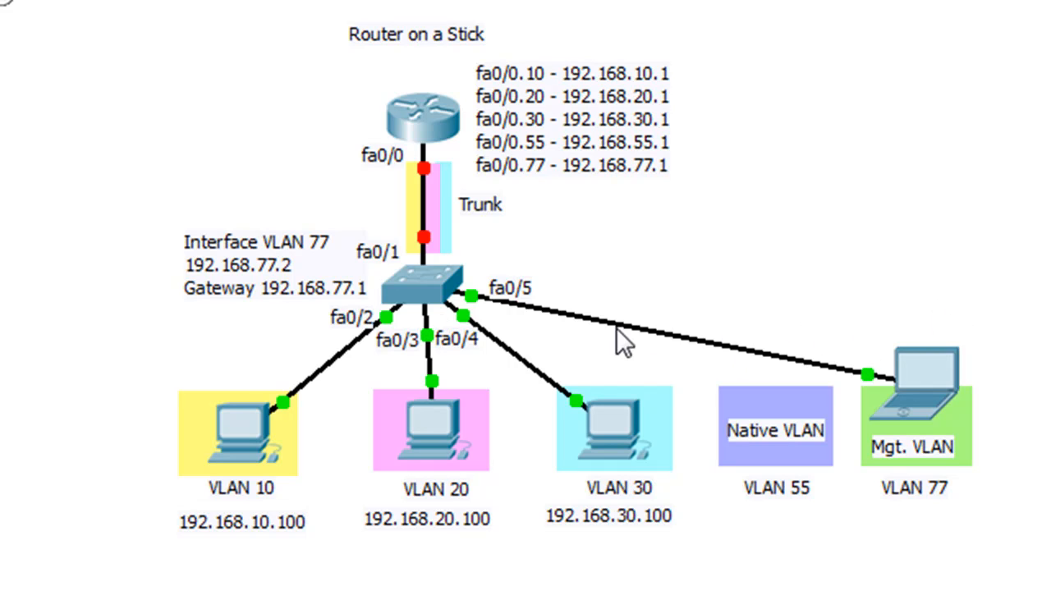
{"action": "mouse_move", "coordinate": [926, 410]}
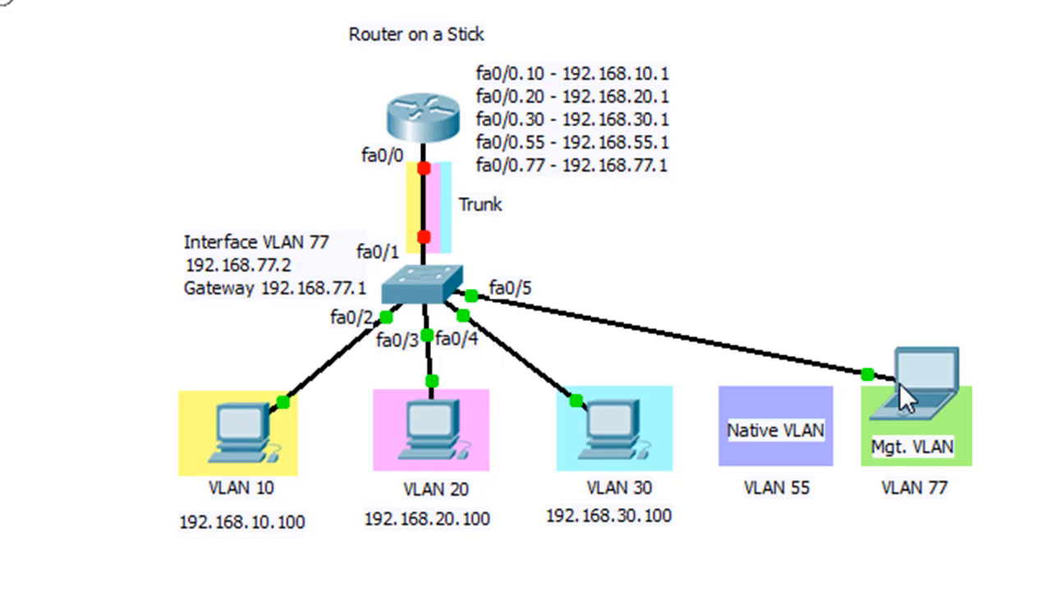
{"action": "mouse_move", "coordinate": [857, 355]}
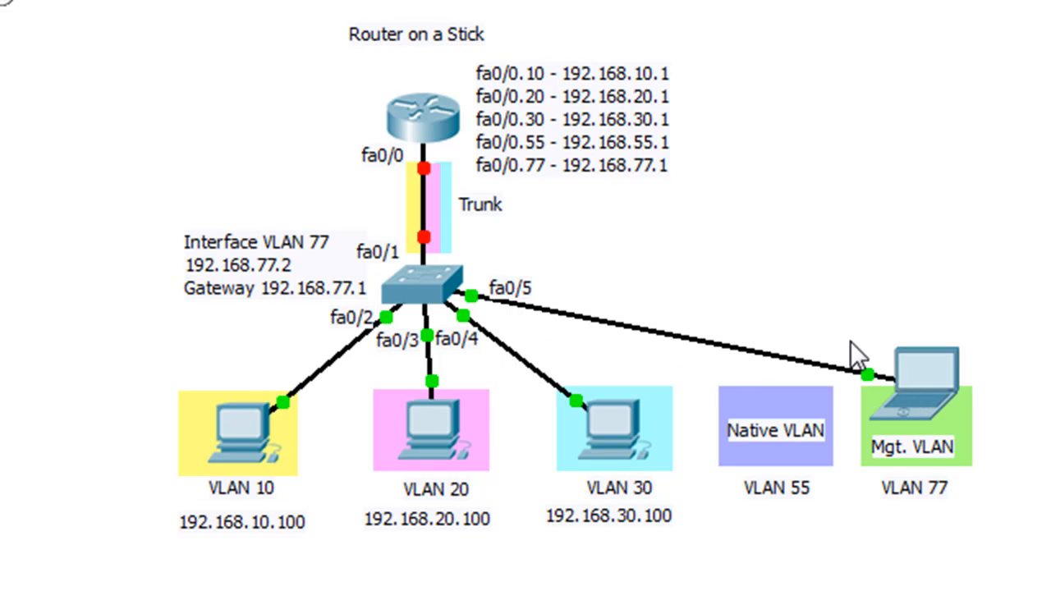
{"action": "mouse_move", "coordinate": [617, 320]}
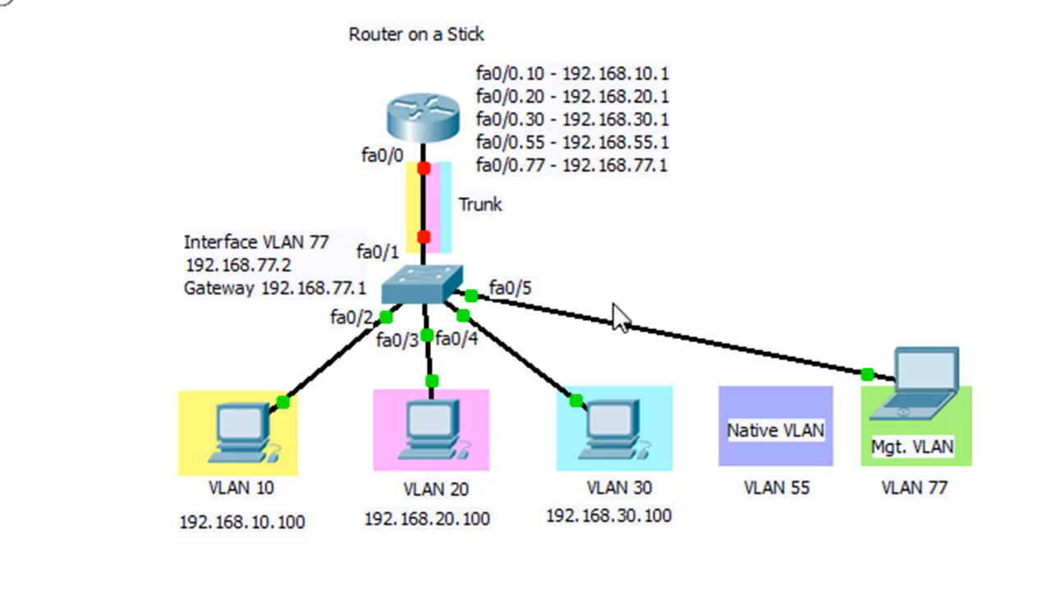
{"action": "mouse_move", "coordinate": [515, 315]}
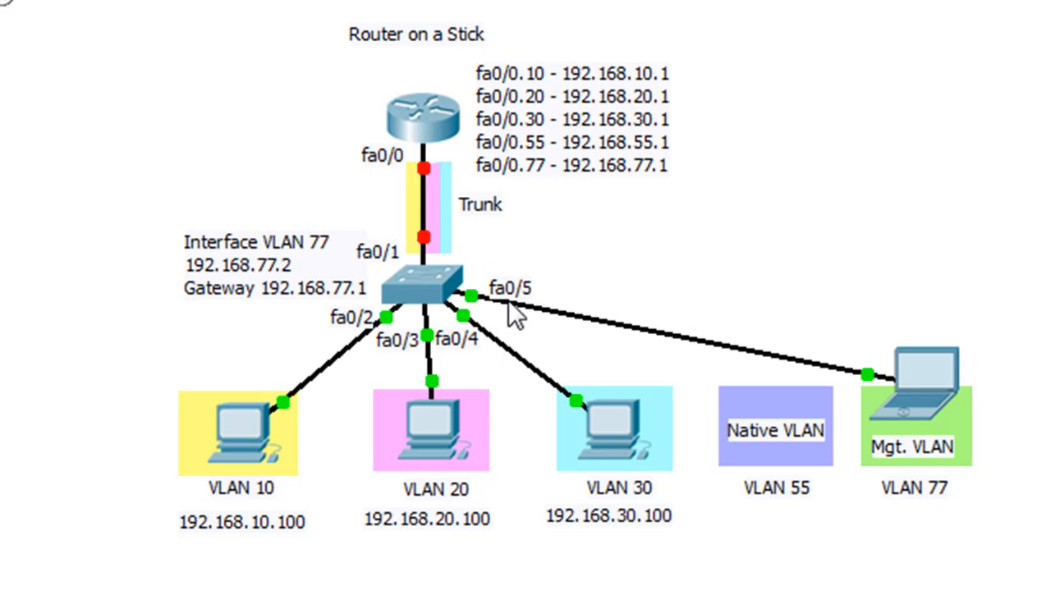
{"action": "mouse_move", "coordinate": [246, 276]}
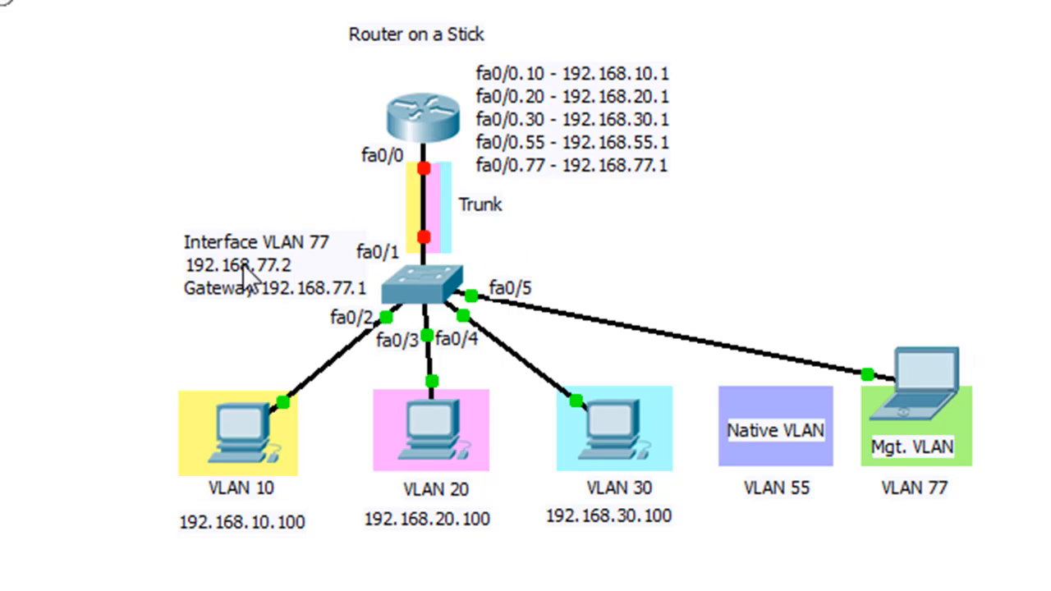
Move the Interface VLAN 77 label beside the laptop and note its address 192.168.77.100
{"action": "left_click_drag", "start_coordinate": [260, 263], "coordinate": [850, 262]}
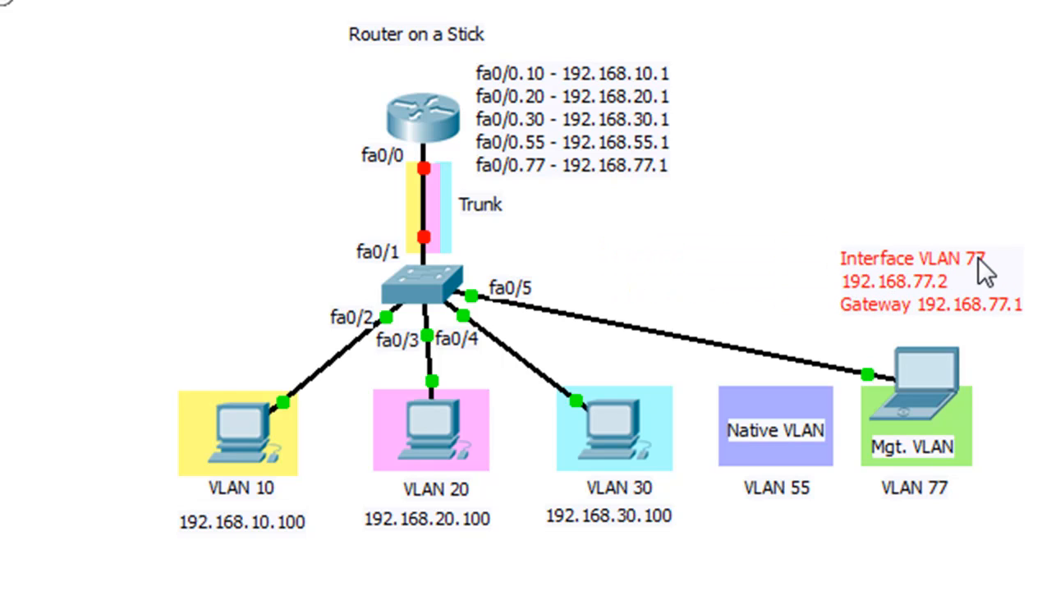
{"action": "mouse_move", "coordinate": [919, 509]}
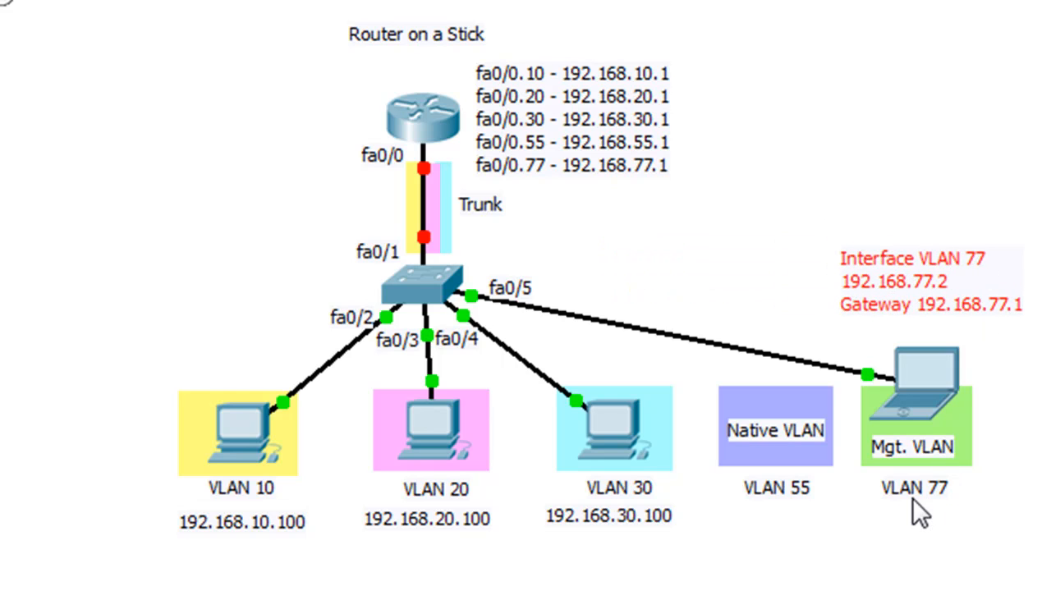
{"action": "mouse_move", "coordinate": [900, 276]}
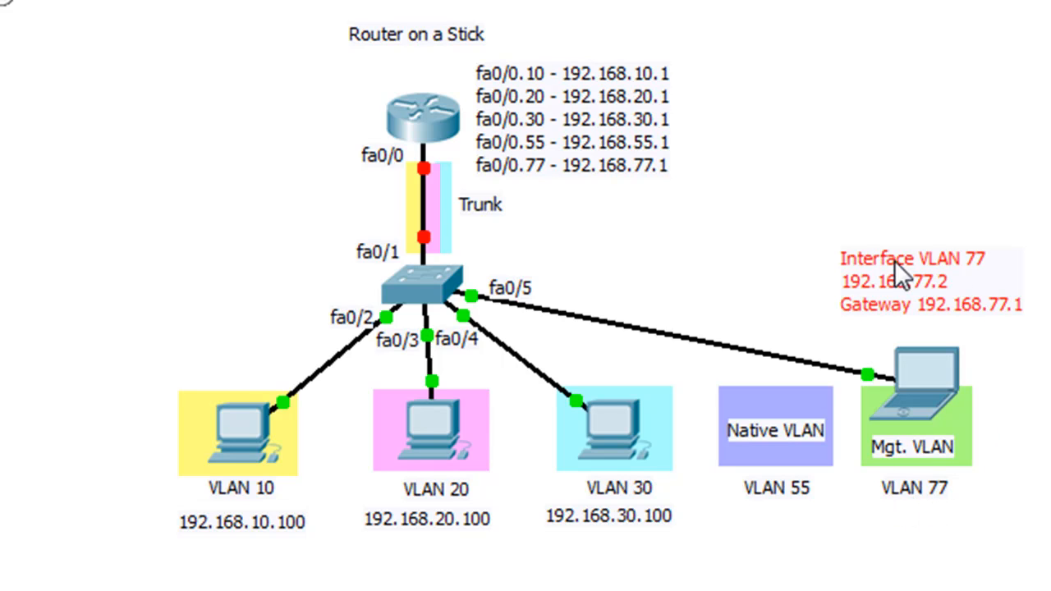
{"action": "mouse_move", "coordinate": [896, 320]}
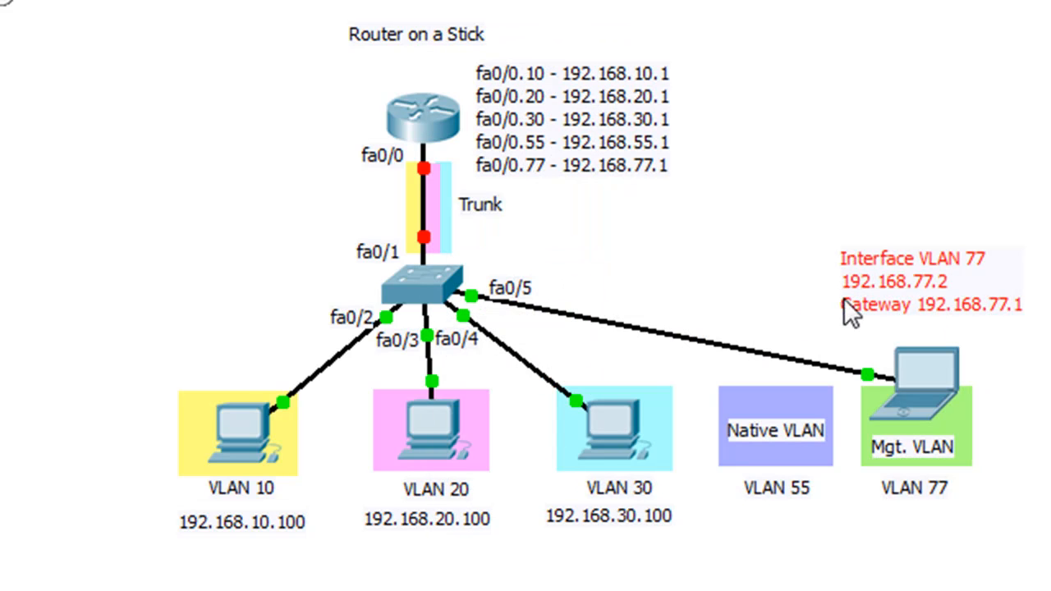
{"action": "mouse_move", "coordinate": [952, 309]}
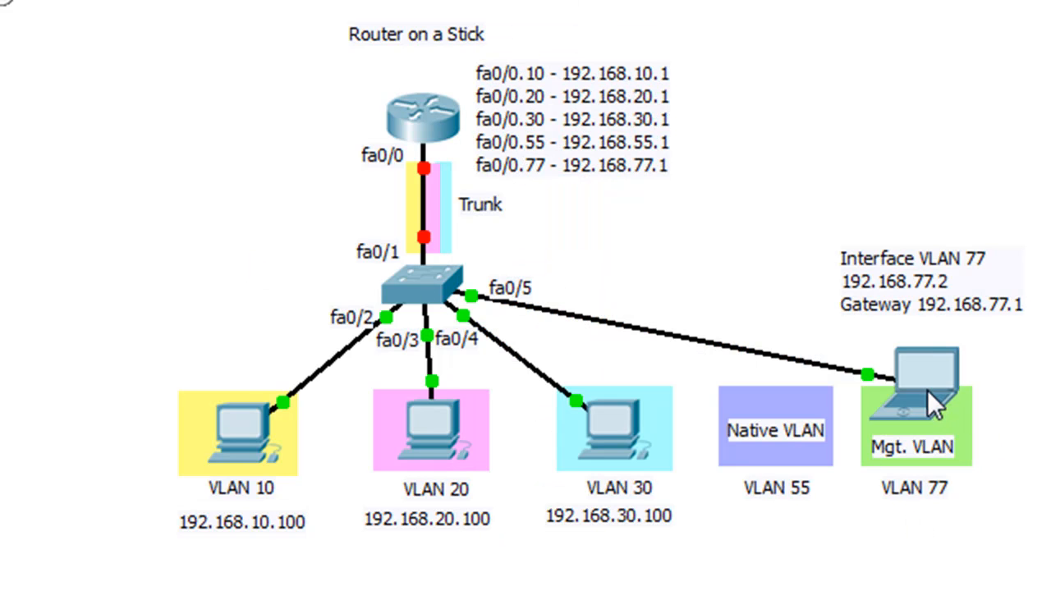
{"action": "mouse_move", "coordinate": [700, 353]}
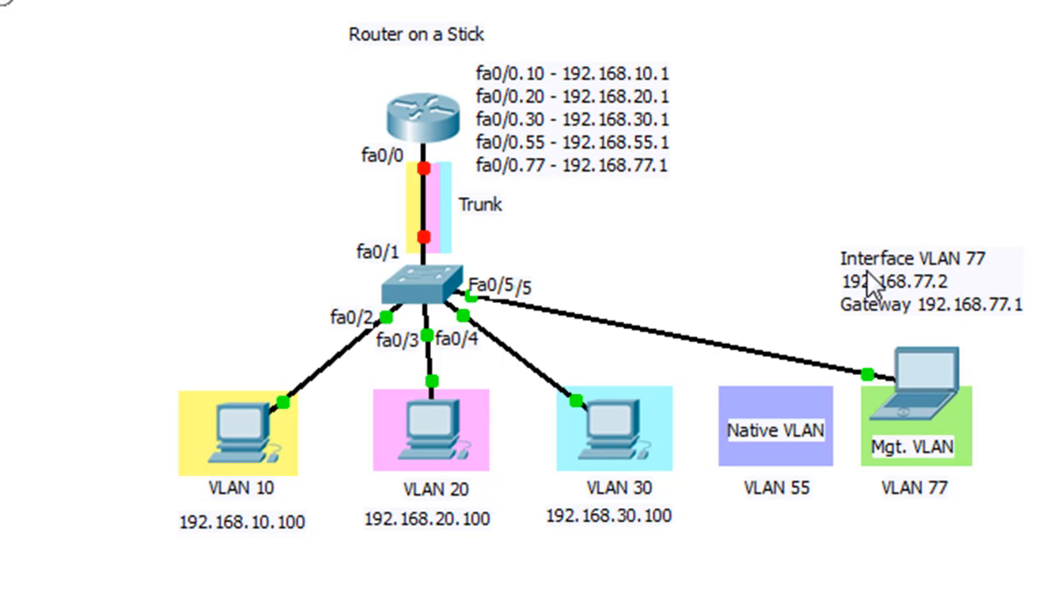
{"action": "mouse_move", "coordinate": [993, 292]}
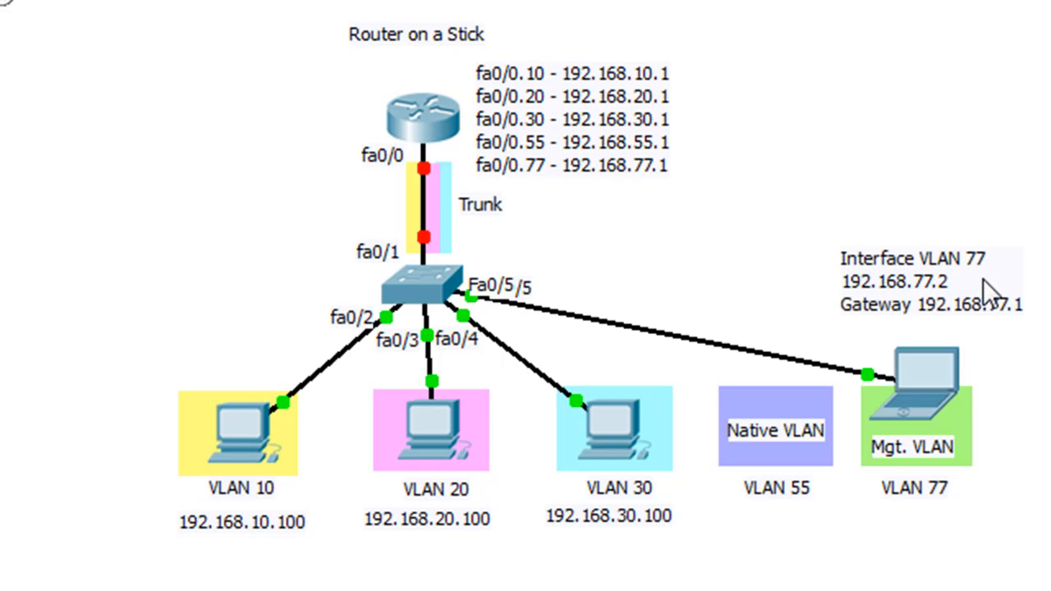
{"action": "mouse_move", "coordinate": [844, 329]}
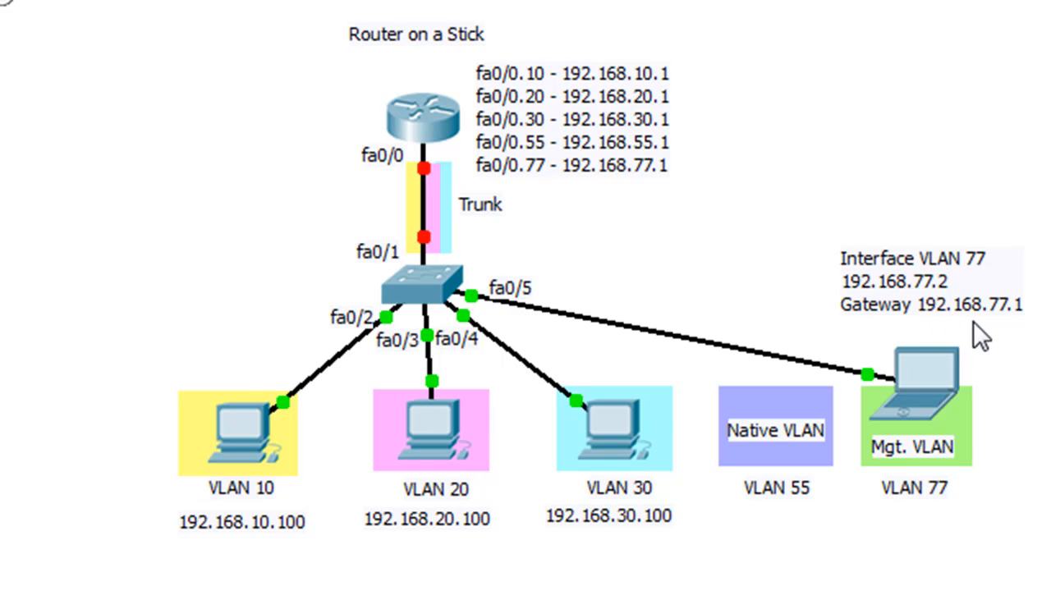
{"action": "mouse_move", "coordinate": [1042, 345]}
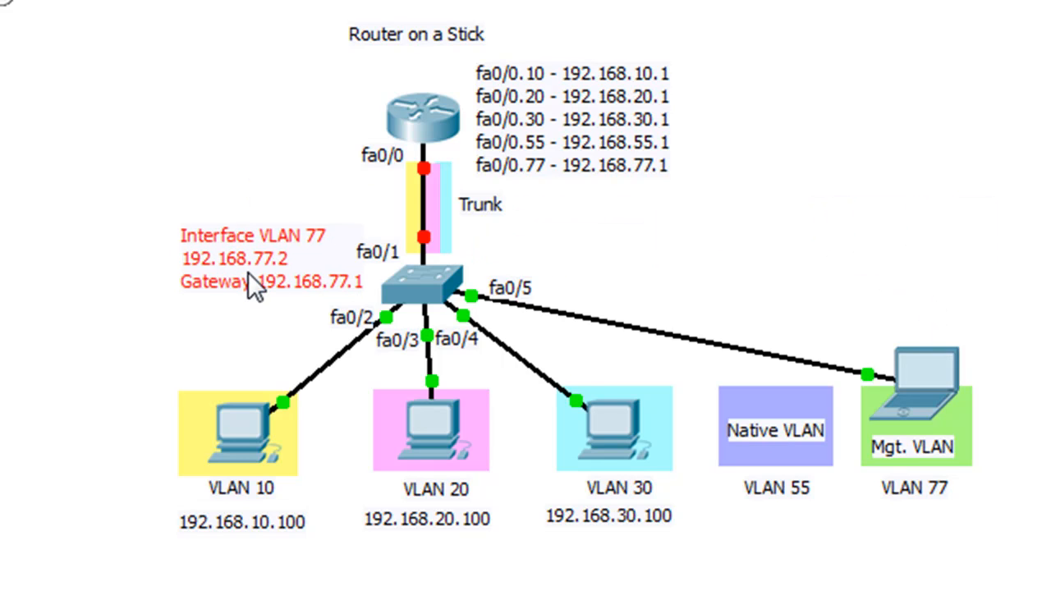
{"action": "mouse_move", "coordinate": [252, 293]}
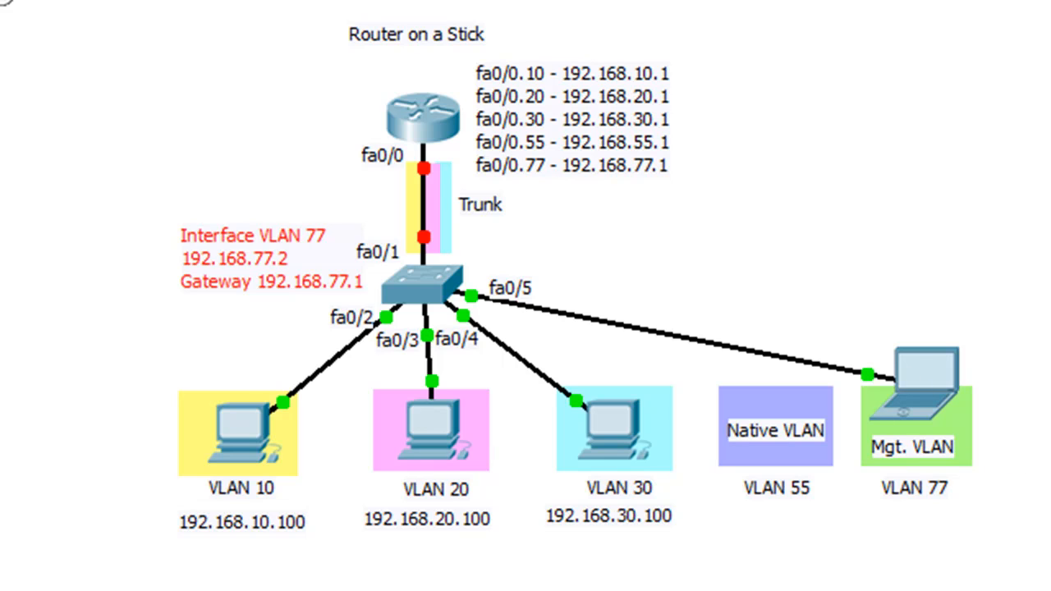
{"action": "mouse_move", "coordinate": [862, 512]}
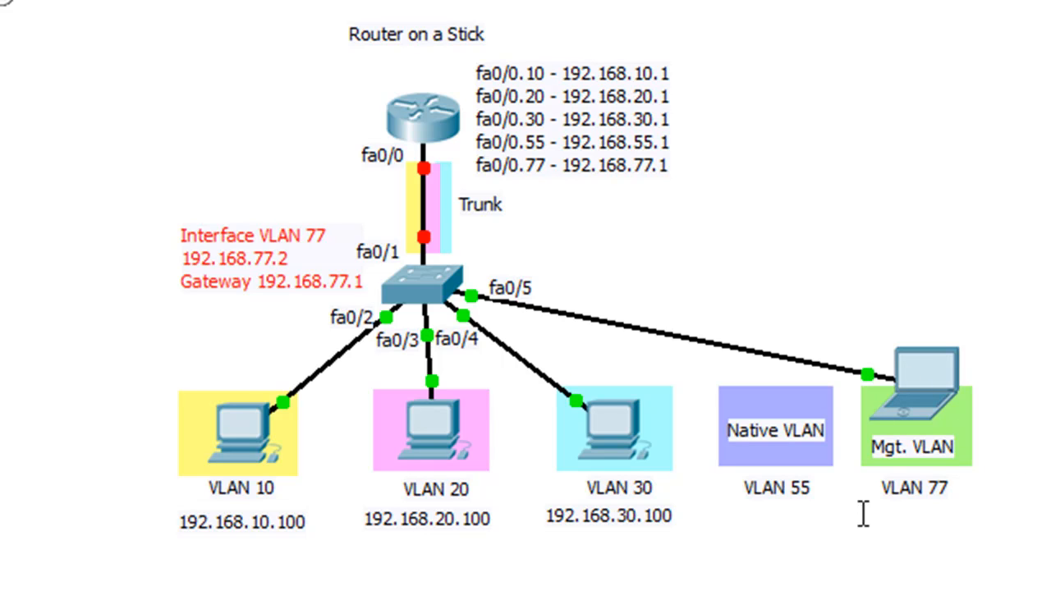
{"action": "type", "text": "192"}
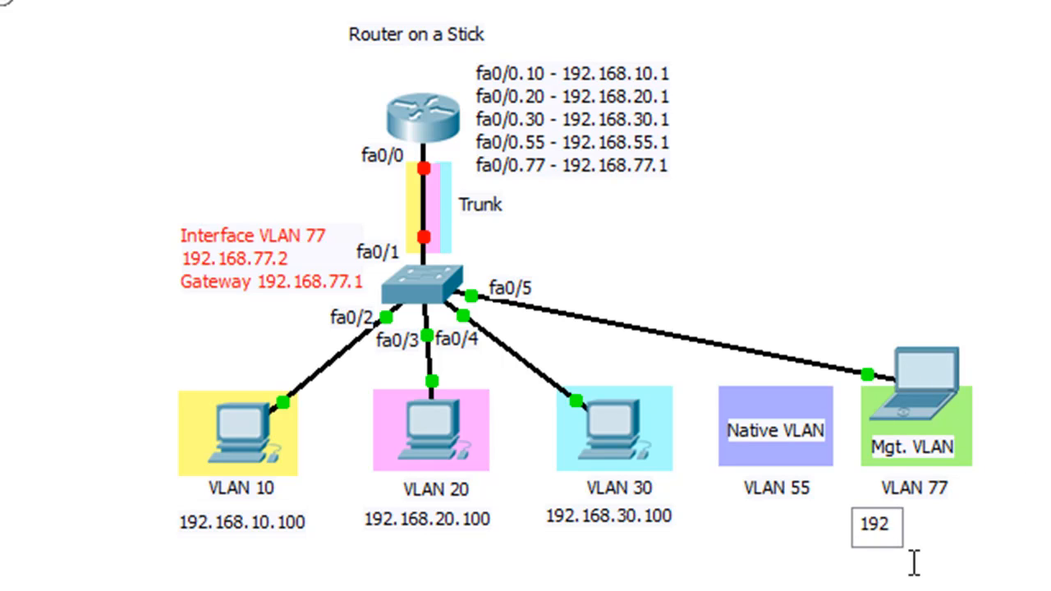
{"action": "type", "text": ".168.77.100"}
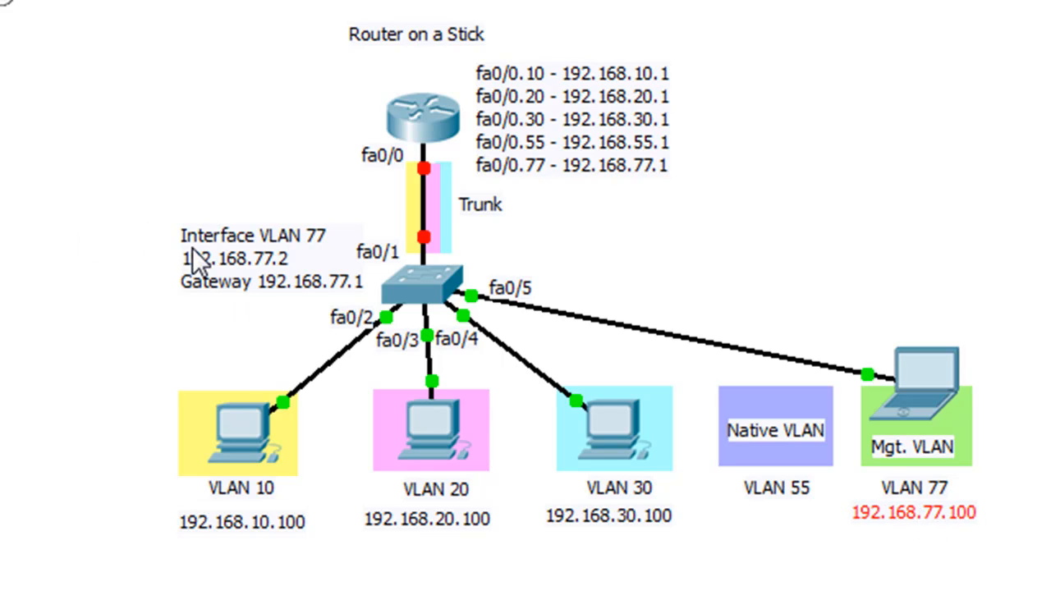
{"action": "mouse_move", "coordinate": [525, 170]}
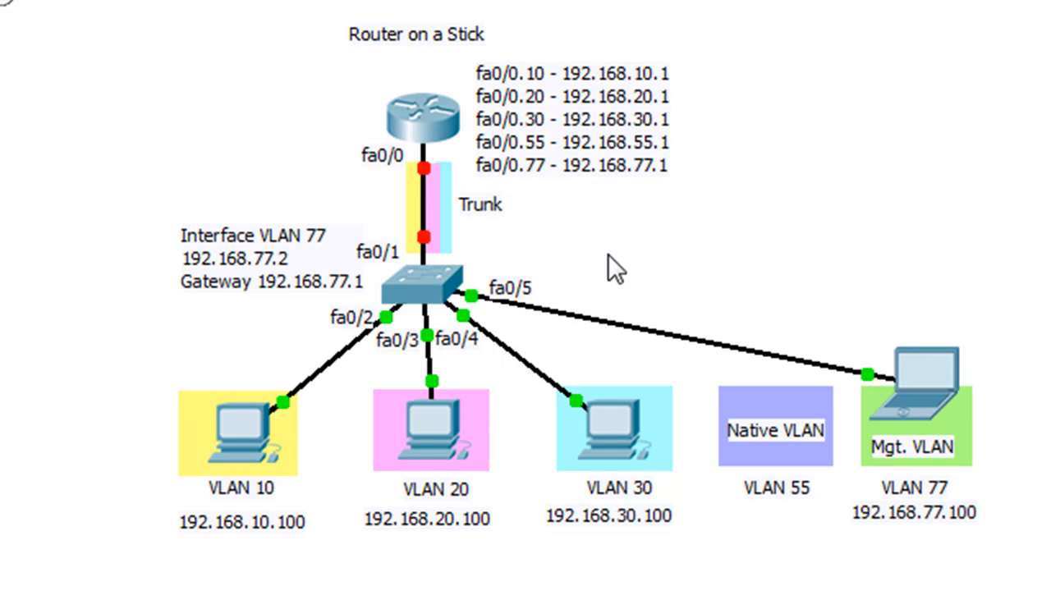
{"action": "mouse_move", "coordinate": [538, 204]}
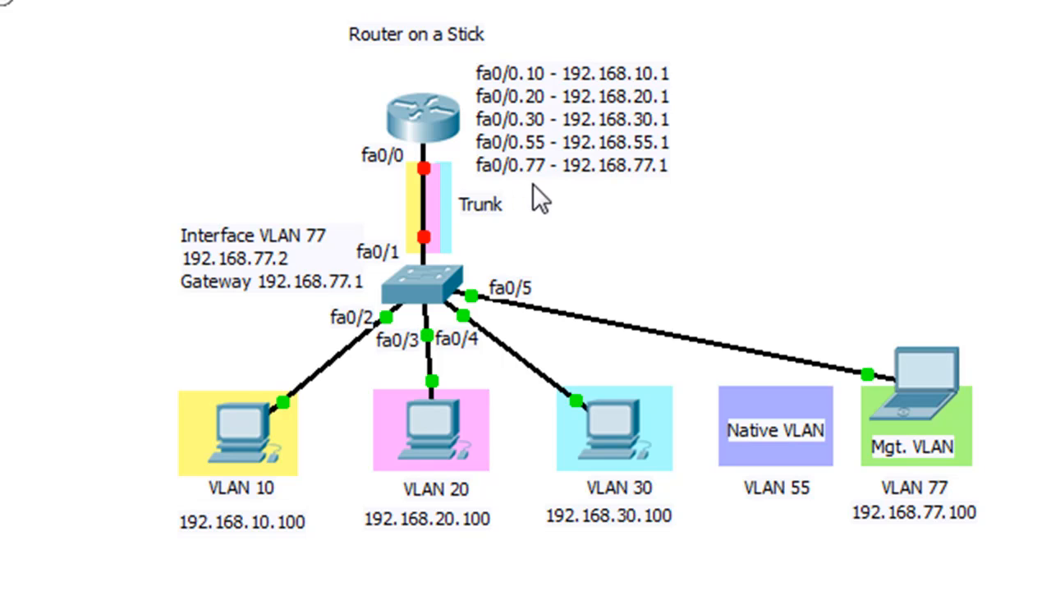
{"action": "mouse_move", "coordinate": [632, 189]}
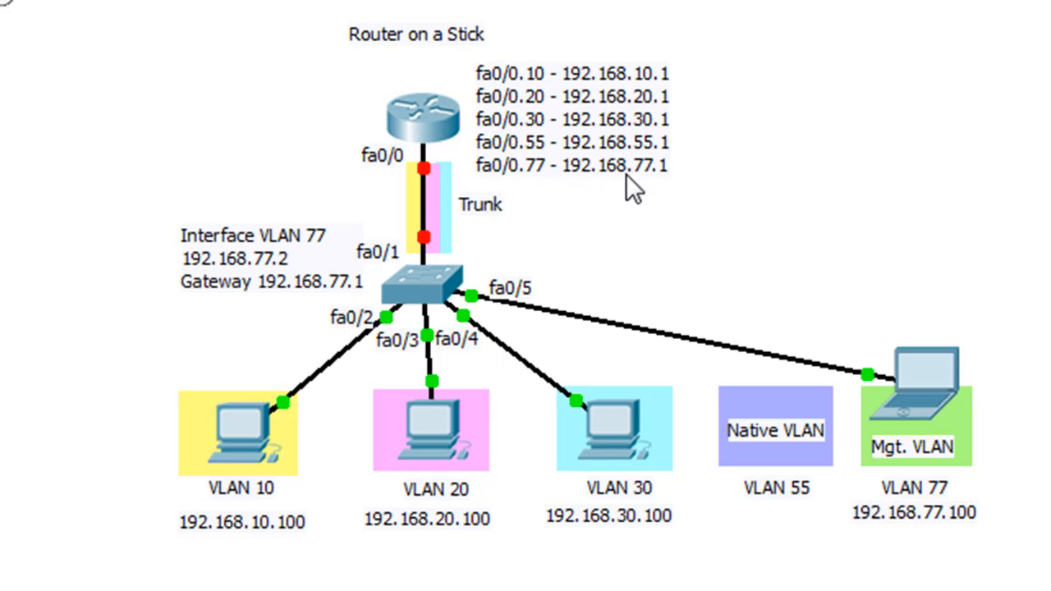
{"action": "mouse_move", "coordinate": [688, 159]}
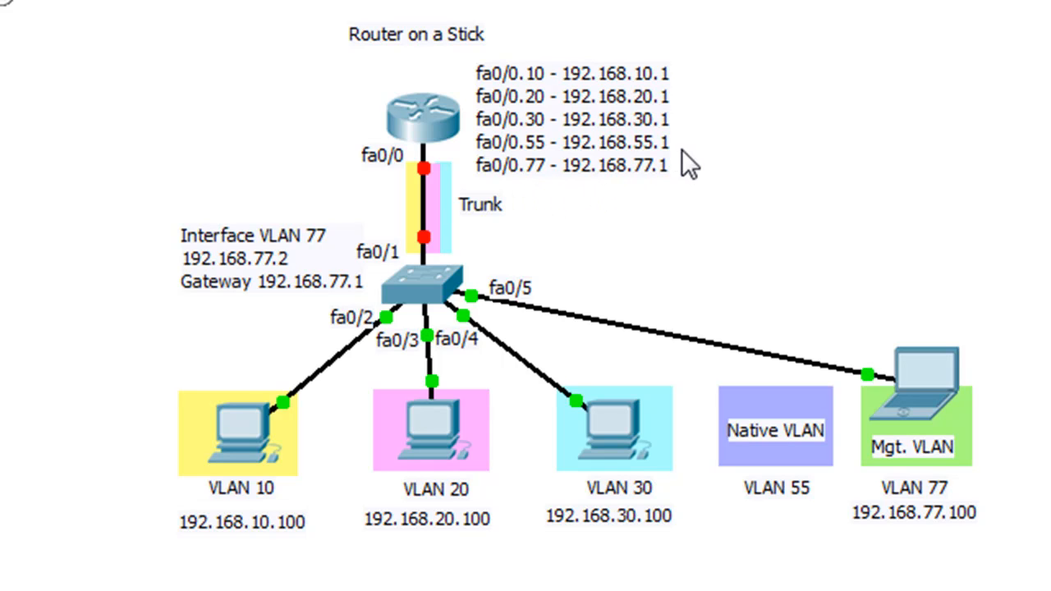
{"action": "mouse_move", "coordinate": [643, 204]}
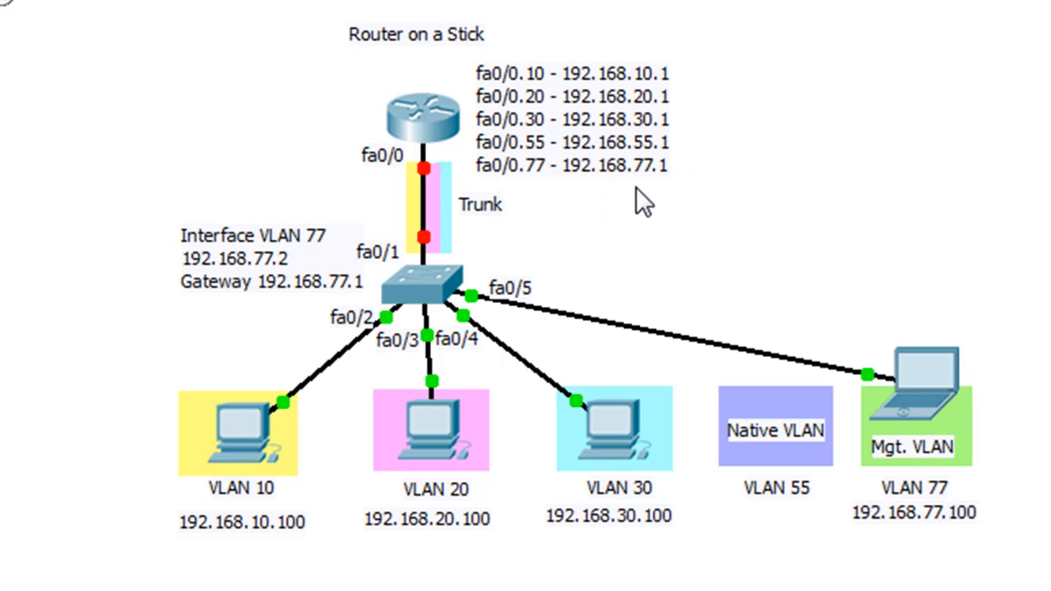
{"action": "mouse_move", "coordinate": [676, 194]}
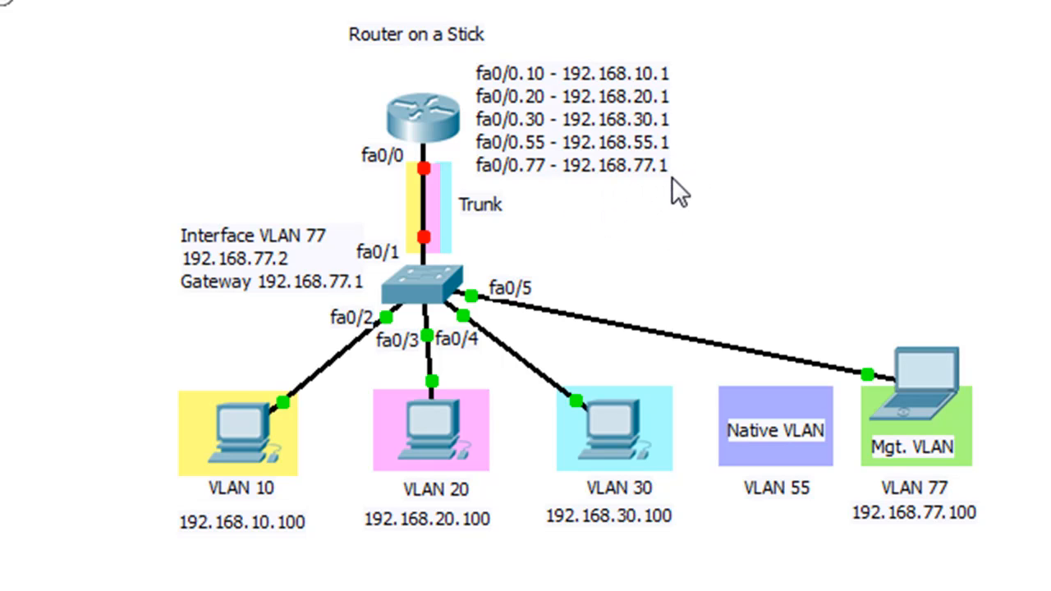
{"action": "mouse_move", "coordinate": [243, 304]}
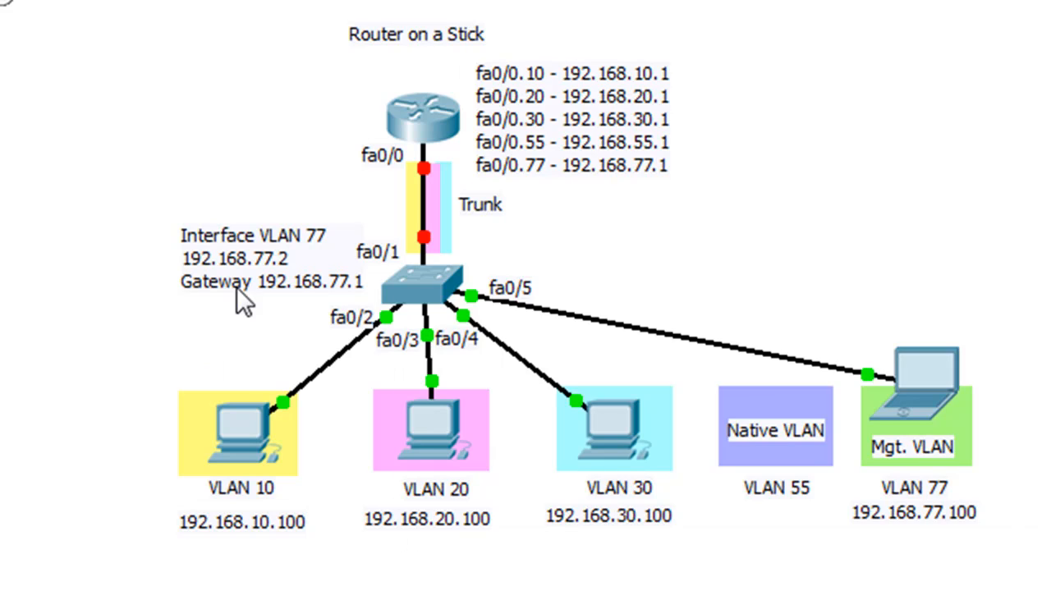
{"action": "mouse_move", "coordinate": [271, 348]}
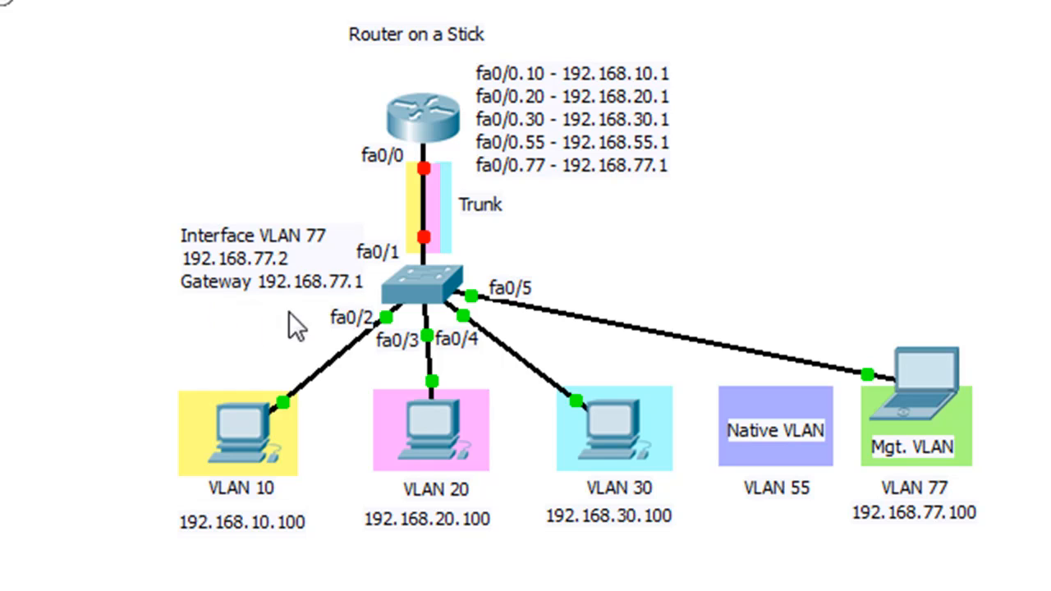
{"action": "mouse_move", "coordinate": [259, 332]}
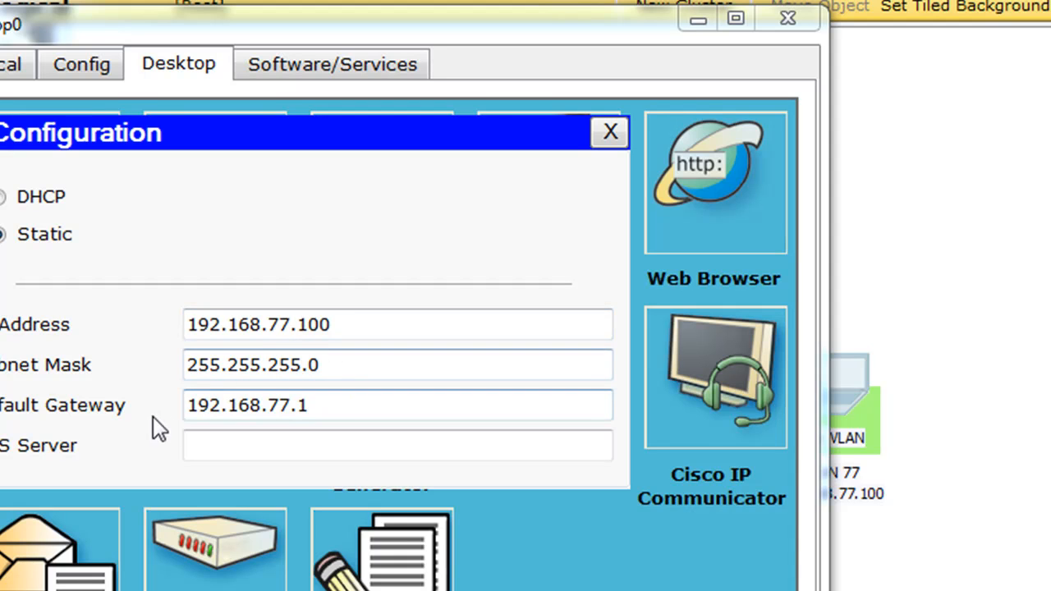
{"action": "mouse_move", "coordinate": [611, 132]}
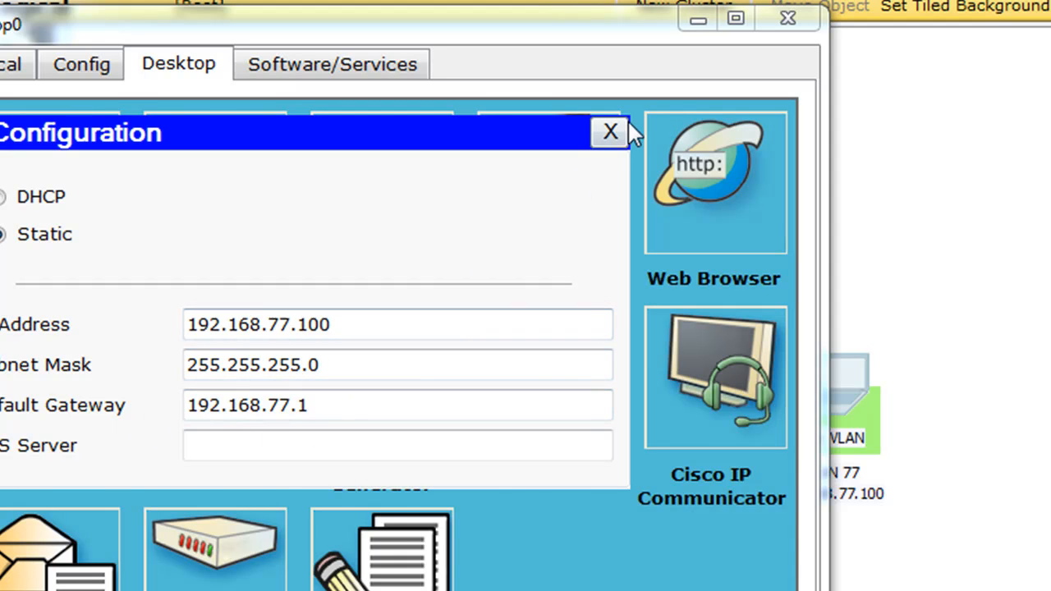
Close the PC's desktop window to return to the topology diagram
{"action": "left_click", "coordinate": [611, 131]}
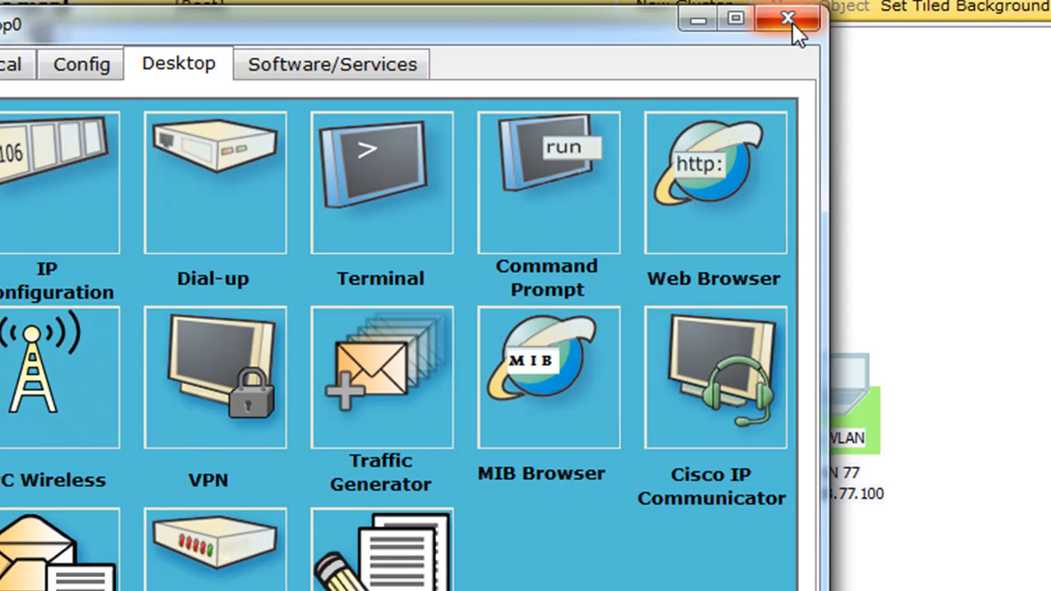
{"action": "left_click", "coordinate": [788, 18]}
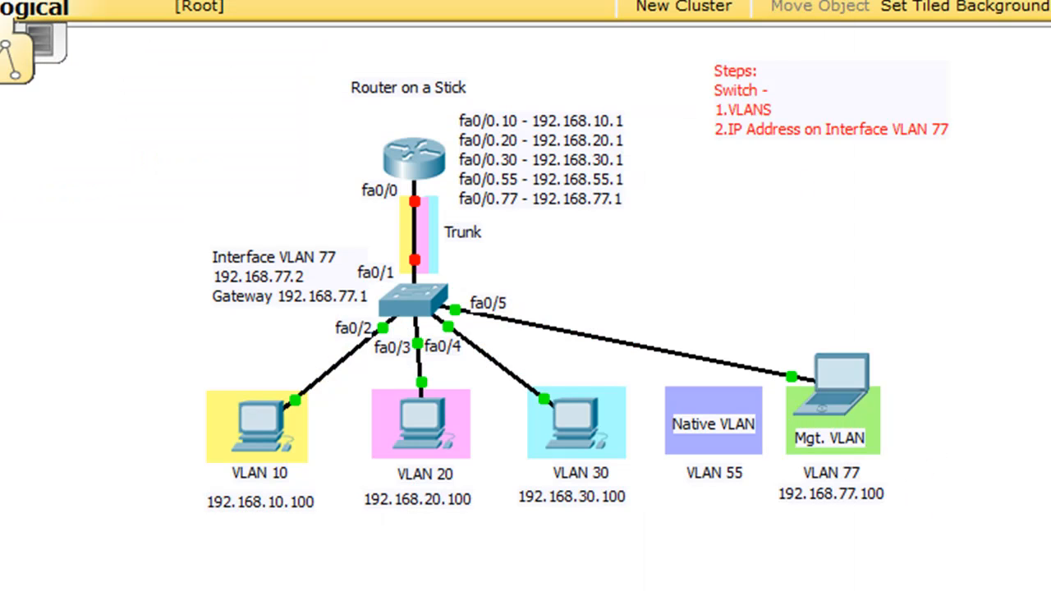
{"action": "mouse_move", "coordinate": [871, 308]}
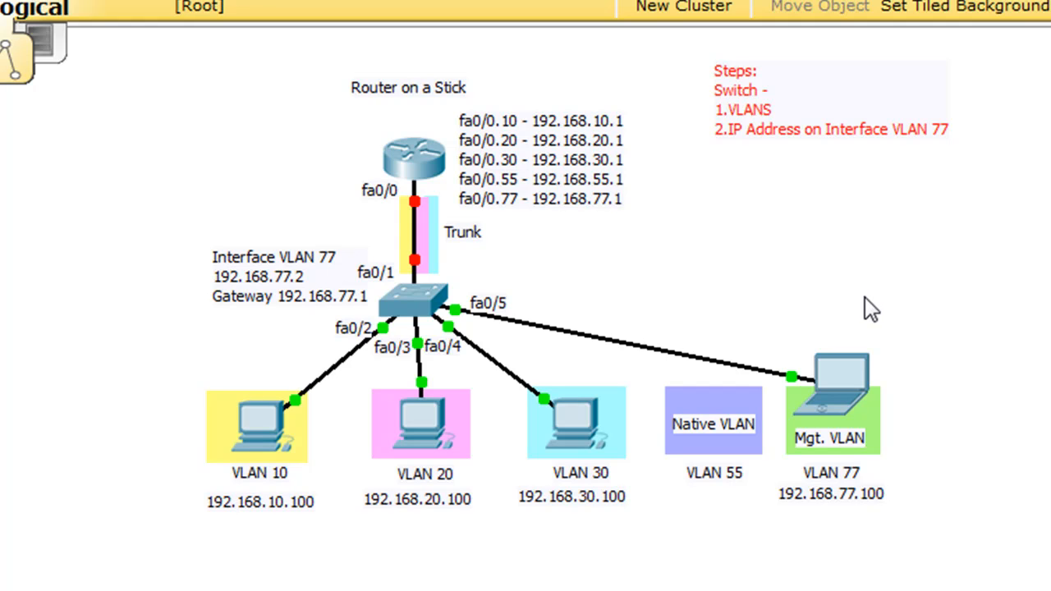
{"action": "mouse_move", "coordinate": [739, 112]}
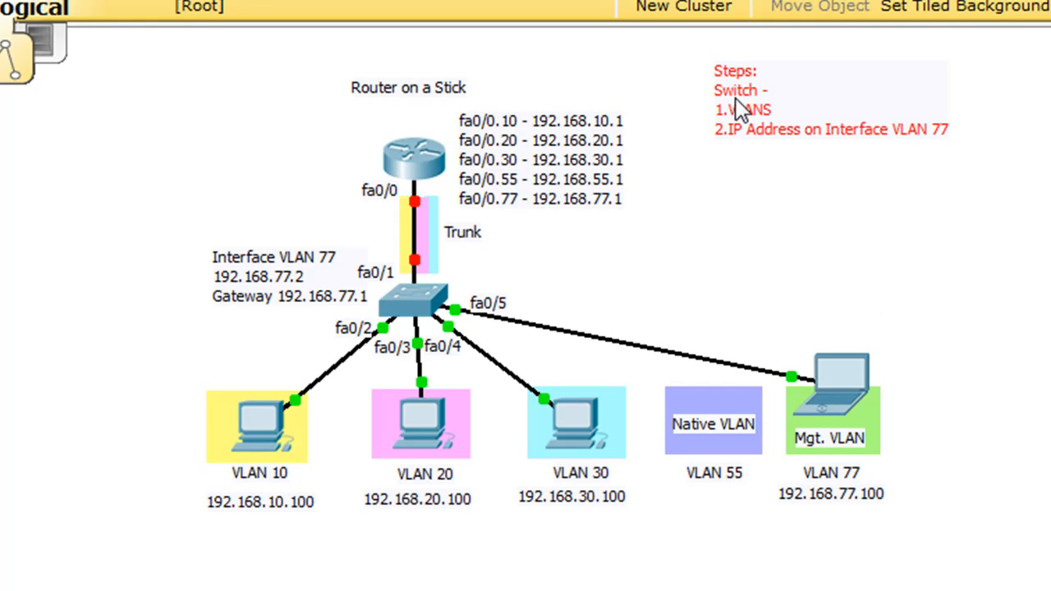
{"action": "mouse_move", "coordinate": [723, 135]}
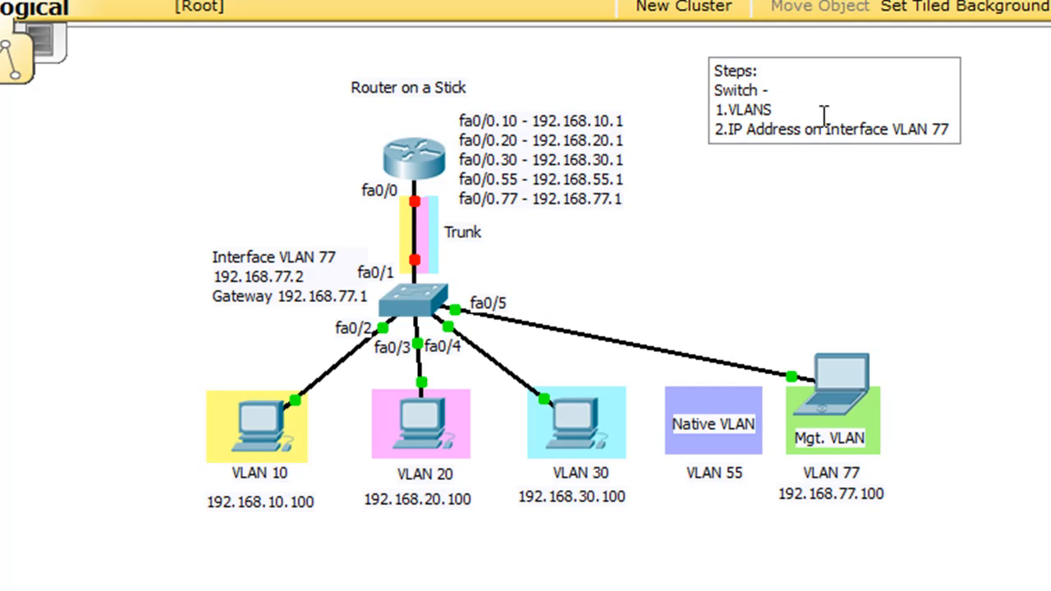
Append ', names' after 1.VLANS in the switch steps note
{"action": "type", "text": ", names"}
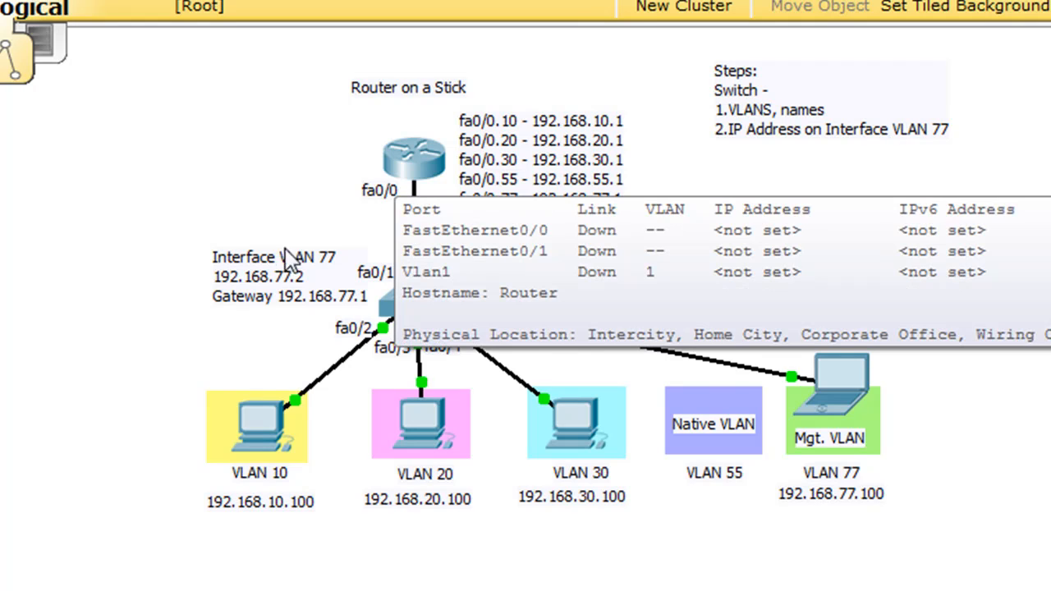
{"action": "mouse_move", "coordinate": [310, 294]}
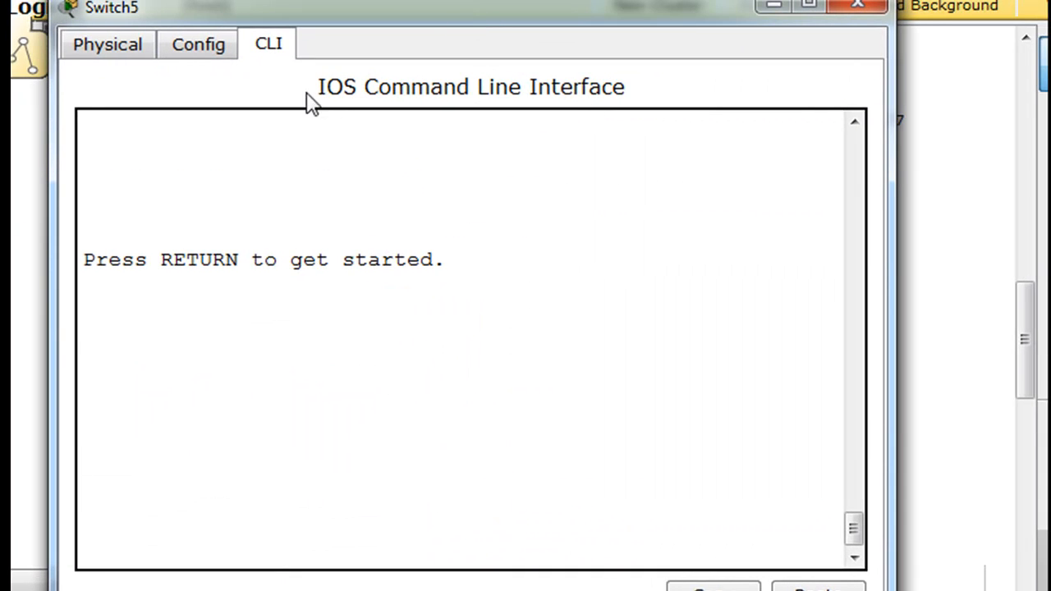
In global config, create VLAN 10 named students and VLAN 20 named faculty
{"action": "key", "text": "Return"}
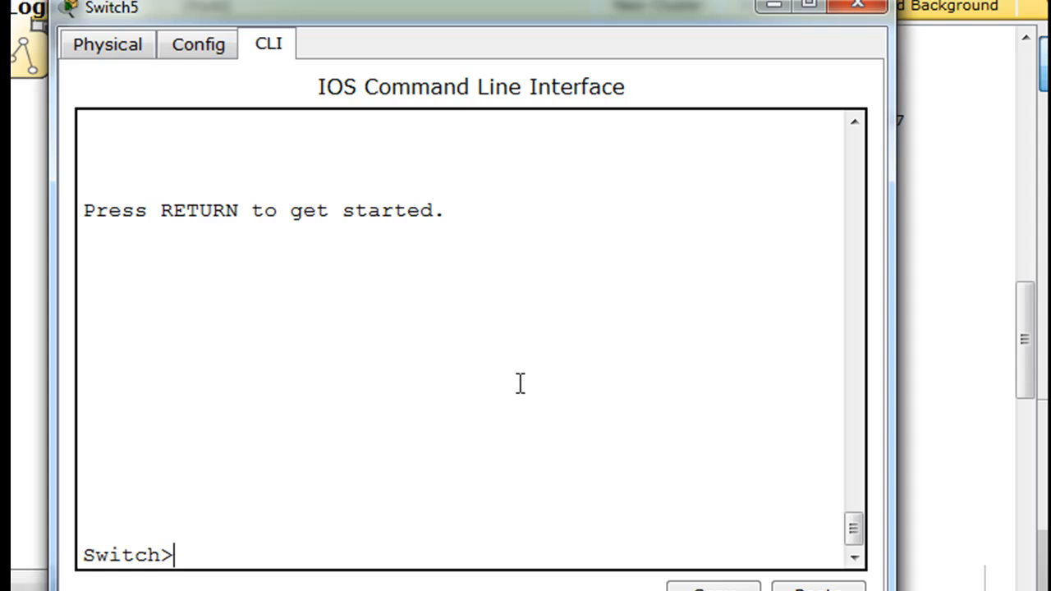
{"action": "type", "text": "conf t"}
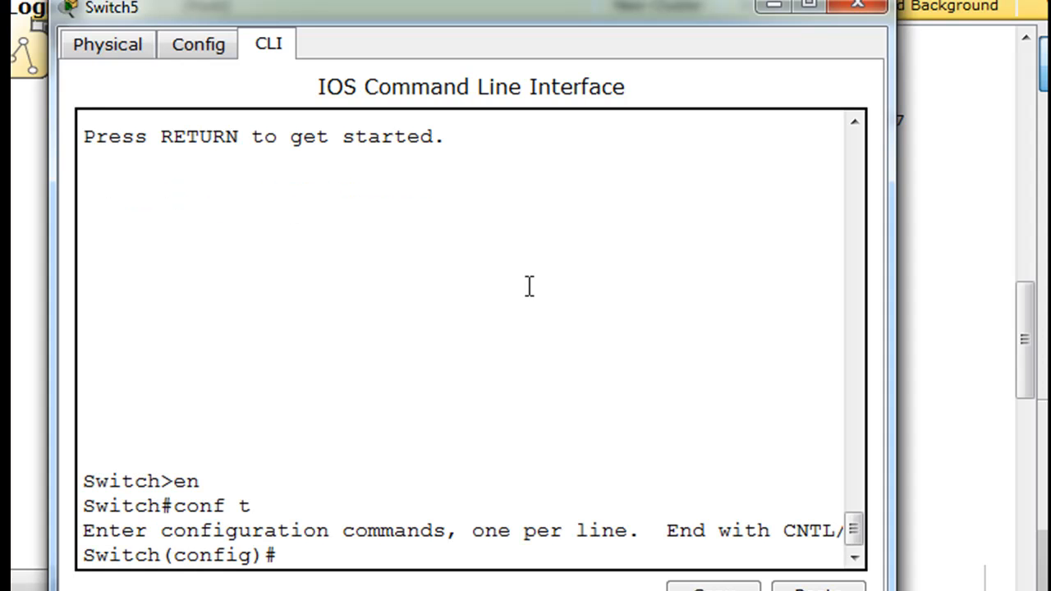
{"action": "mouse_move", "coordinate": [525, 69]}
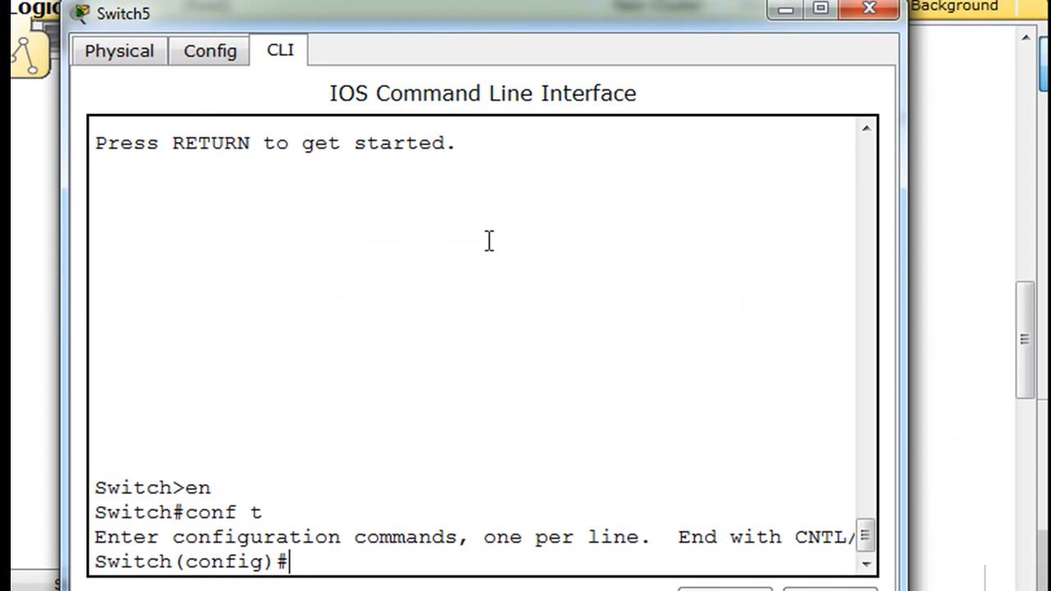
{"action": "type", "text": "vlan 10"}
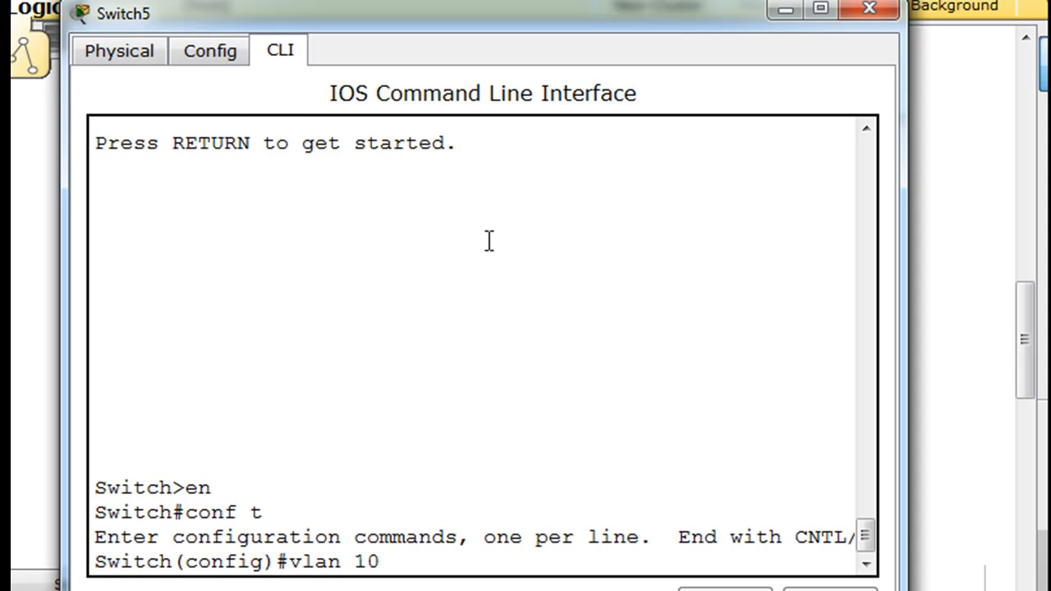
{"action": "type", "text": "name"}
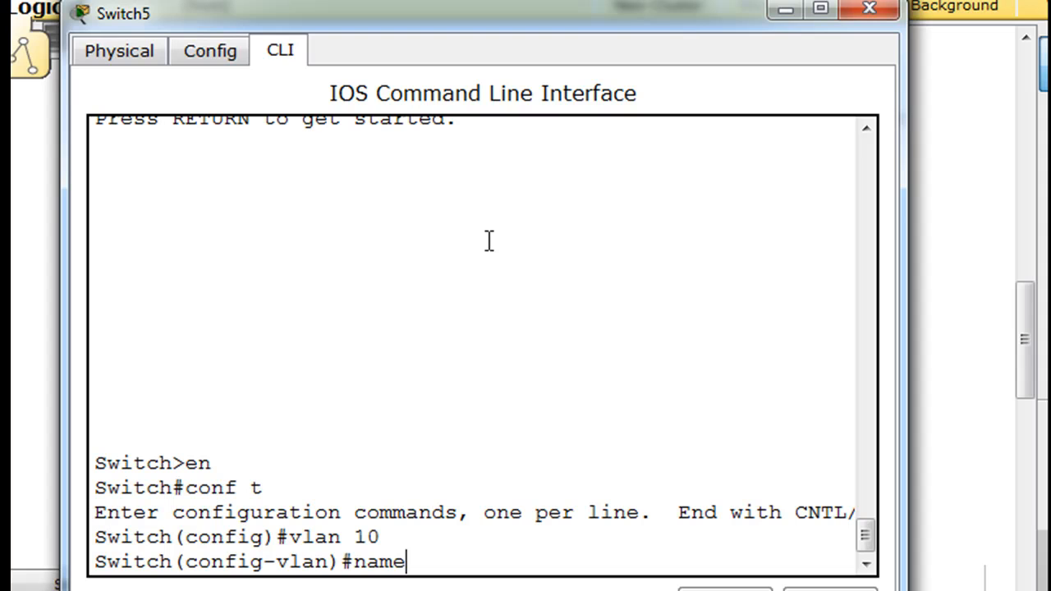
{"action": "type", "text": "stud"}
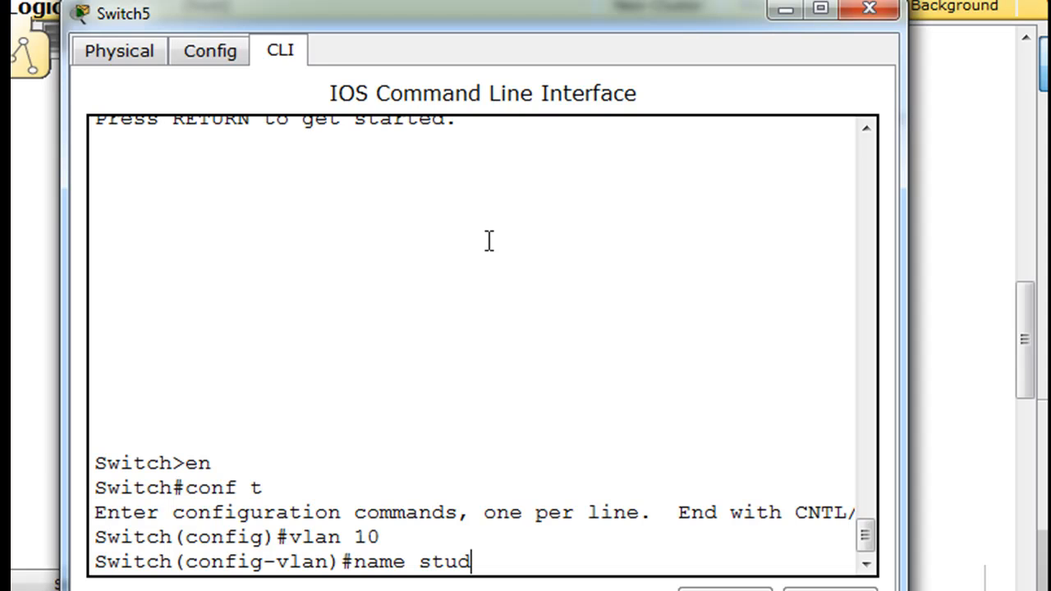
{"action": "type", "text": "ents"}
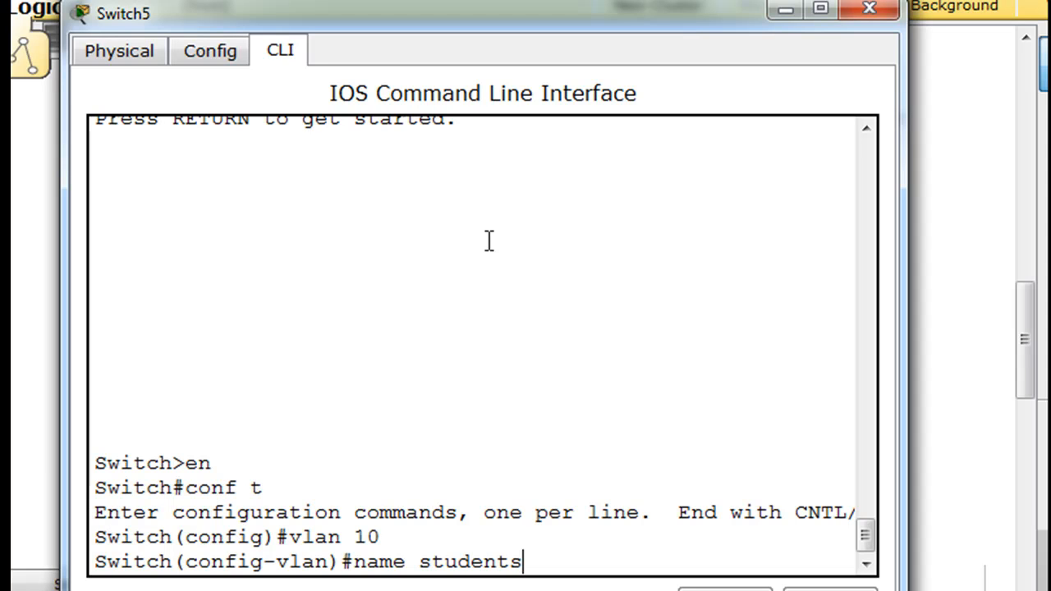
{"action": "type", "text": "vlan)#vlan"}
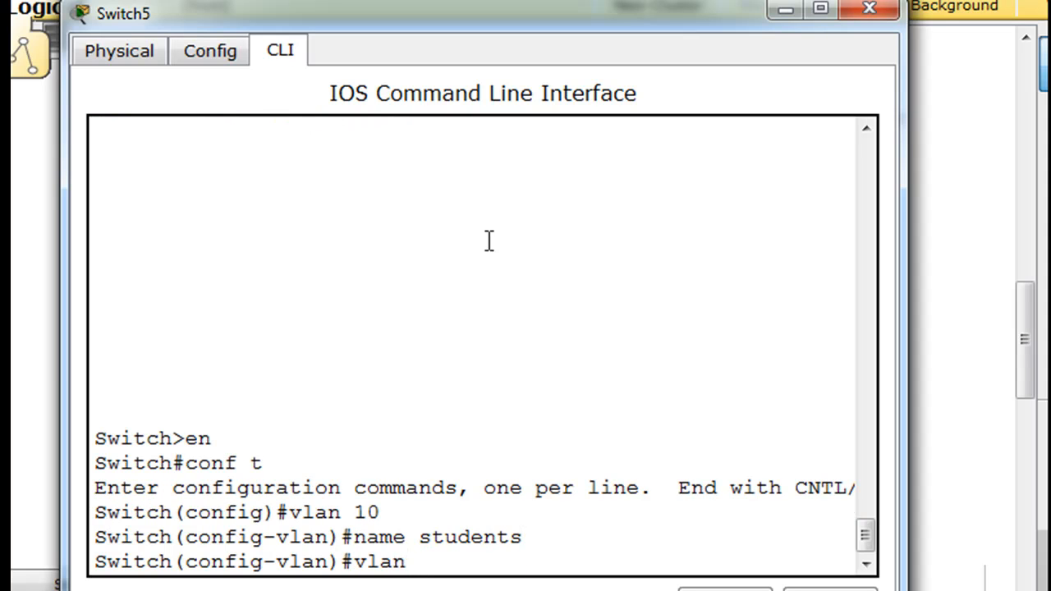
{"action": "type", "text": "20"}
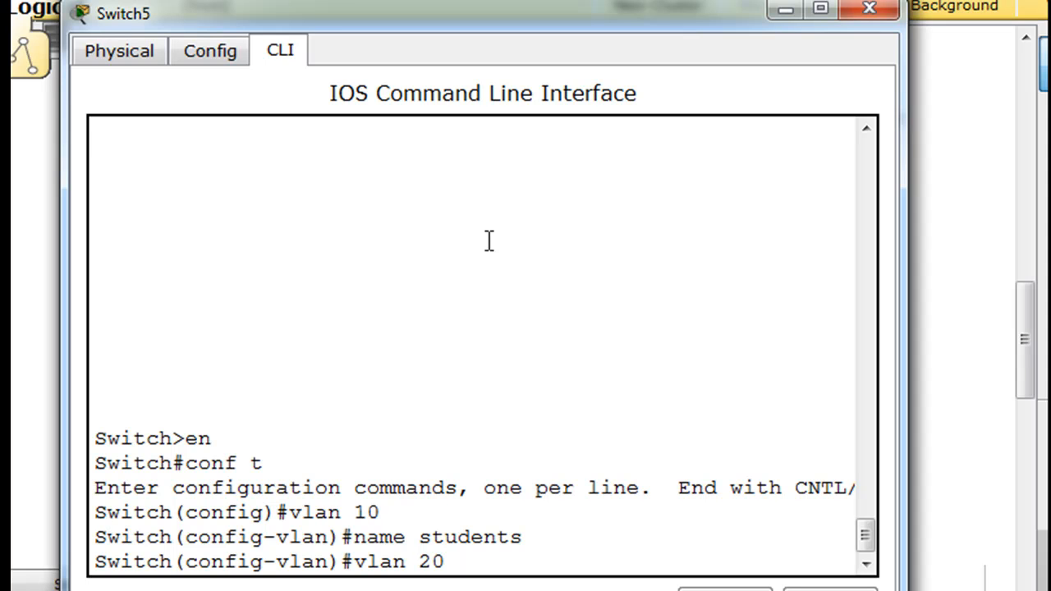
{"action": "type", "text": "faculty"}
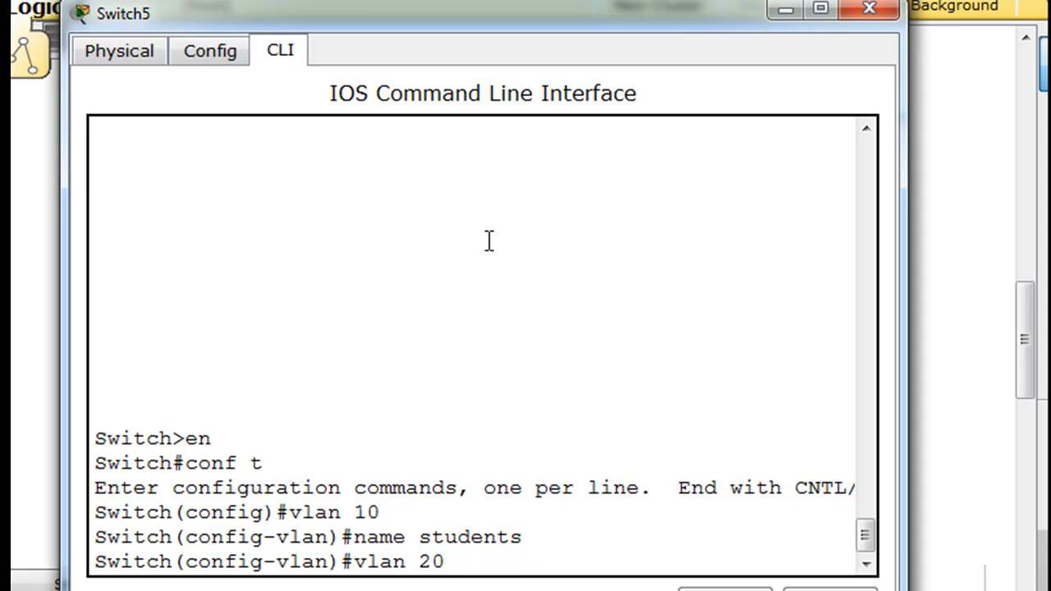
{"action": "key", "text": "enter"}
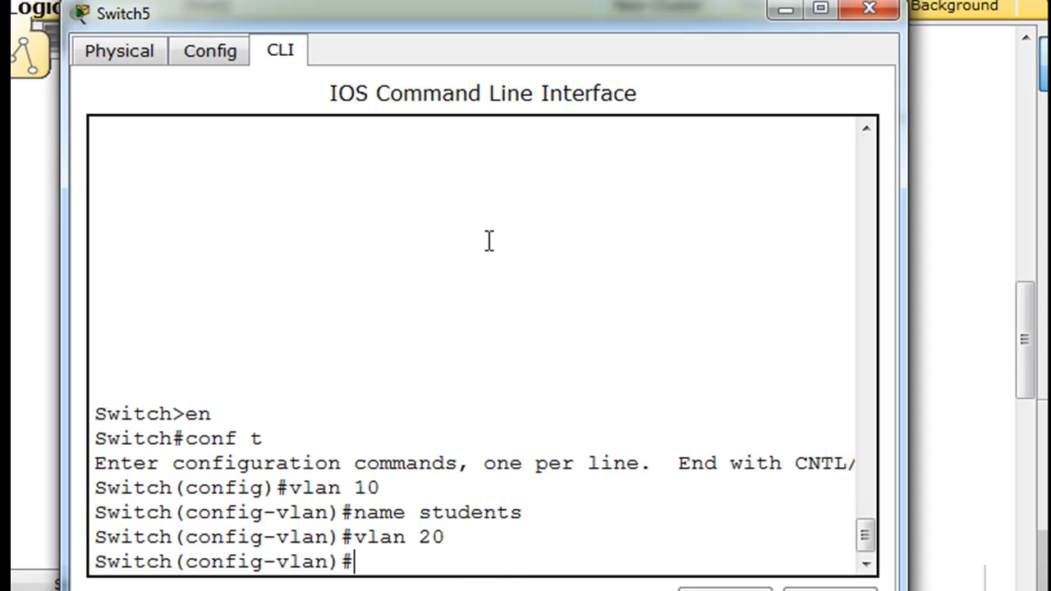
{"action": "type", "text": "name faculty"}
{"action": "type", "text": "vla"}
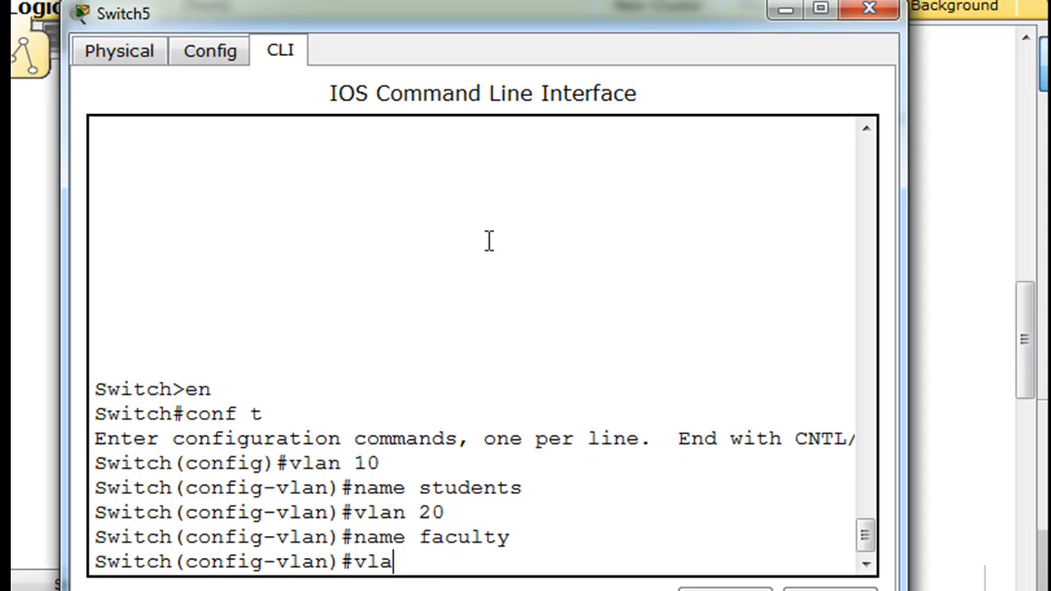
Create VLAN 30 administration, VLAN 55 native and VLAN 77 mgt
{"action": "type", "text": "n 30"}
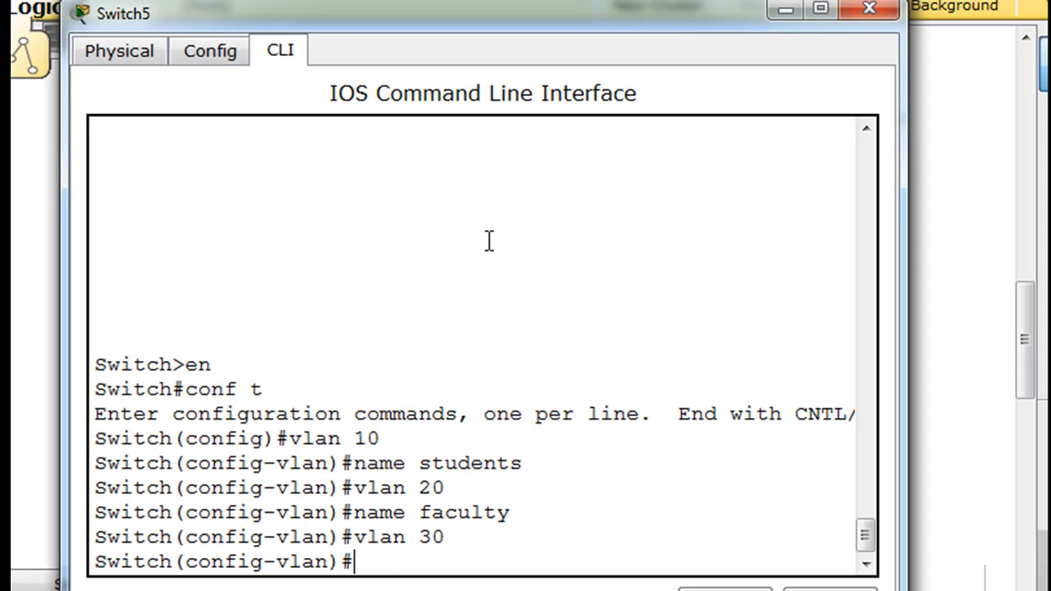
{"action": "type", "text": "name a"}
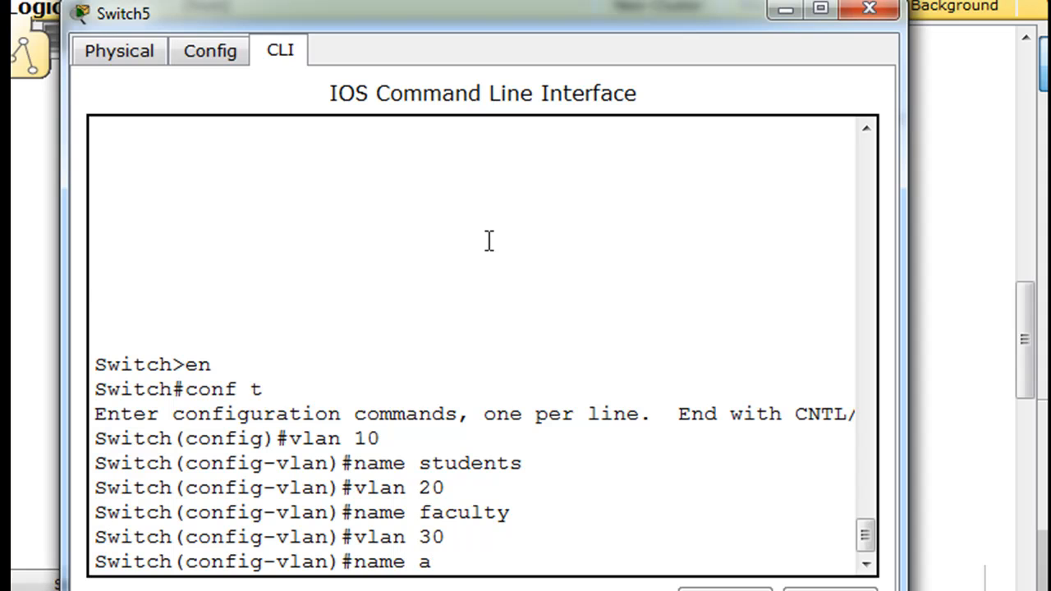
{"action": "type", "text": "dministration"}
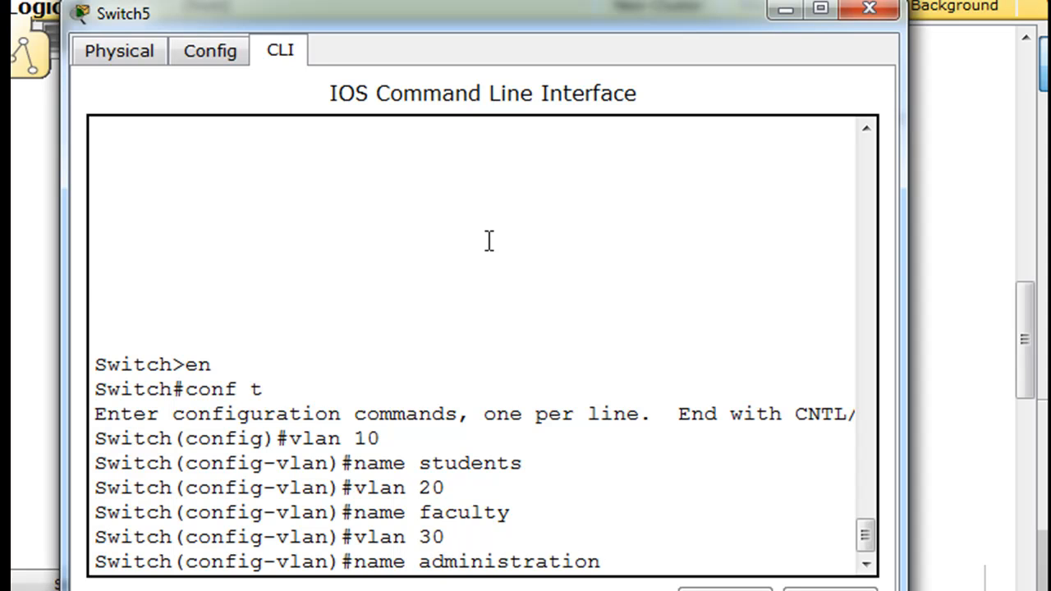
{"action": "key", "text": "enter"}
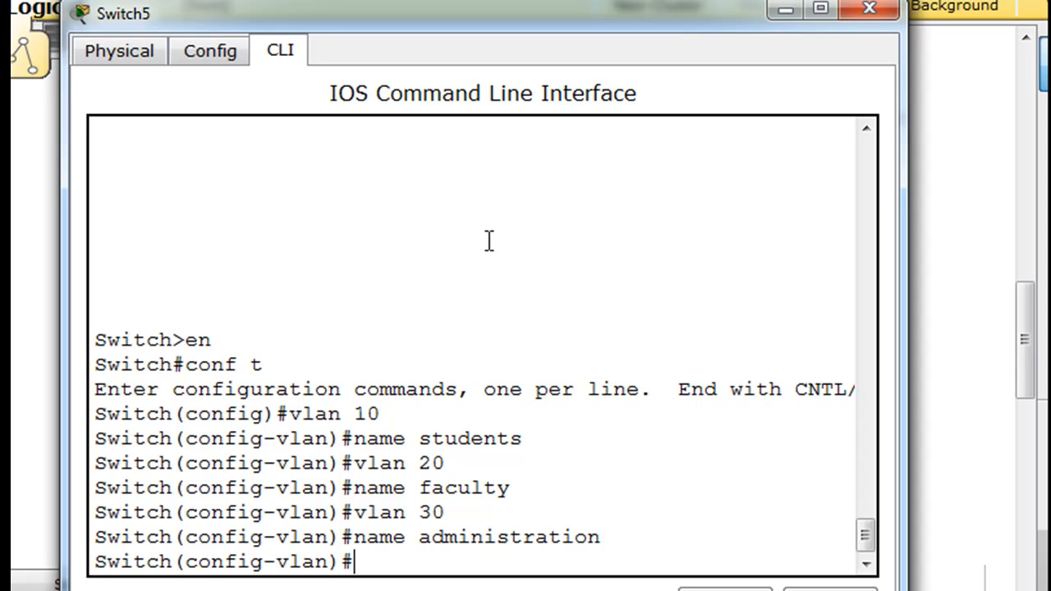
{"action": "type", "text": "v"}
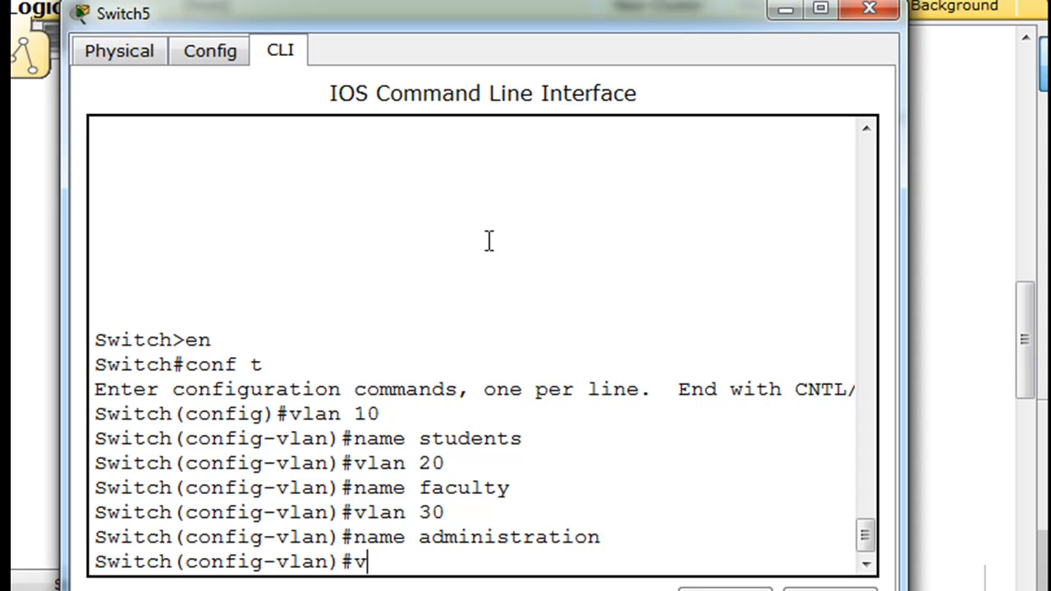
{"action": "type", "text": "lan 55"}
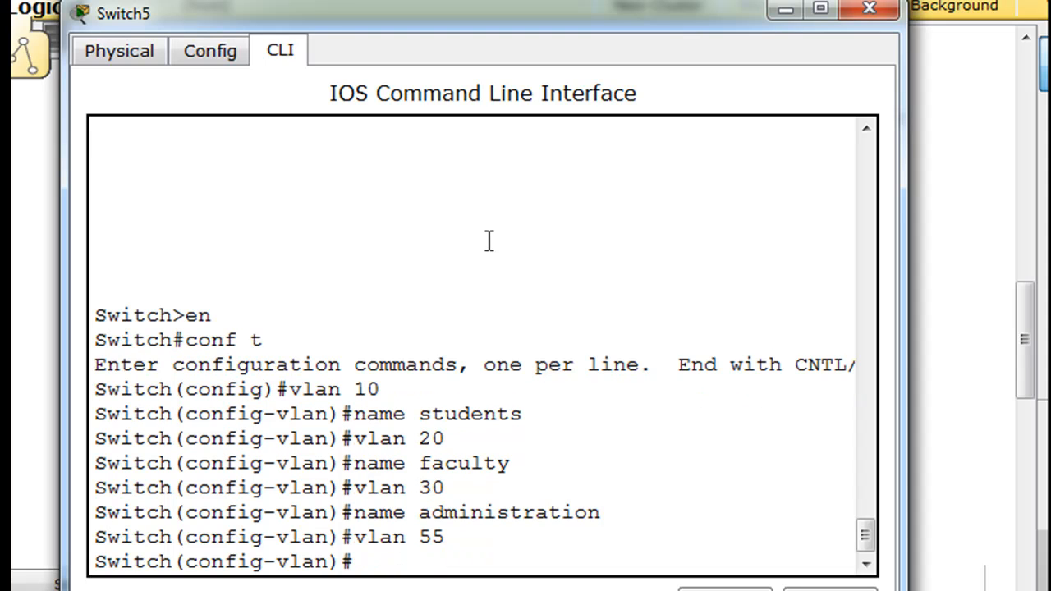
{"action": "type", "text": "name"}
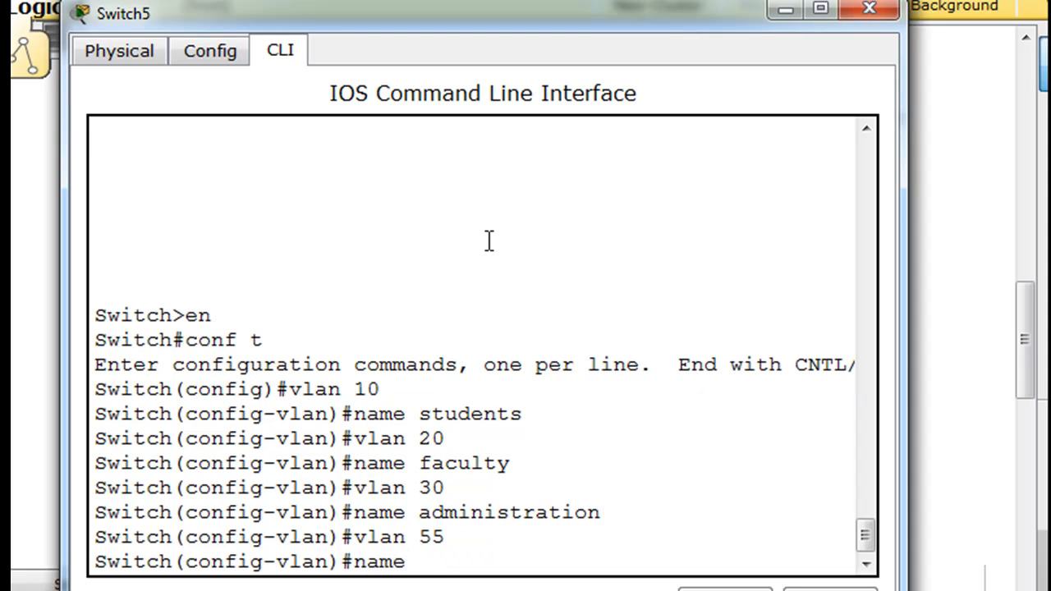
{"action": "type", "text": "native"}
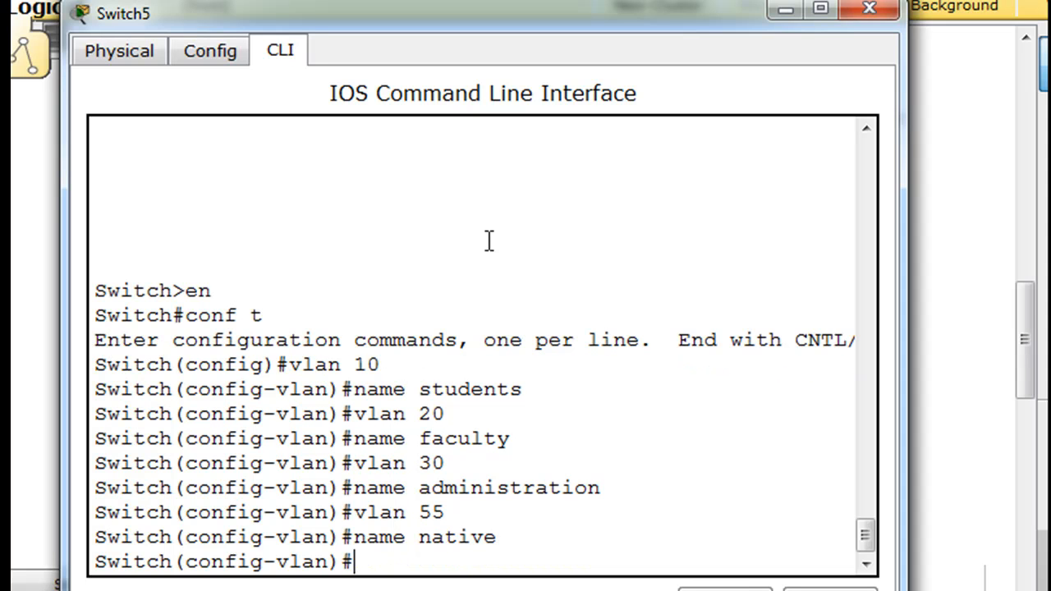
{"action": "type", "text": "vlan 77"}
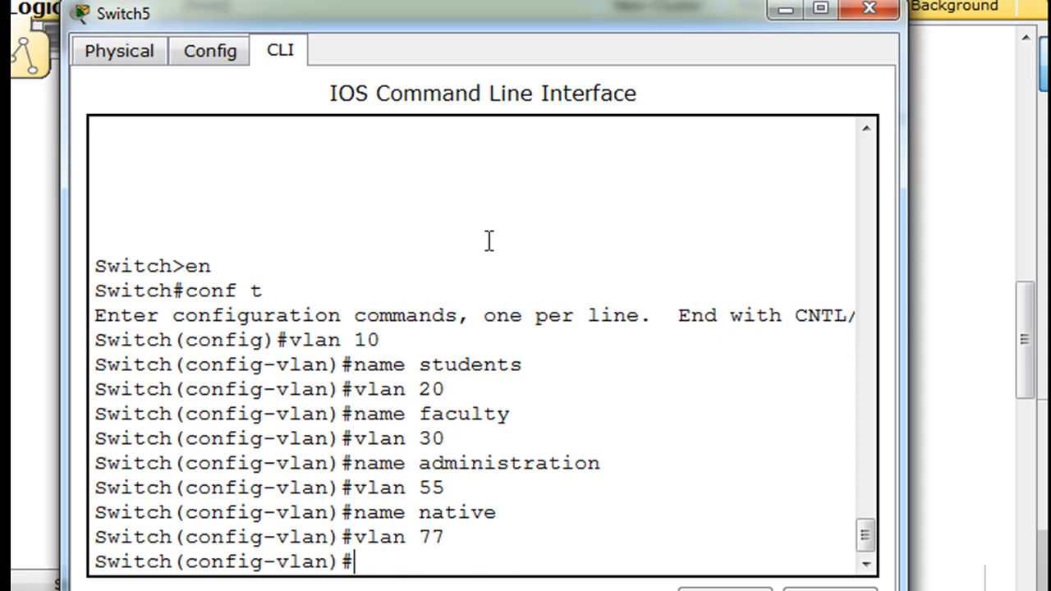
{"action": "type", "text": "name"}
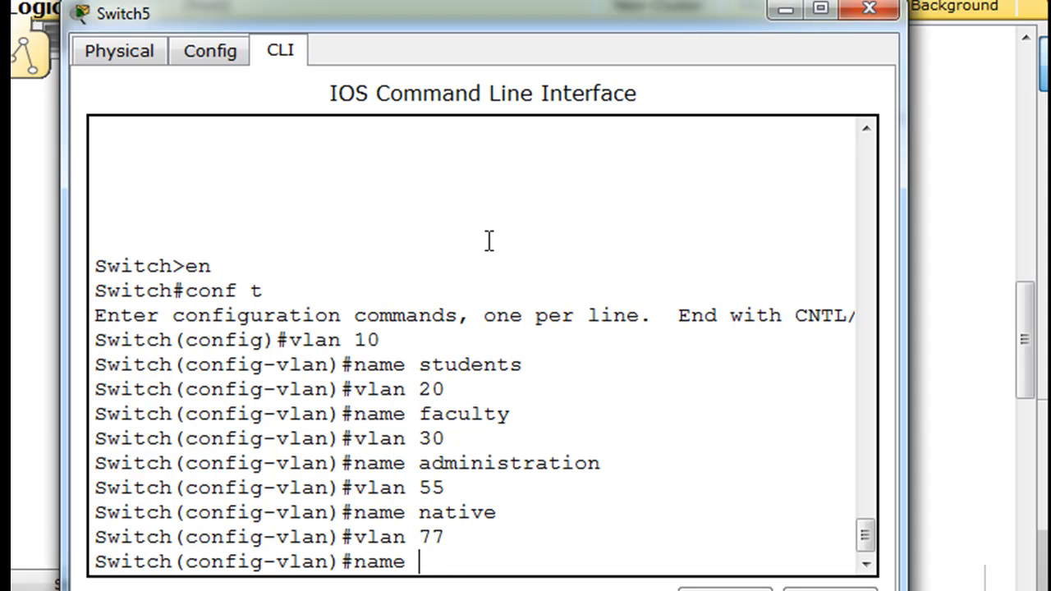
{"action": "type", "text": "mgt"}
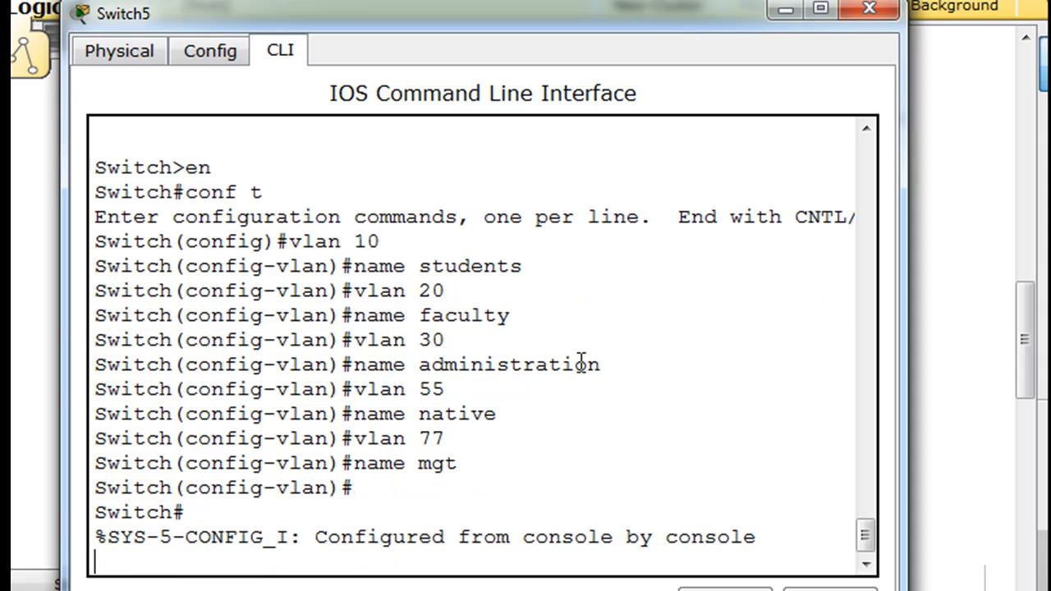
{"action": "type", "text": "show"}
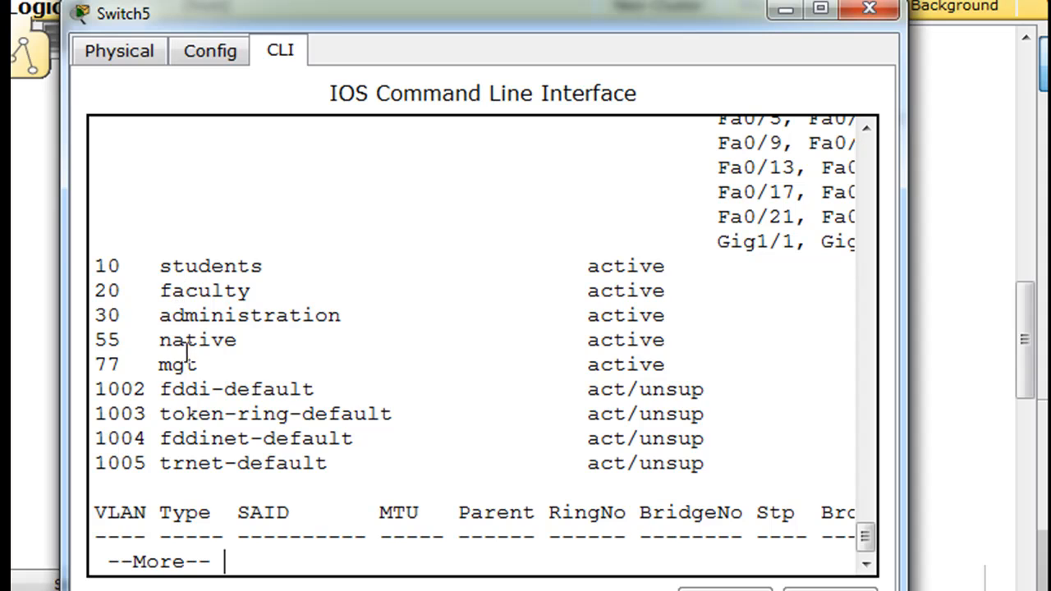
{"action": "mouse_move", "coordinate": [440, 307]}
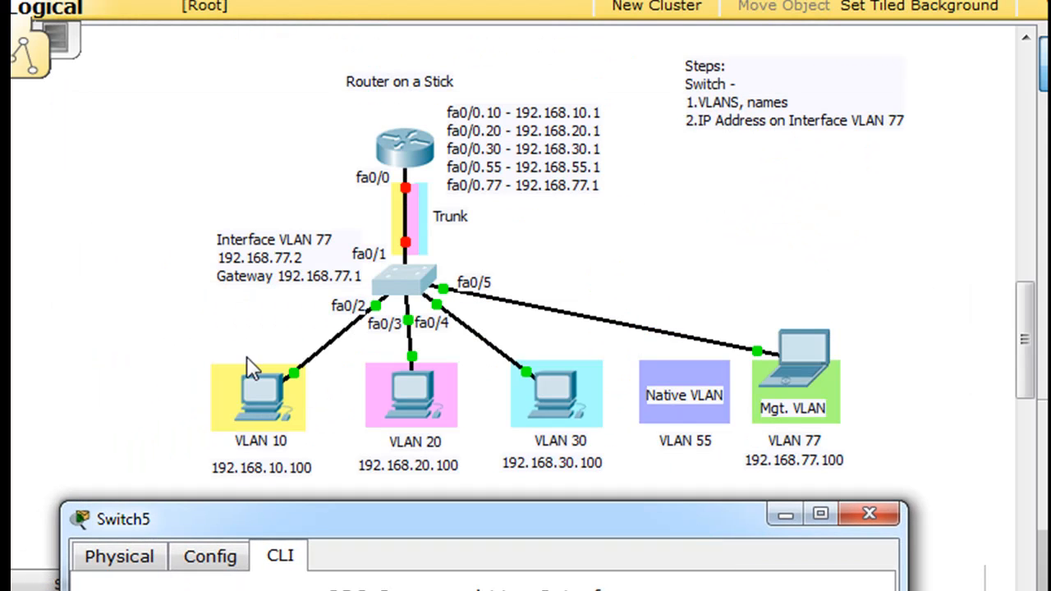
{"action": "mouse_move", "coordinate": [567, 529]}
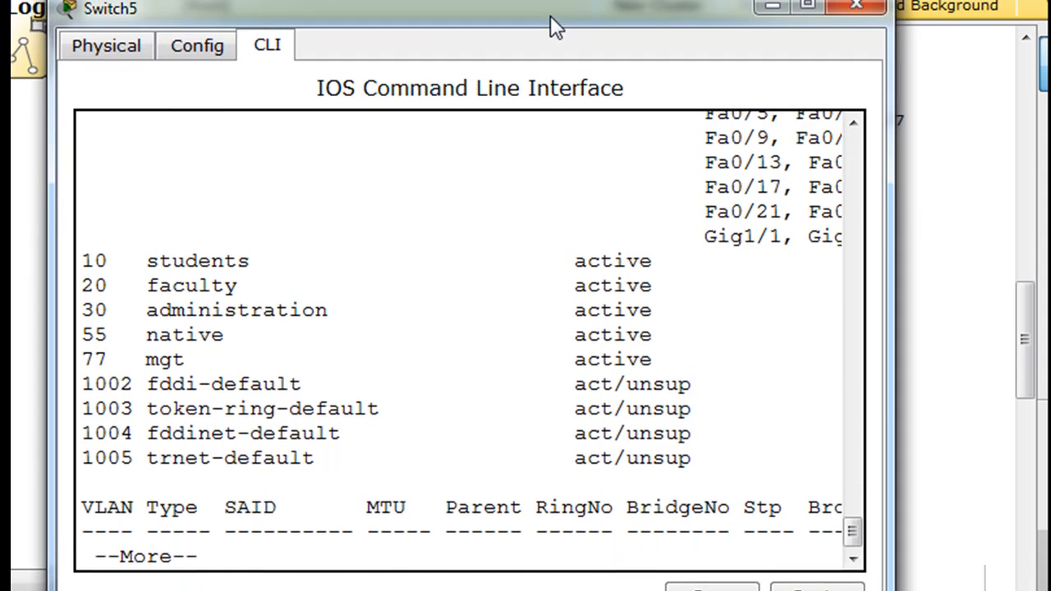
Page through the rest of the show vlan listing
{"action": "key", "text": "space"}
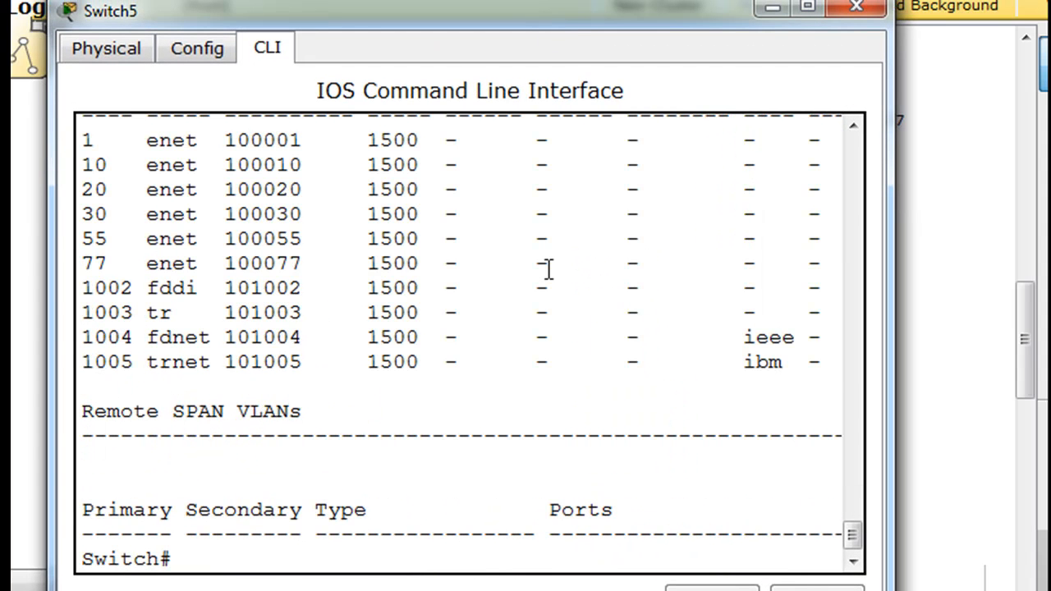
Enter configuration mode on interface VLAN 77
{"action": "type", "text": "conf t"}
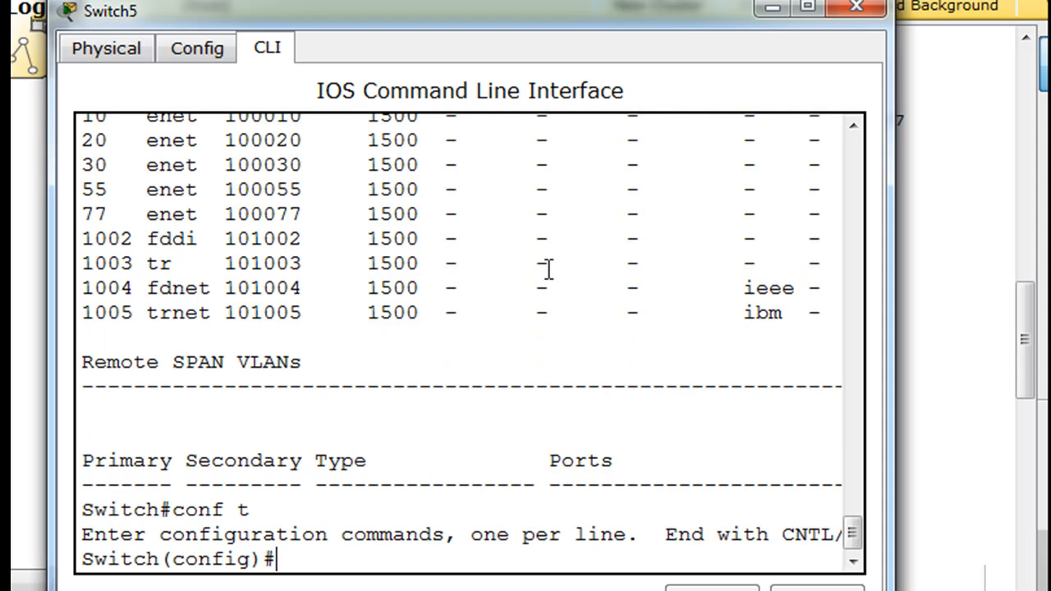
{"action": "type", "text": "int"}
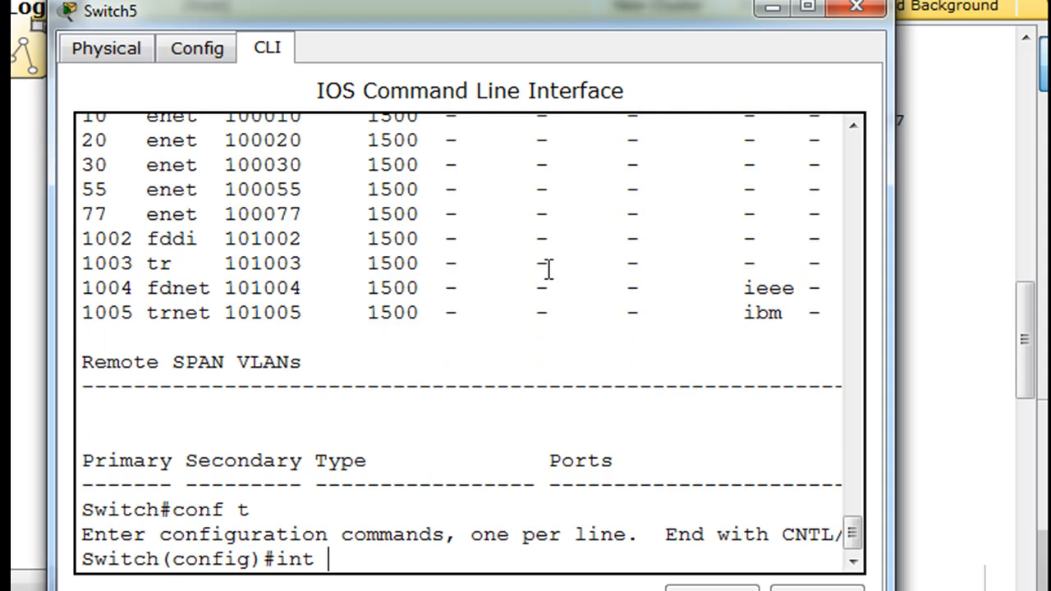
{"action": "type", "text": "vlan 77"}
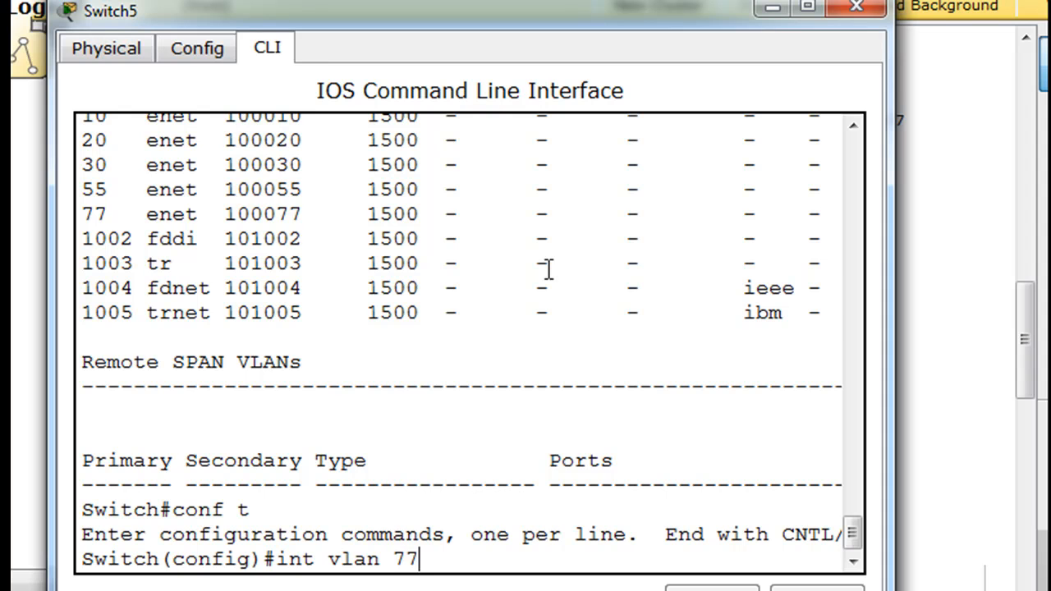
{"action": "key", "text": "enter"}
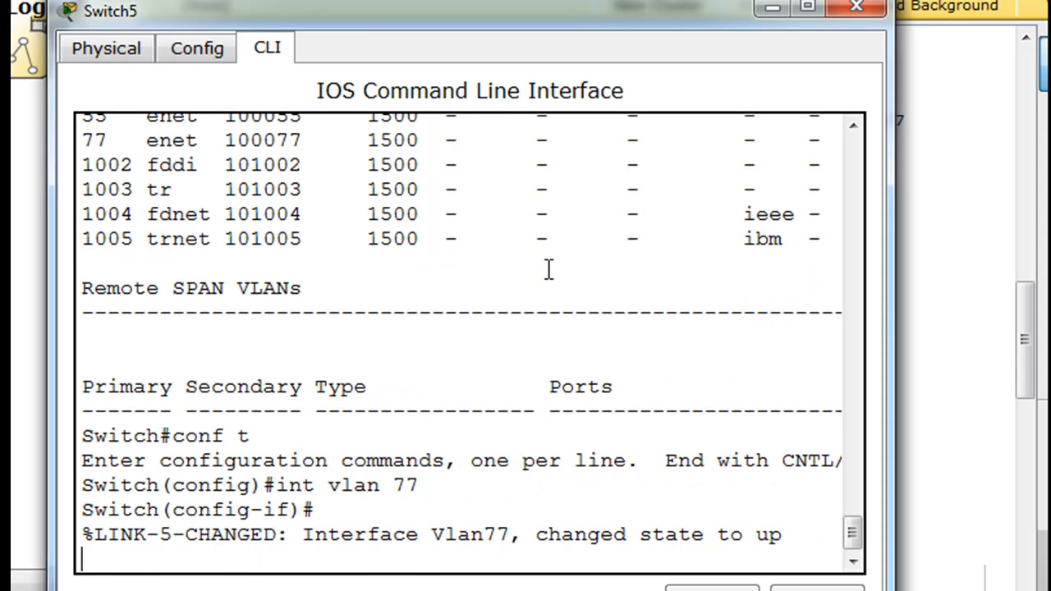
{"action": "key", "text": "enter"}
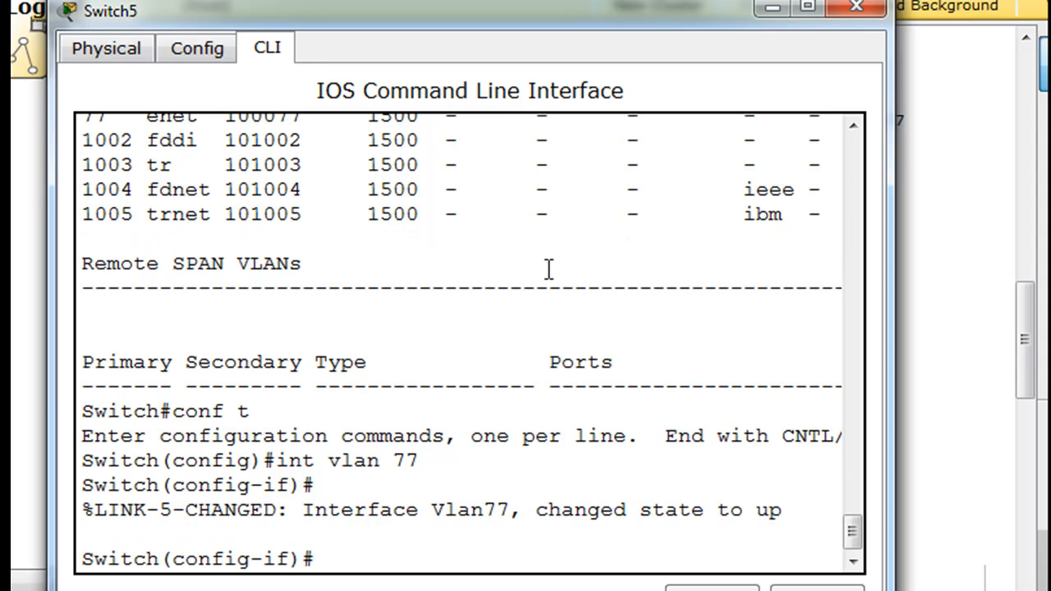
Assign interface VLAN 77 the address 192.168.77.2 255.255.255.0
{"action": "type", "text": "ip address 1"}
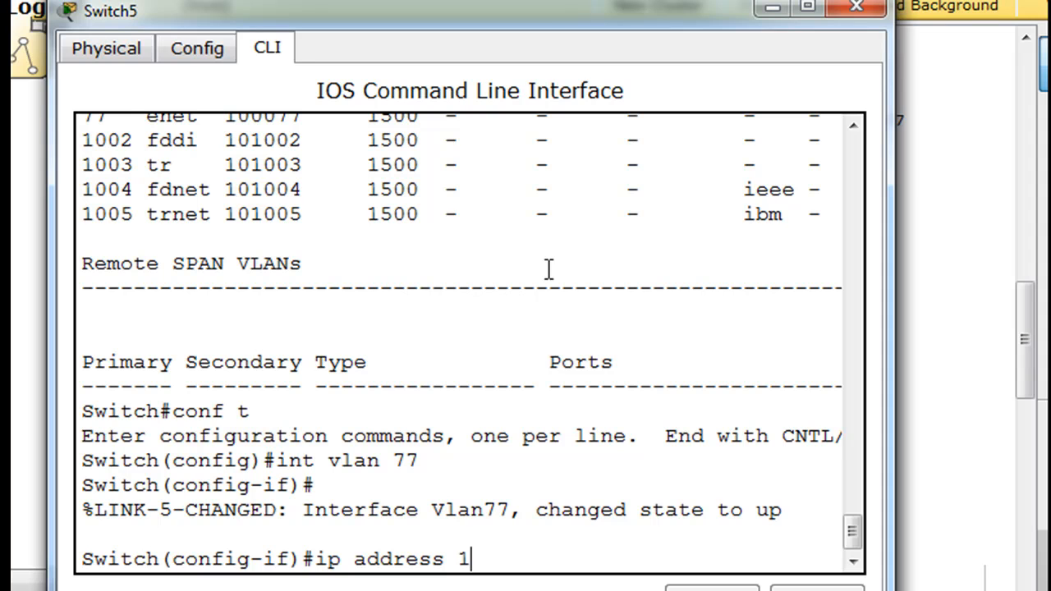
{"action": "type", "text": "92.168"}
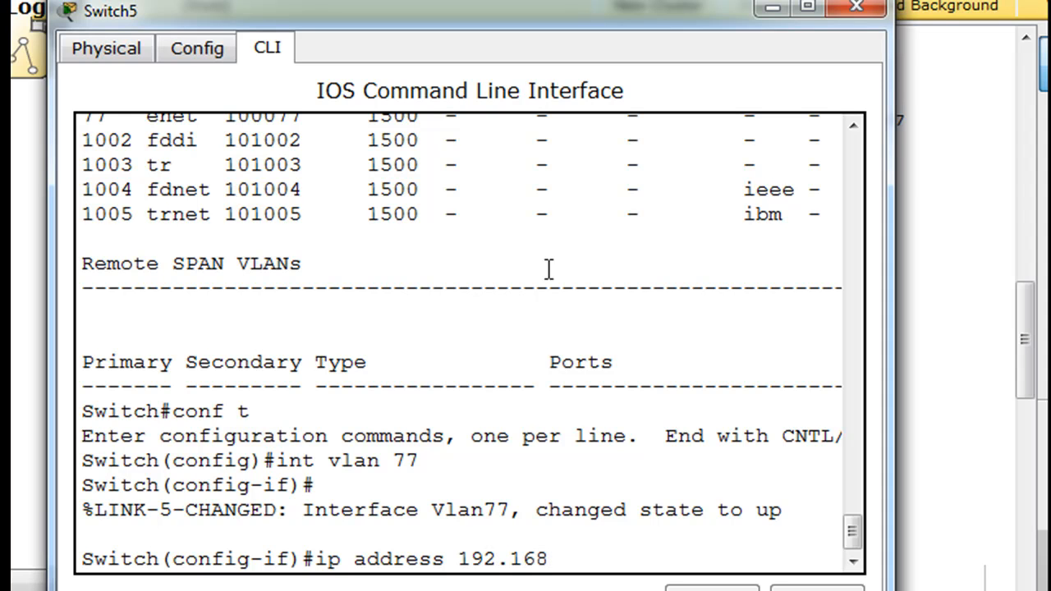
{"action": "type", "text": "."}
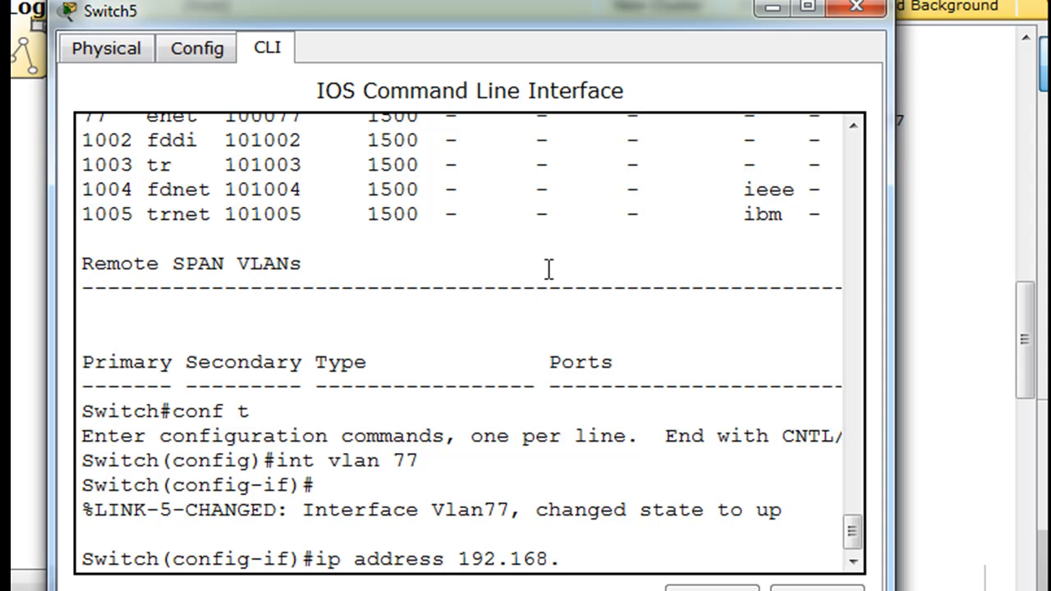
{"action": "type", "text": "77."}
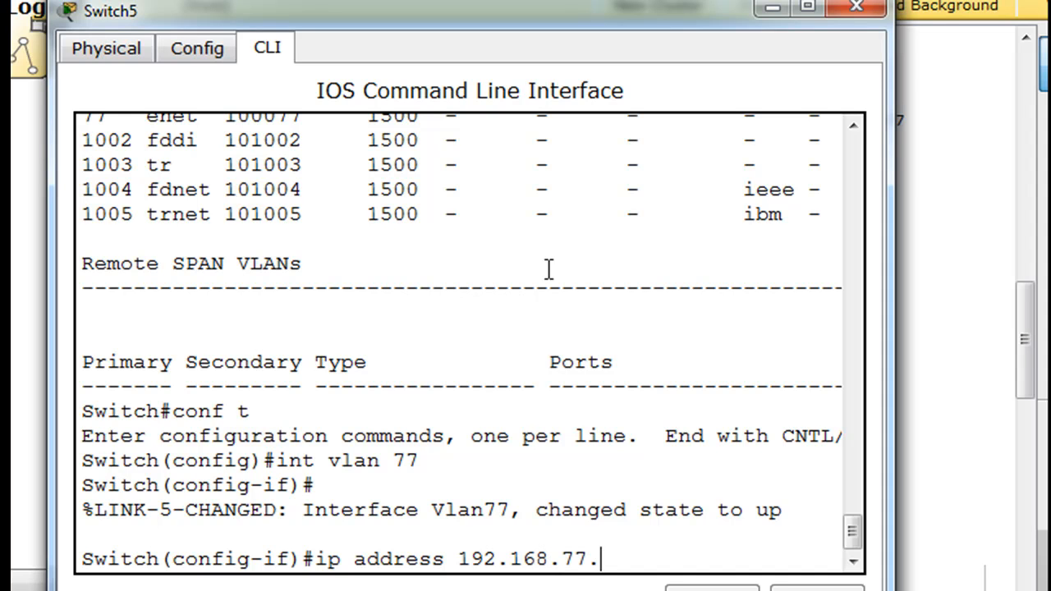
{"action": "type", "text": "2"}
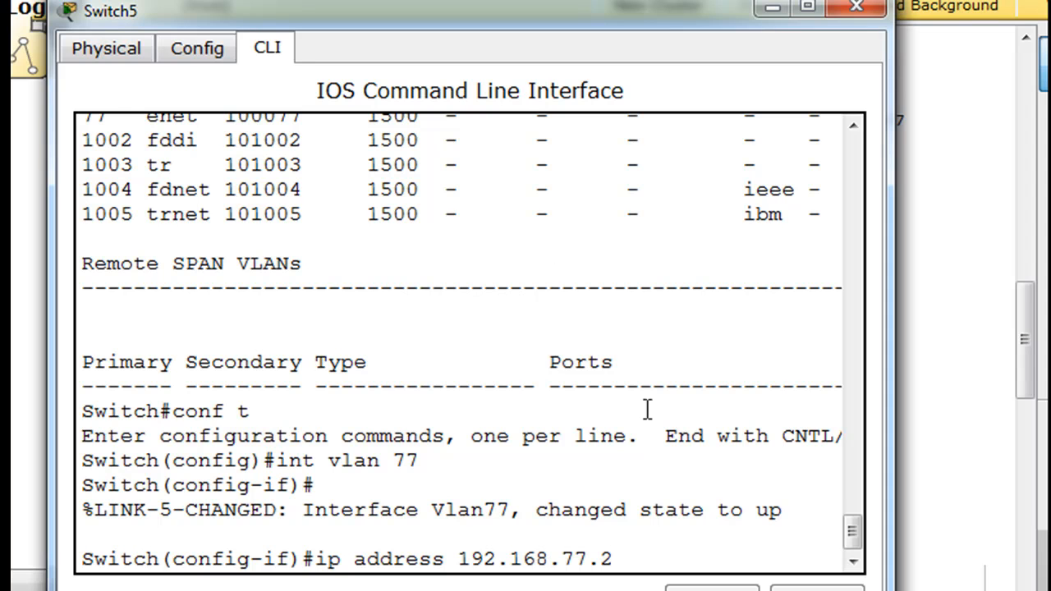
{"action": "type", "text": "?"}
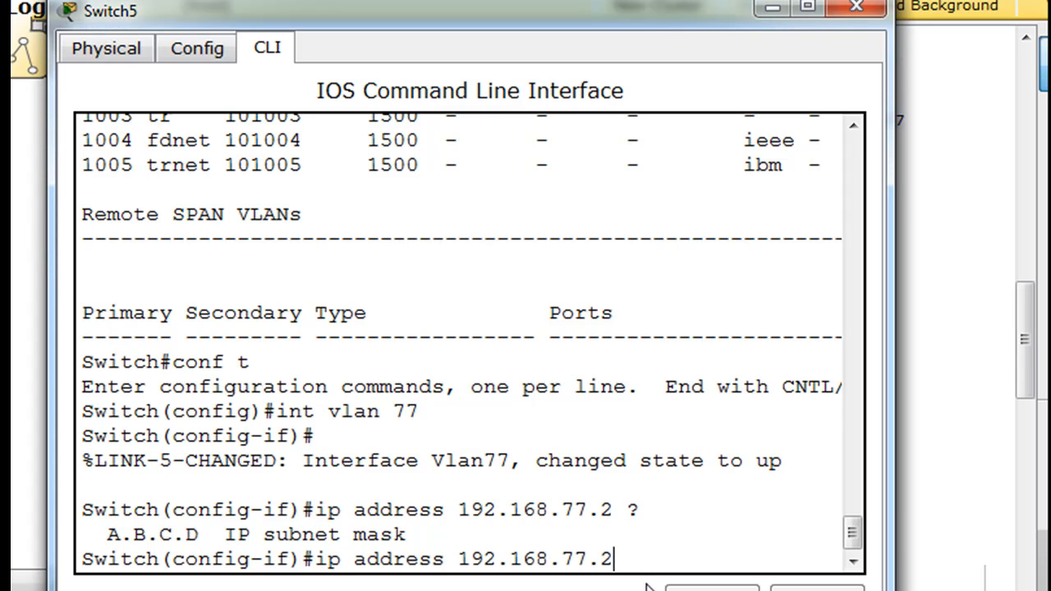
{"action": "type", "text": "2"}
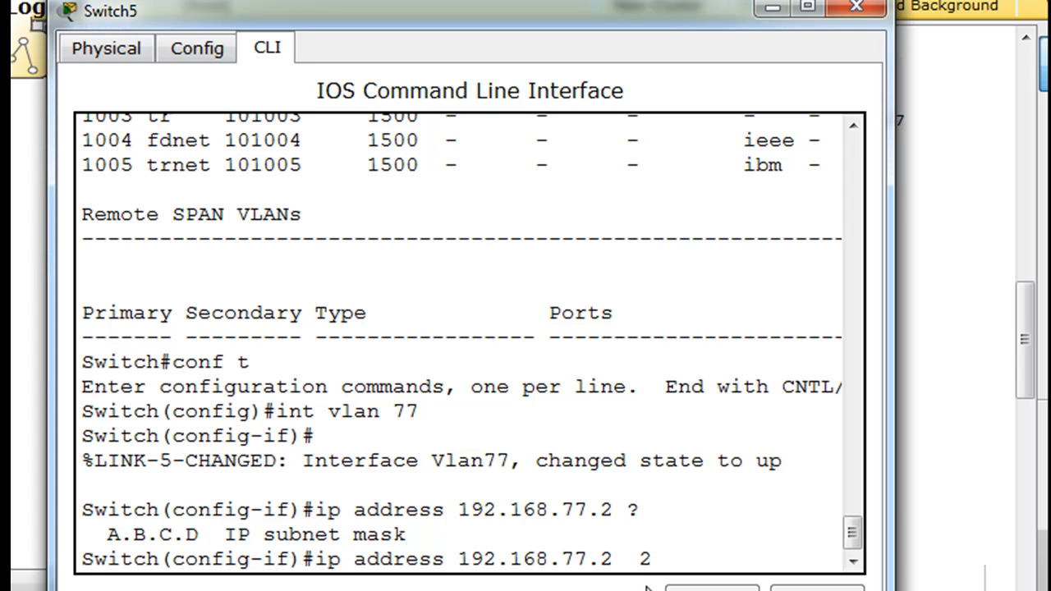
{"action": "type", "text": "55.255"}
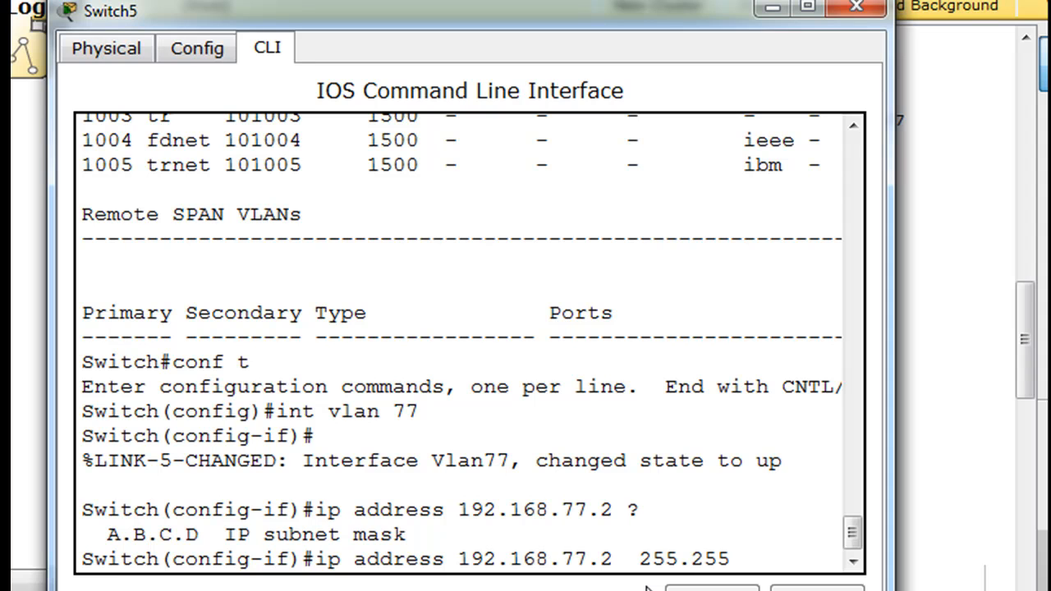
{"action": "type", "text": "255.0"}
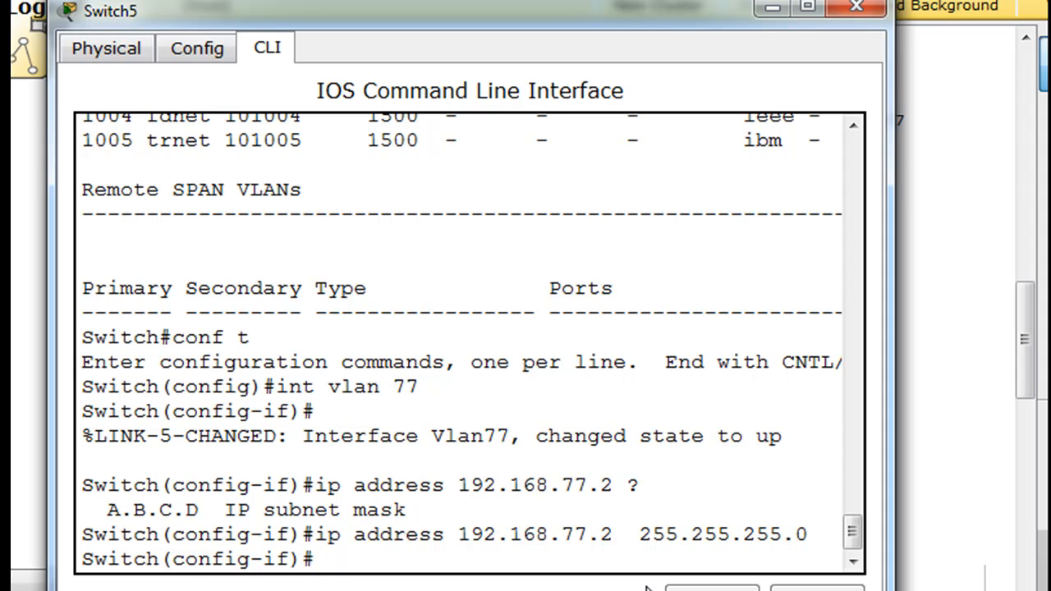
{"action": "mouse_move", "coordinate": [371, 571]}
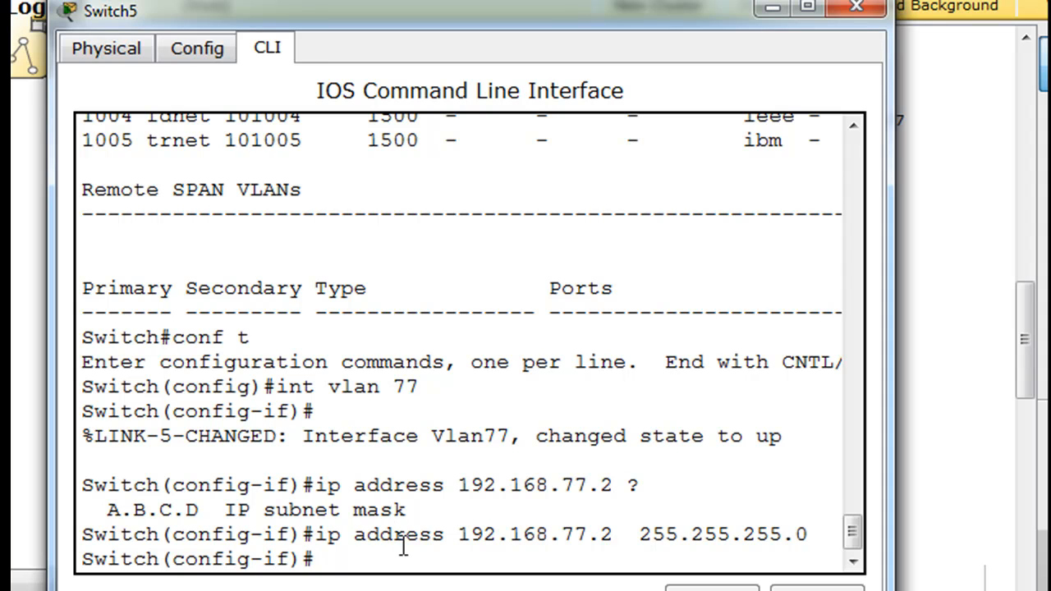
{"action": "type", "text": "sho"}
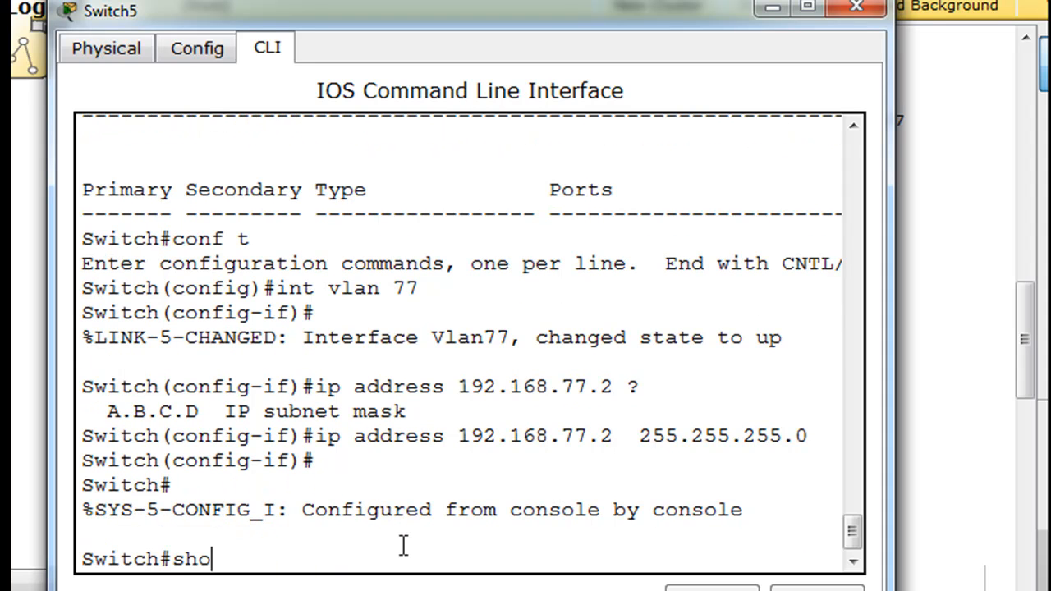
Display the switch's running configuration with show run
{"action": "key", "text": "enter"}
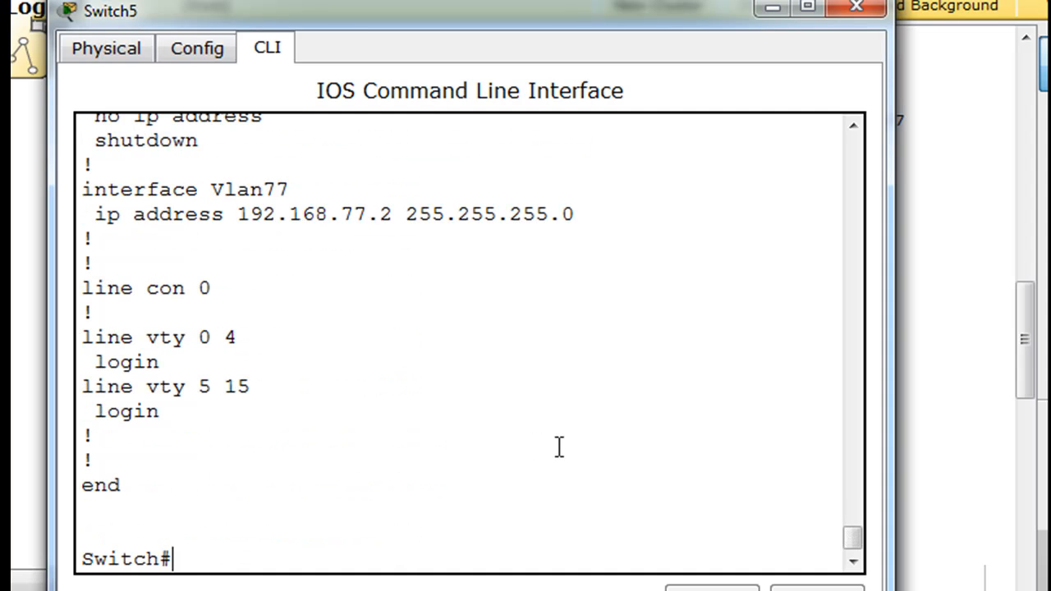
{"action": "mouse_move", "coordinate": [33, 217]}
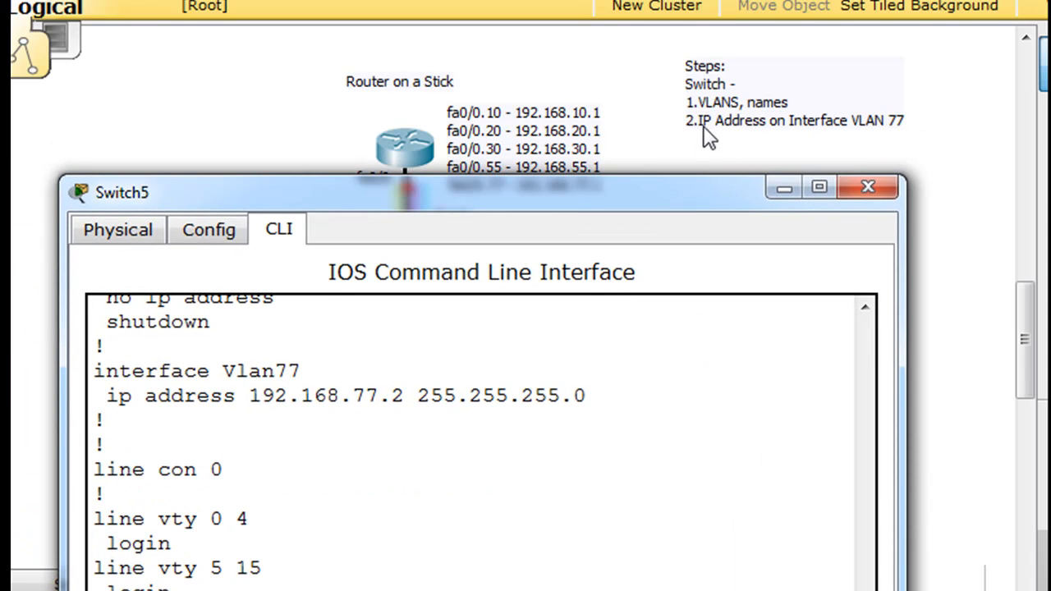
{"action": "mouse_move", "coordinate": [779, 139]}
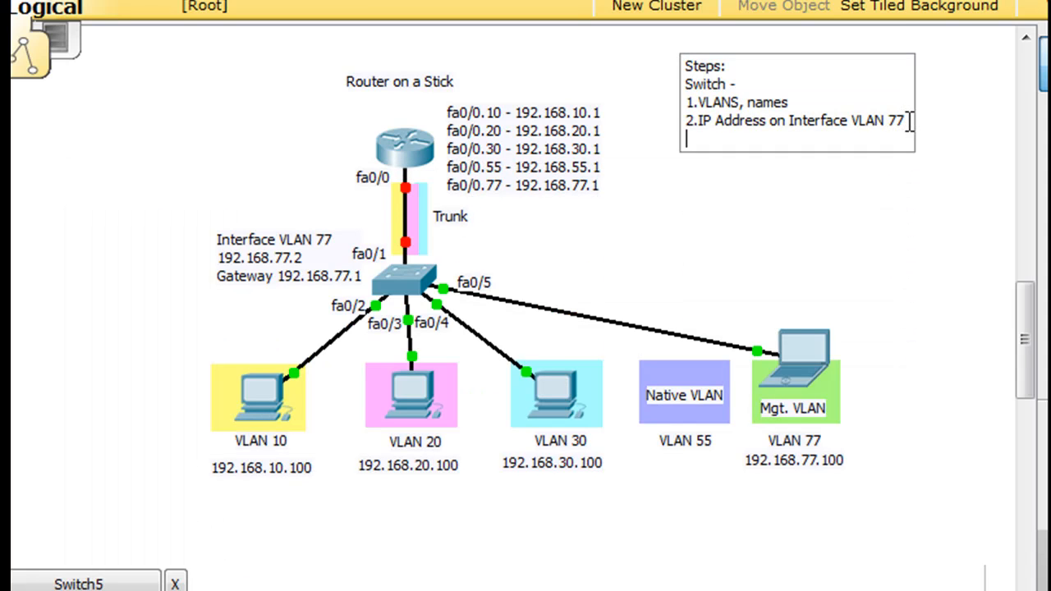
Add '3. default gateway' to the switch steps note
{"action": "type", "text": "3. d"}
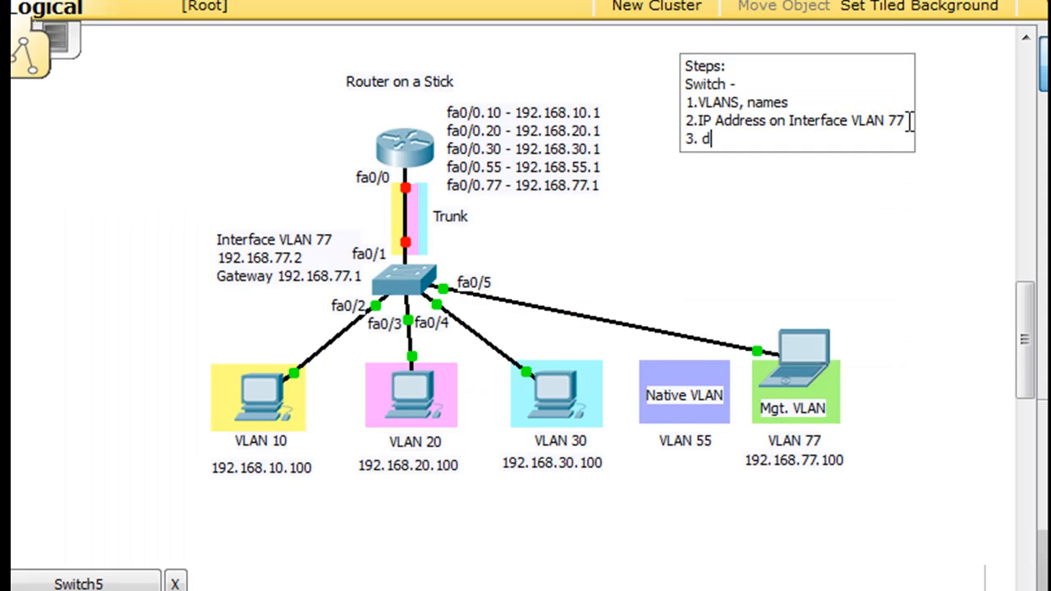
{"action": "type", "text": "efault gat"}
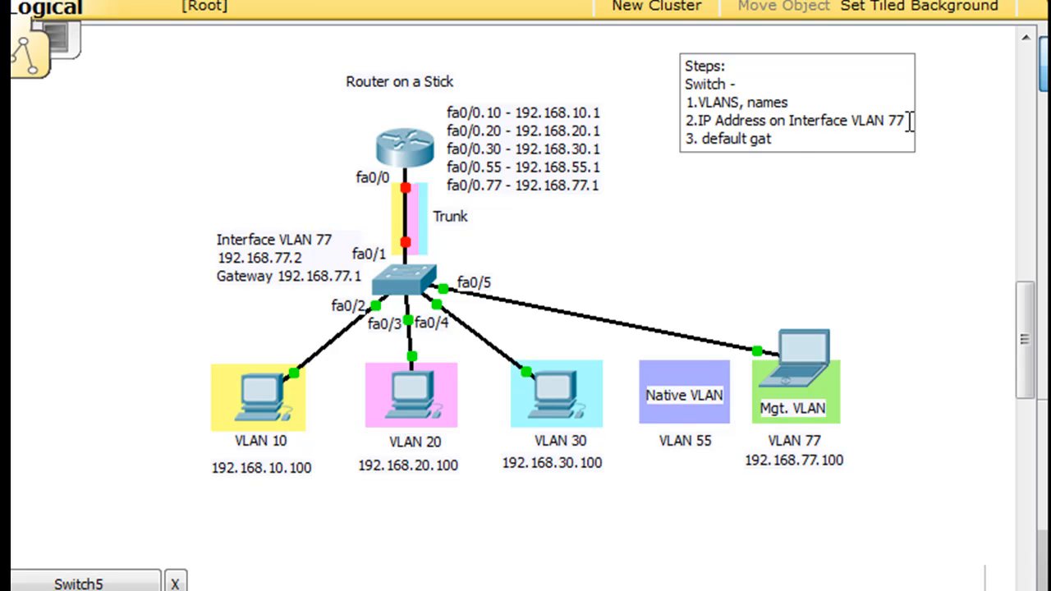
{"action": "type", "text": "eway"}
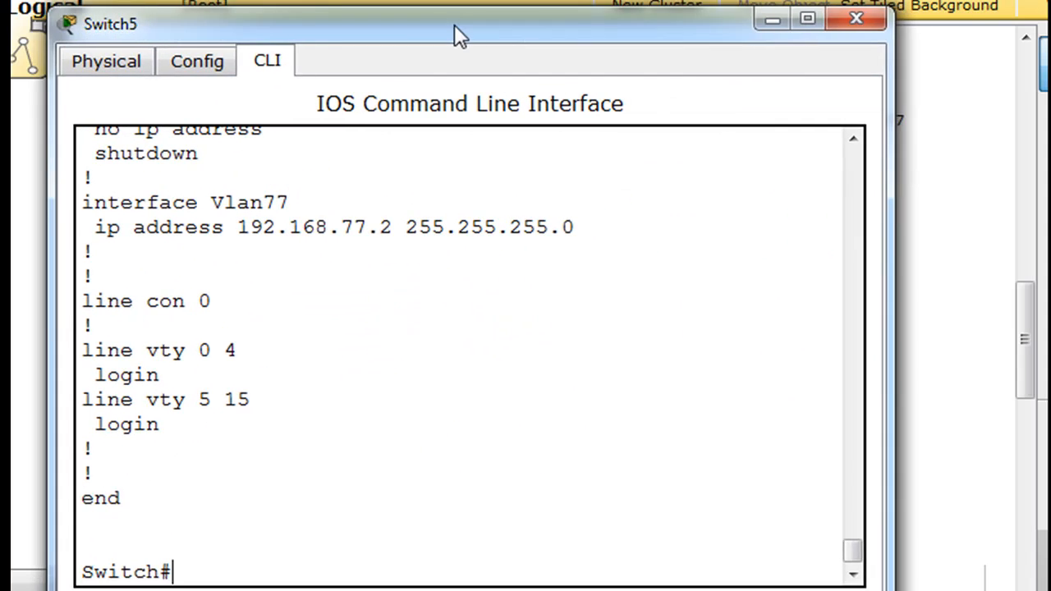
Enter global config and list the available ip command options with '?'
{"action": "type", "text": "conf t"}
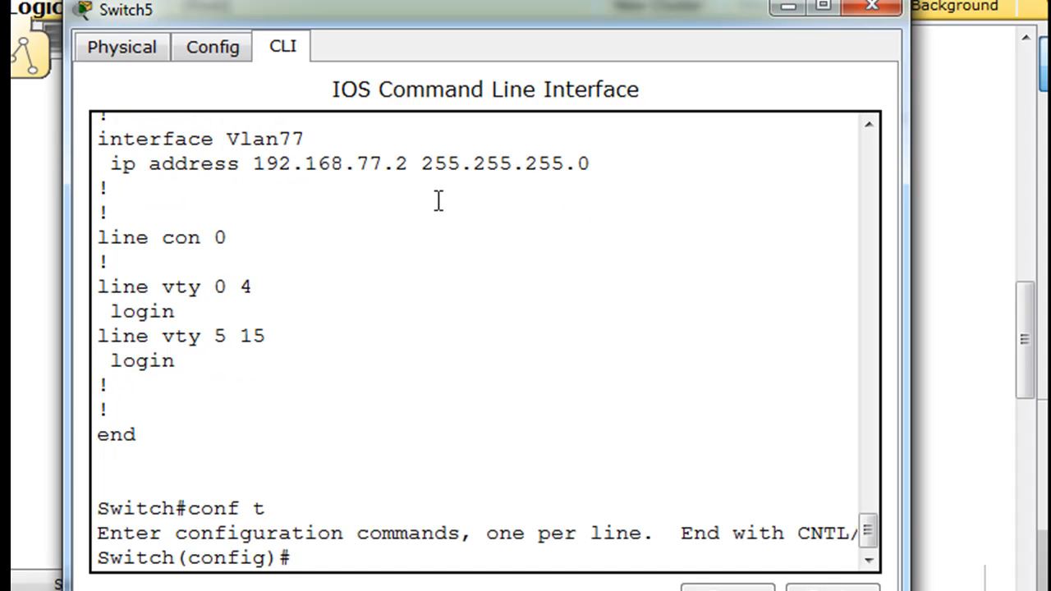
{"action": "type", "text": "ip"}
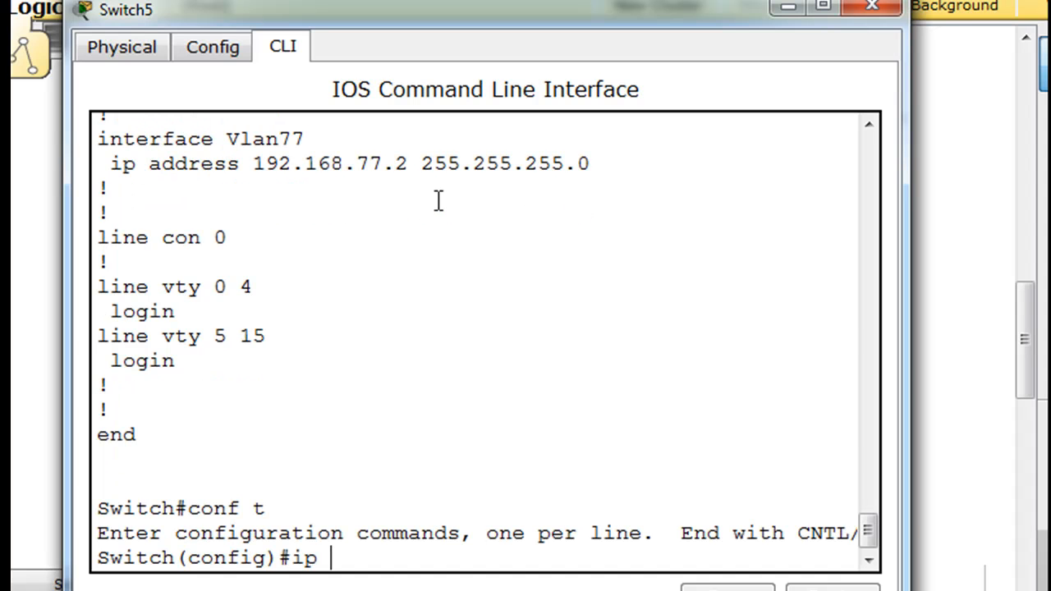
{"action": "type", "text": "?"}
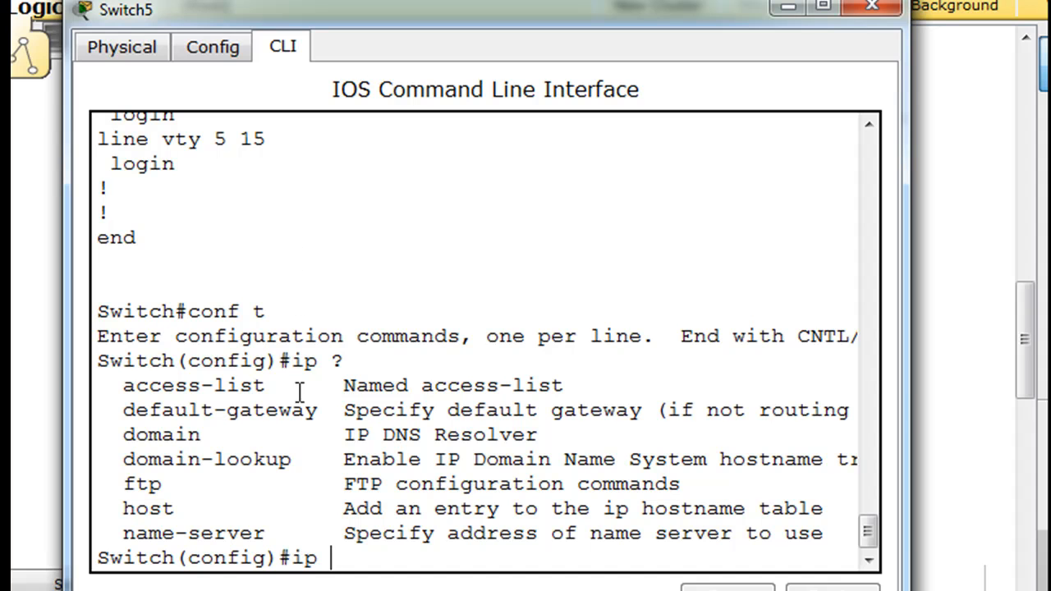
{"action": "left_click_drag", "start_coordinate": [123, 411], "coordinate": [309, 435]}
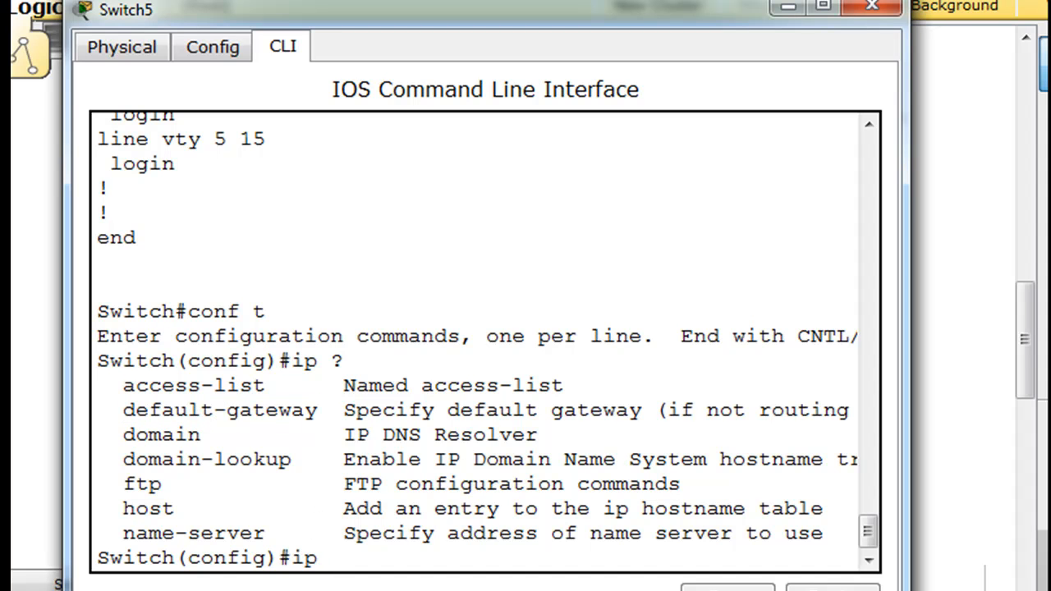
Set the switch's default gateway to 192.168.77.1
{"action": "type", "text": "default"}
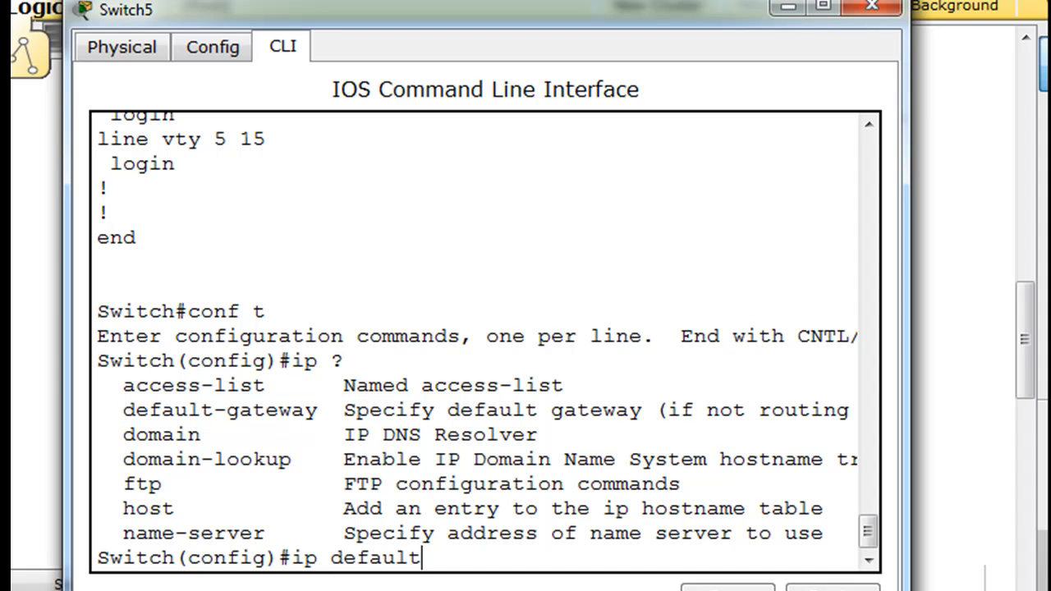
{"action": "type", "text": "-gateway"}
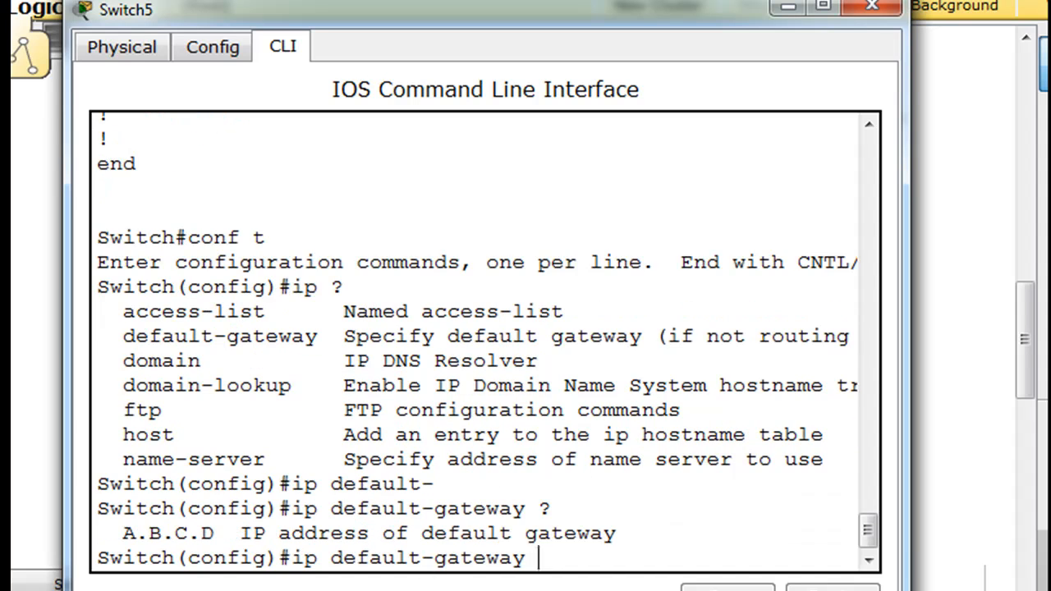
{"action": "type", "text": "192."}
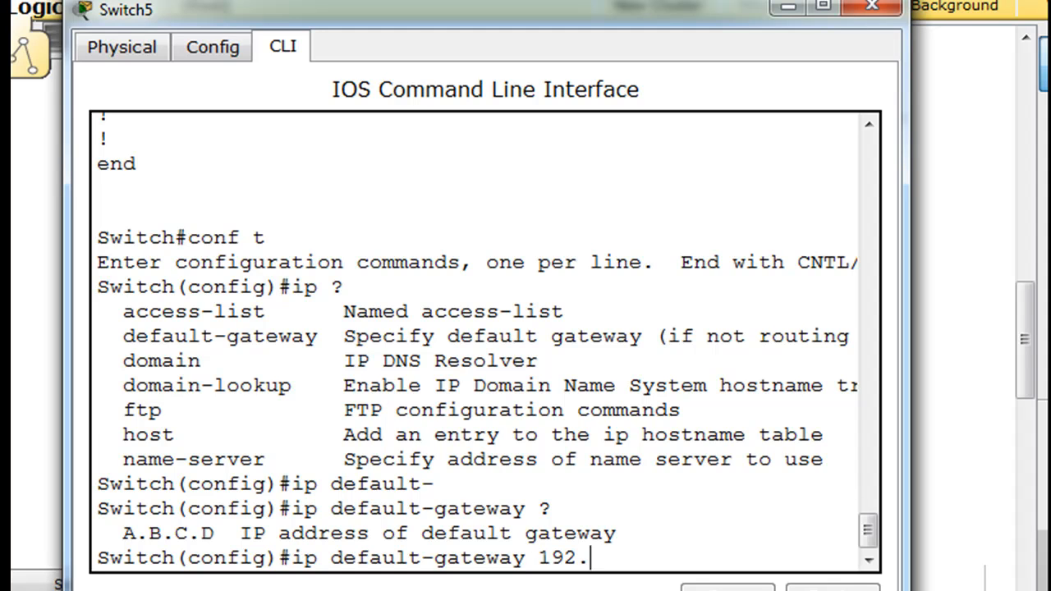
{"action": "type", "text": "168."}
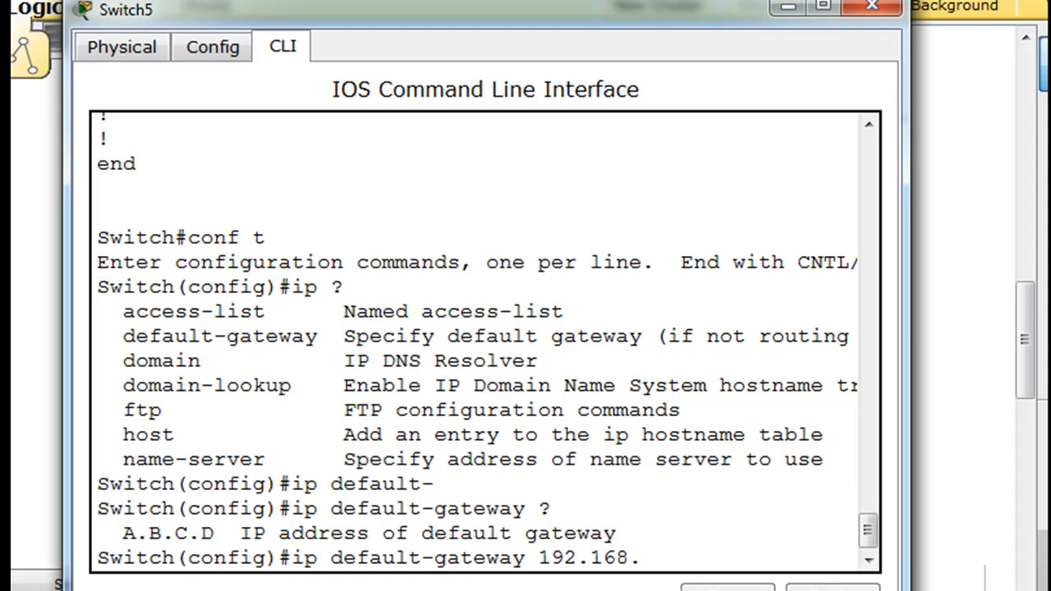
{"action": "type", "text": "77.1"}
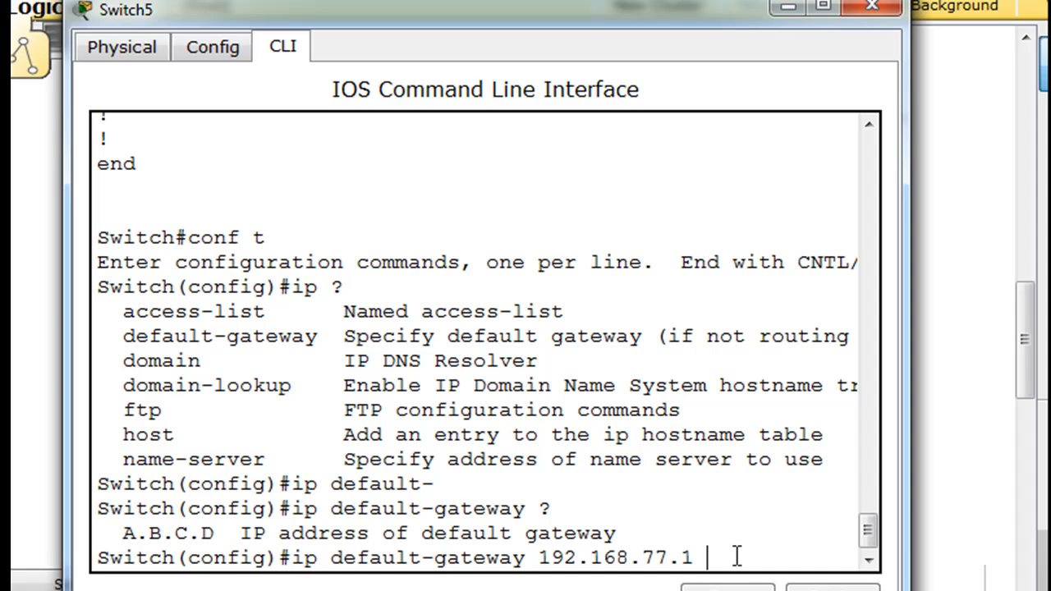
{"action": "type", "text": "?"}
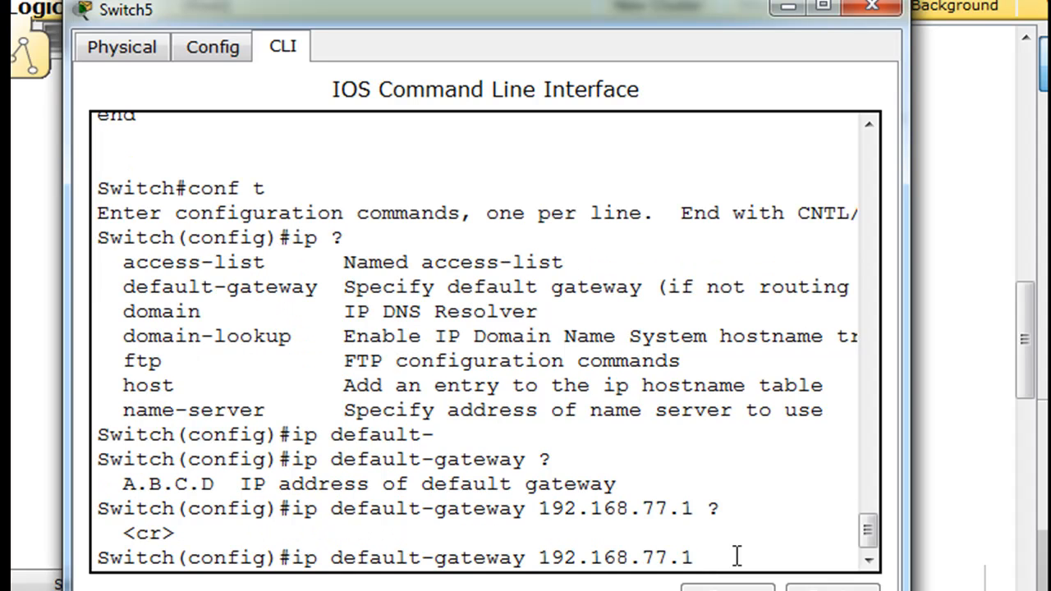
{"action": "mouse_move", "coordinate": [205, 540]}
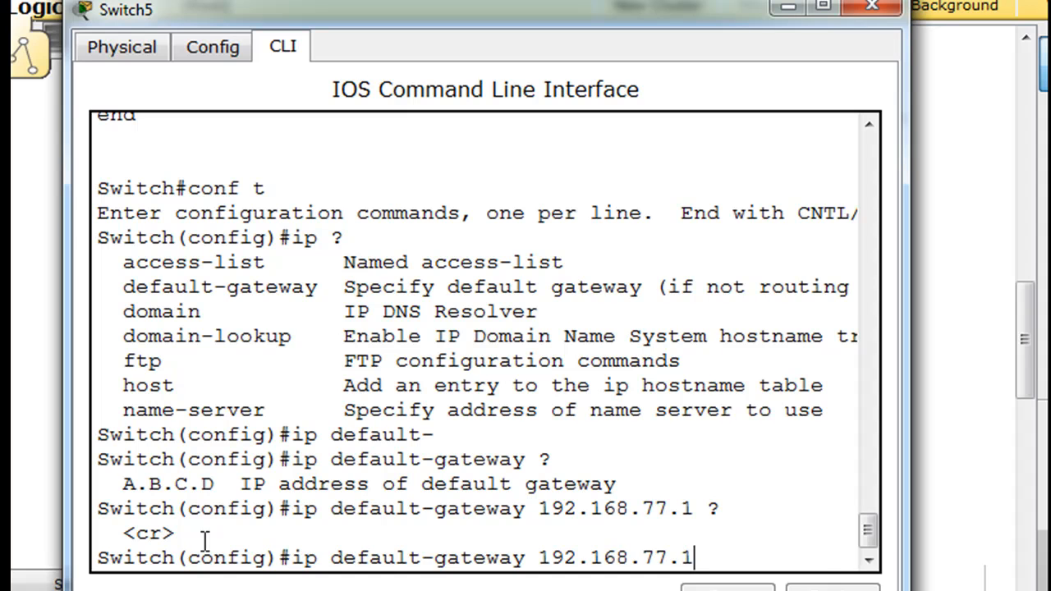
{"action": "key", "text": "enter"}
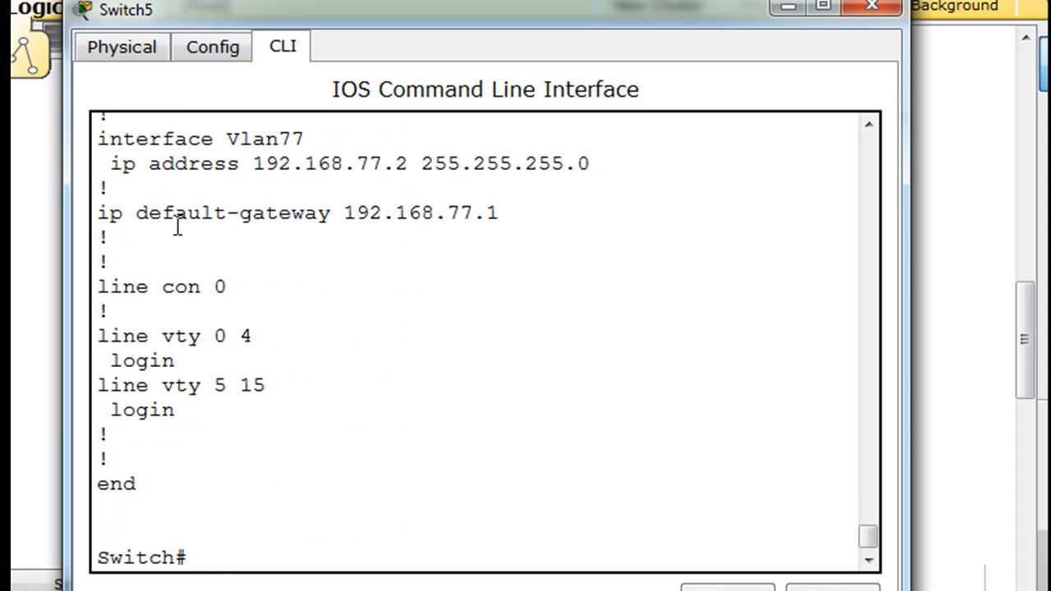
{"action": "mouse_move", "coordinate": [568, 230]}
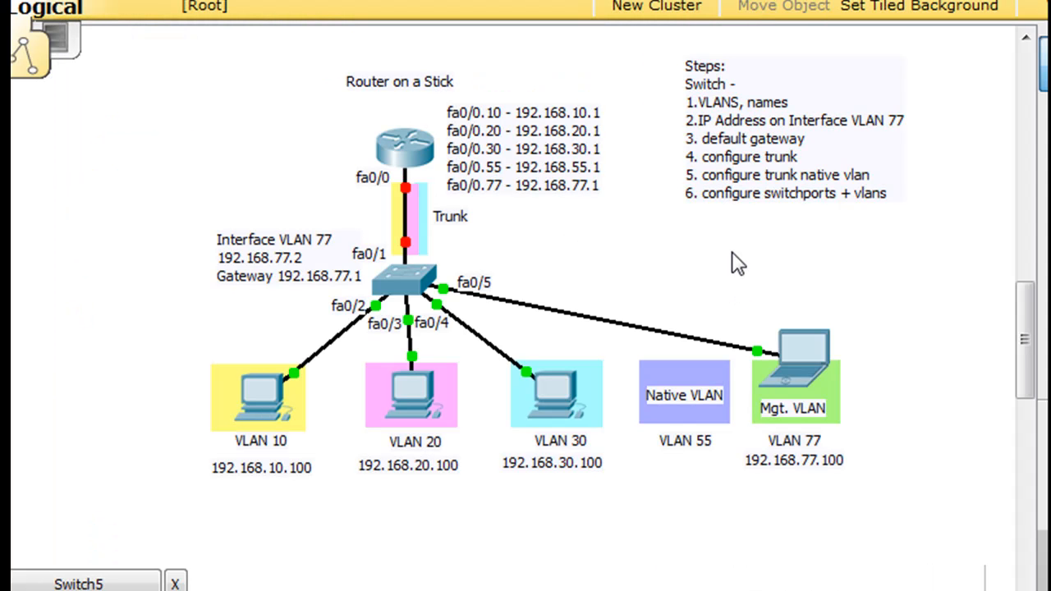
{"action": "mouse_move", "coordinate": [686, 154]}
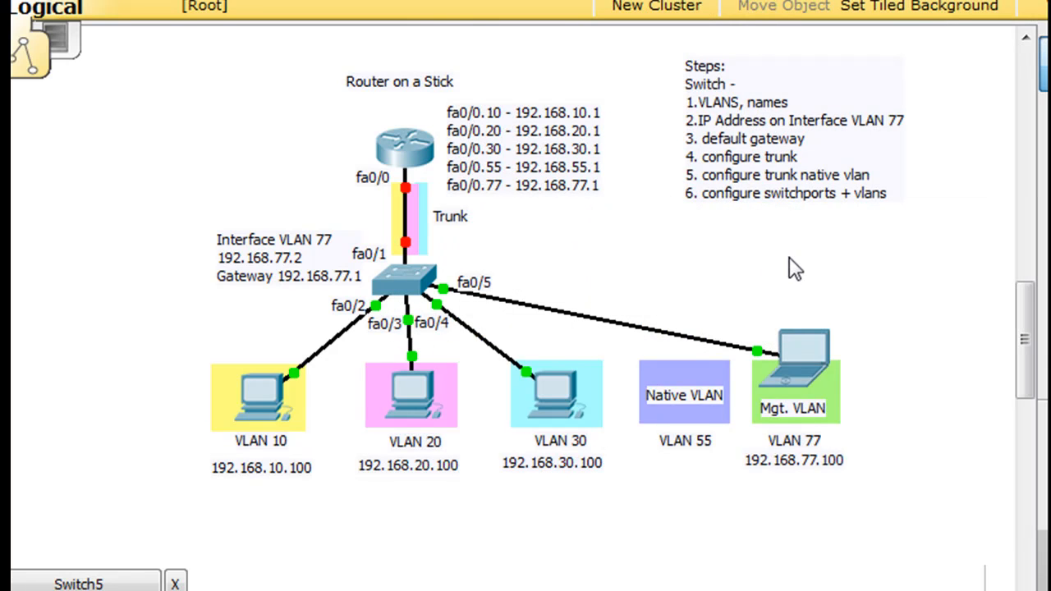
{"action": "mouse_move", "coordinate": [785, 189]}
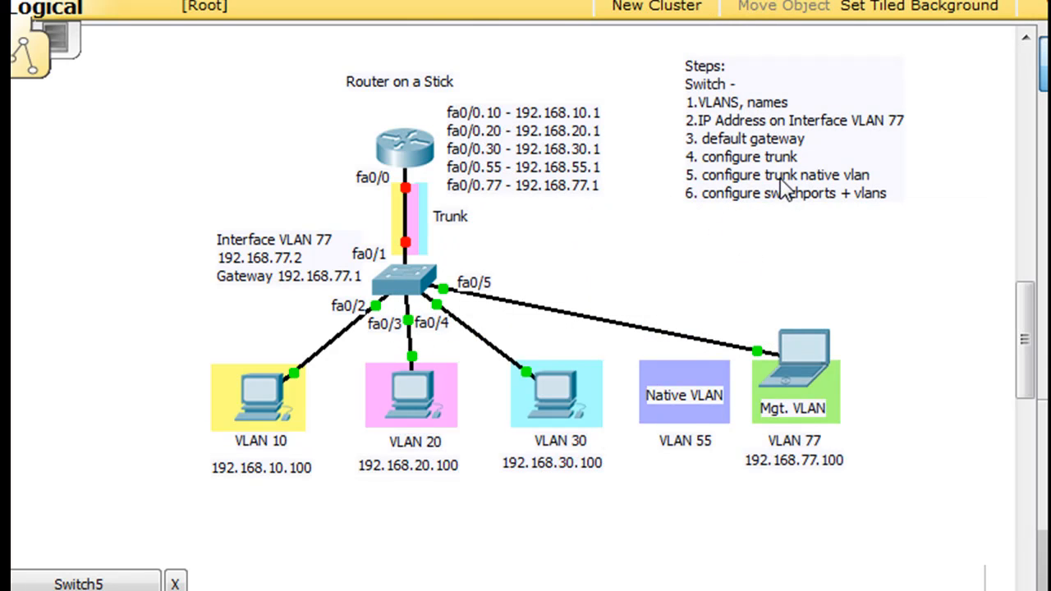
{"action": "mouse_move", "coordinate": [824, 200]}
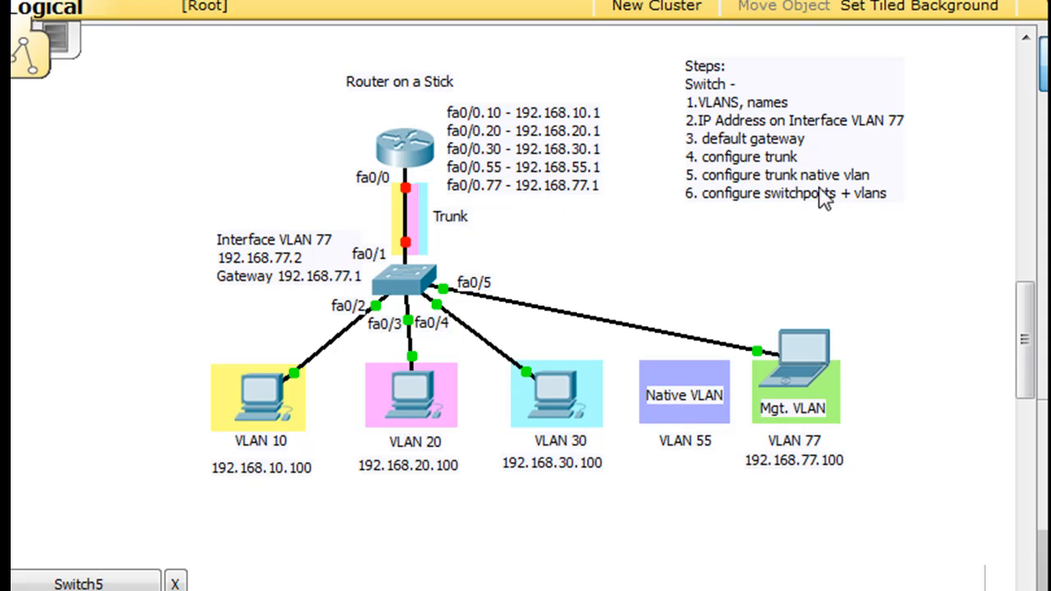
{"action": "mouse_move", "coordinate": [812, 189]}
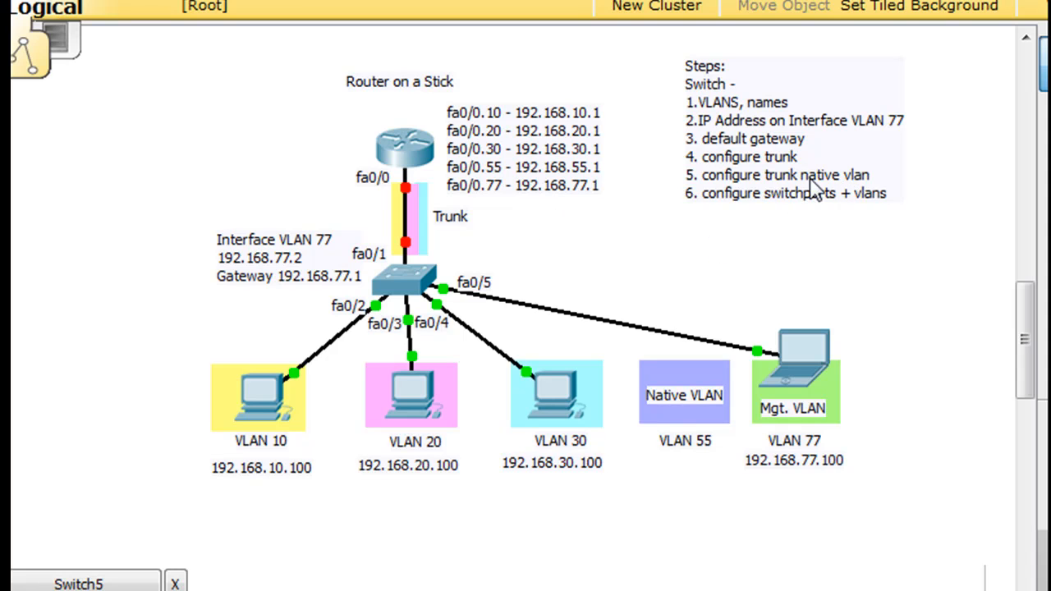
{"action": "mouse_move", "coordinate": [861, 191]}
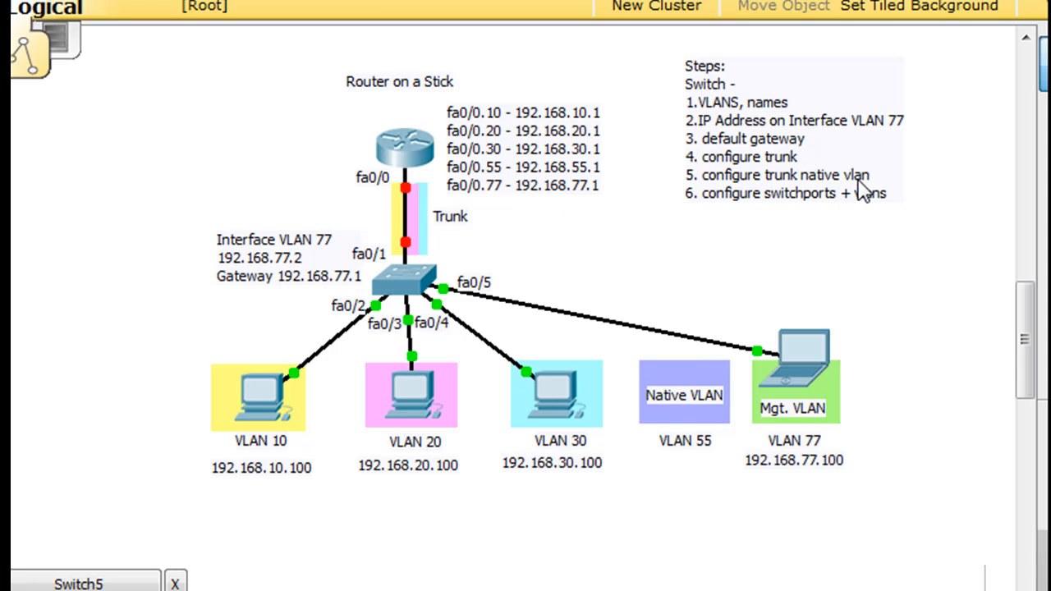
{"action": "mouse_move", "coordinate": [778, 223]}
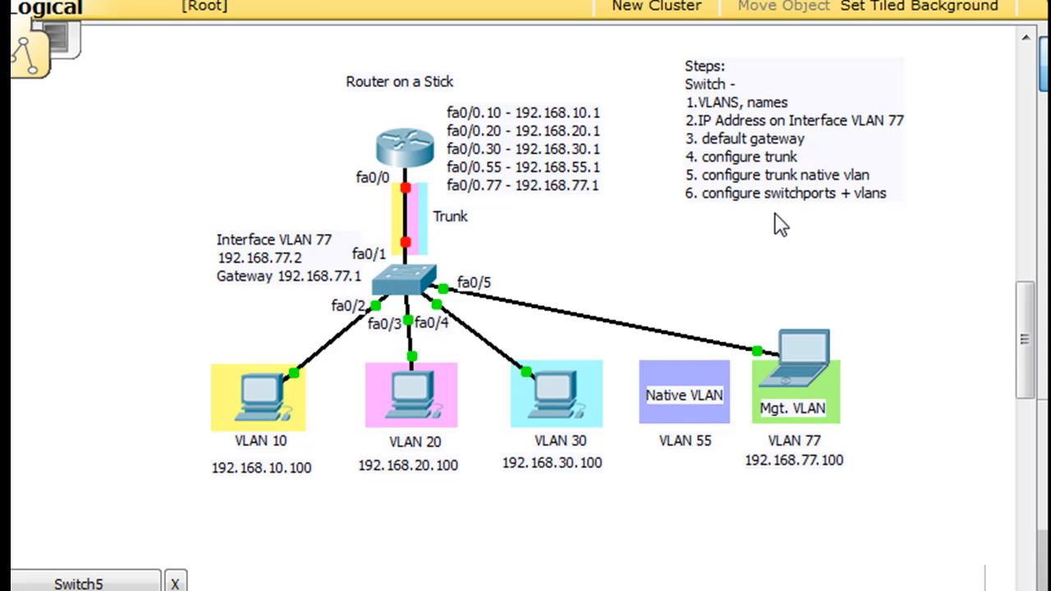
{"action": "mouse_move", "coordinate": [716, 212]}
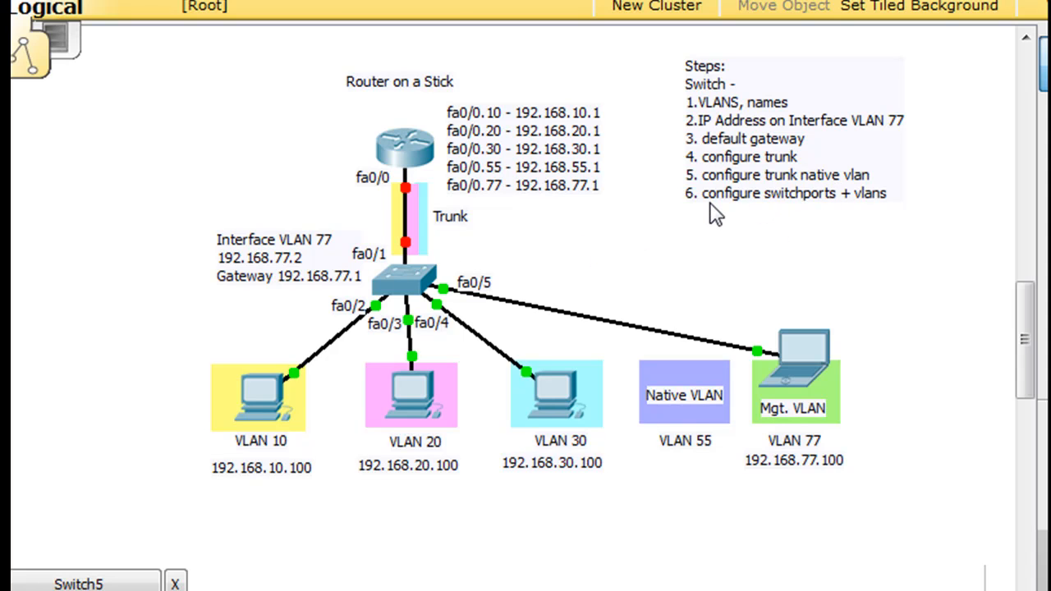
{"action": "mouse_move", "coordinate": [737, 215]}
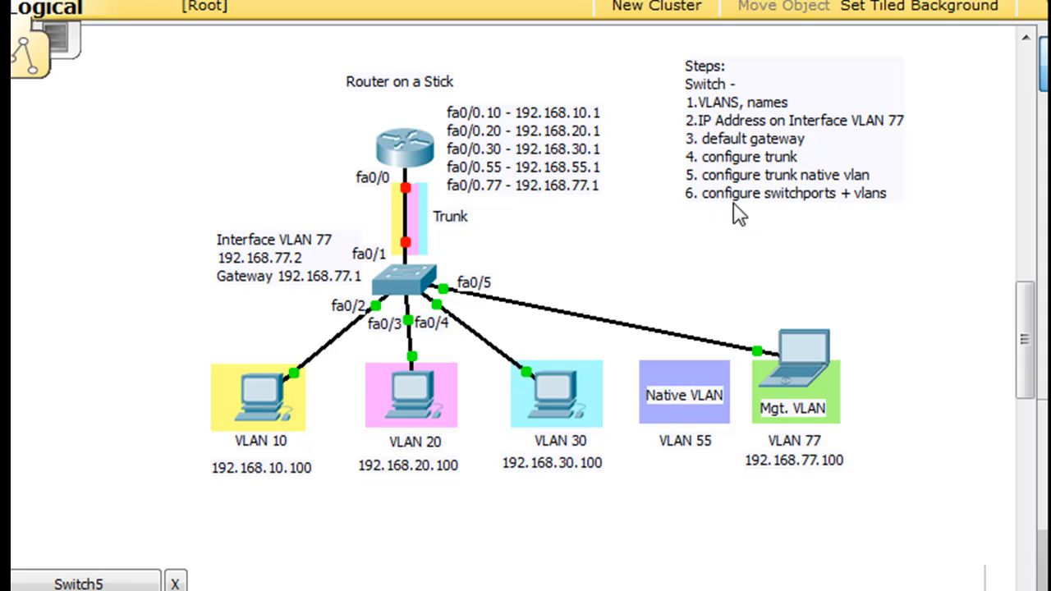
{"action": "mouse_move", "coordinate": [816, 222]}
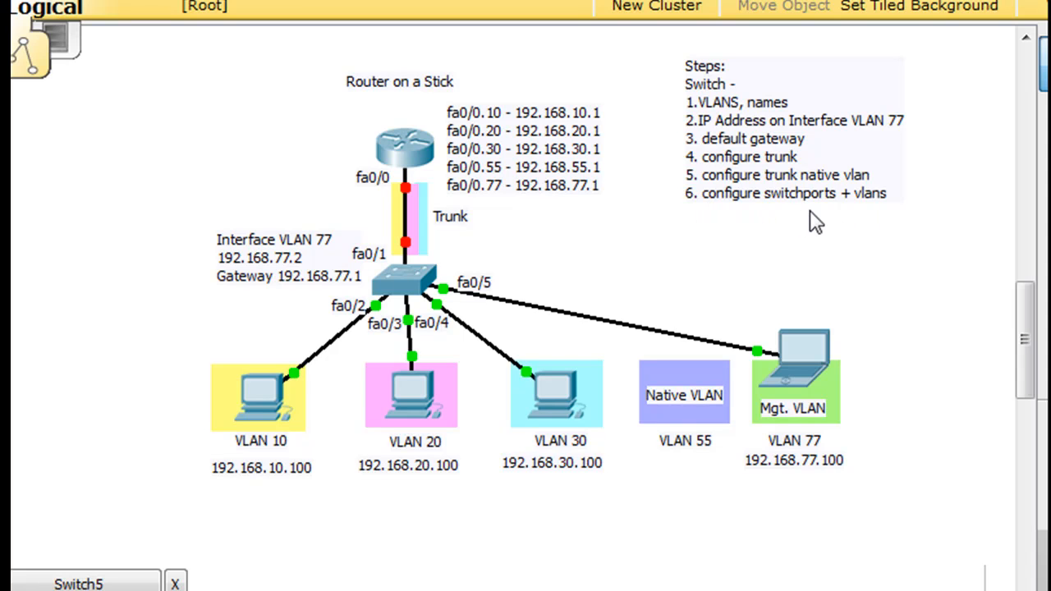
{"action": "mouse_move", "coordinate": [822, 243]}
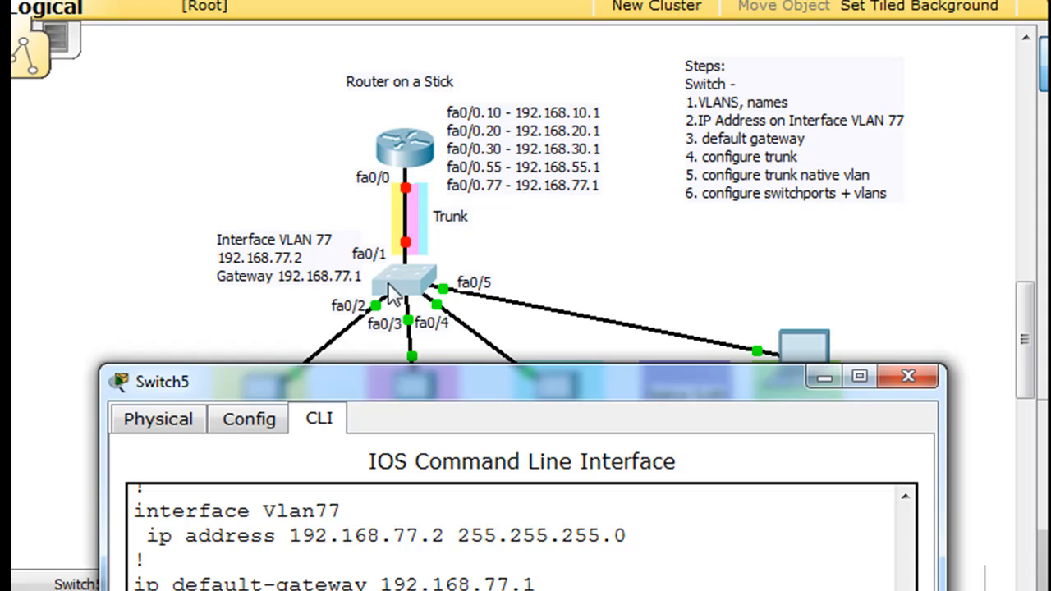
{"action": "mouse_move", "coordinate": [409, 271]}
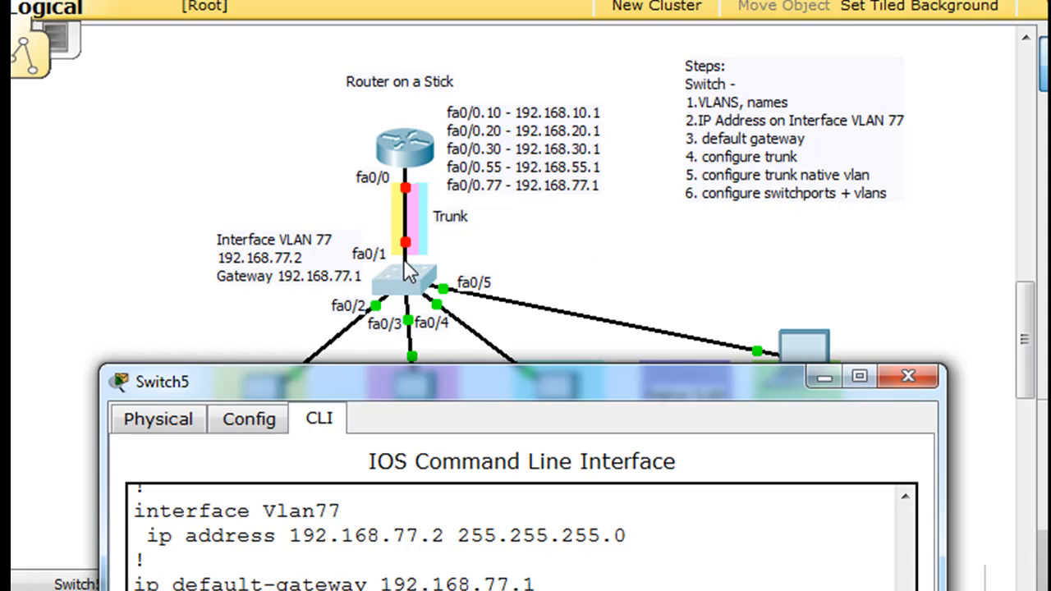
{"action": "mouse_move", "coordinate": [410, 336]}
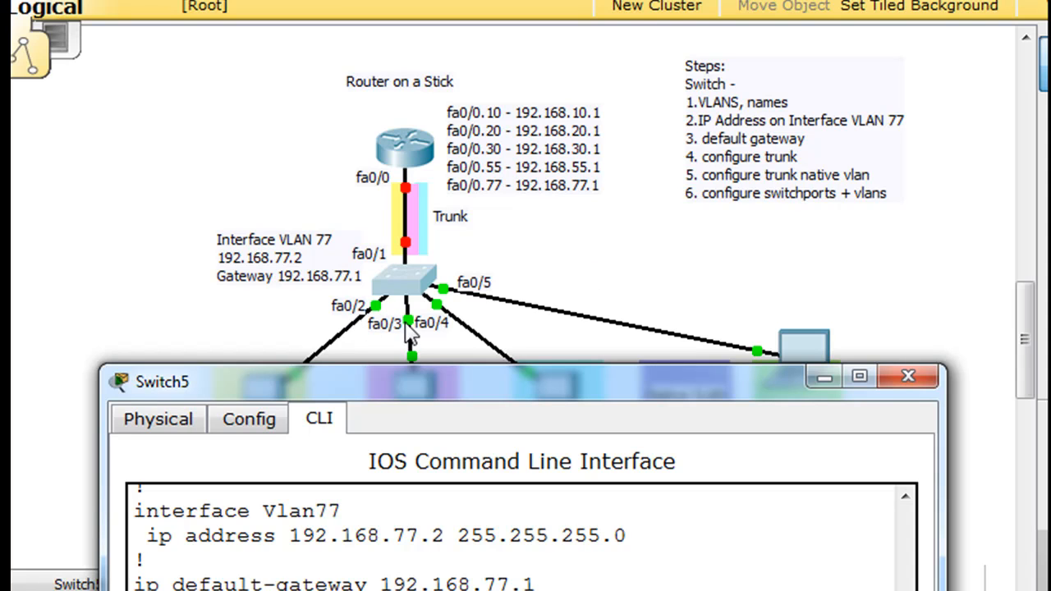
{"action": "mouse_move", "coordinate": [529, 294]}
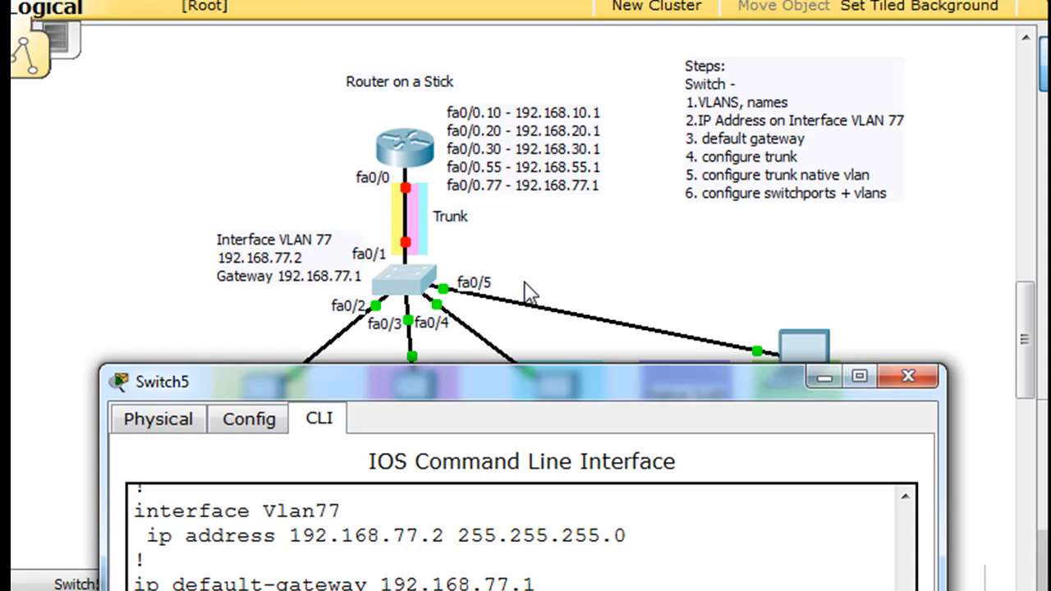
{"action": "mouse_move", "coordinate": [381, 340]}
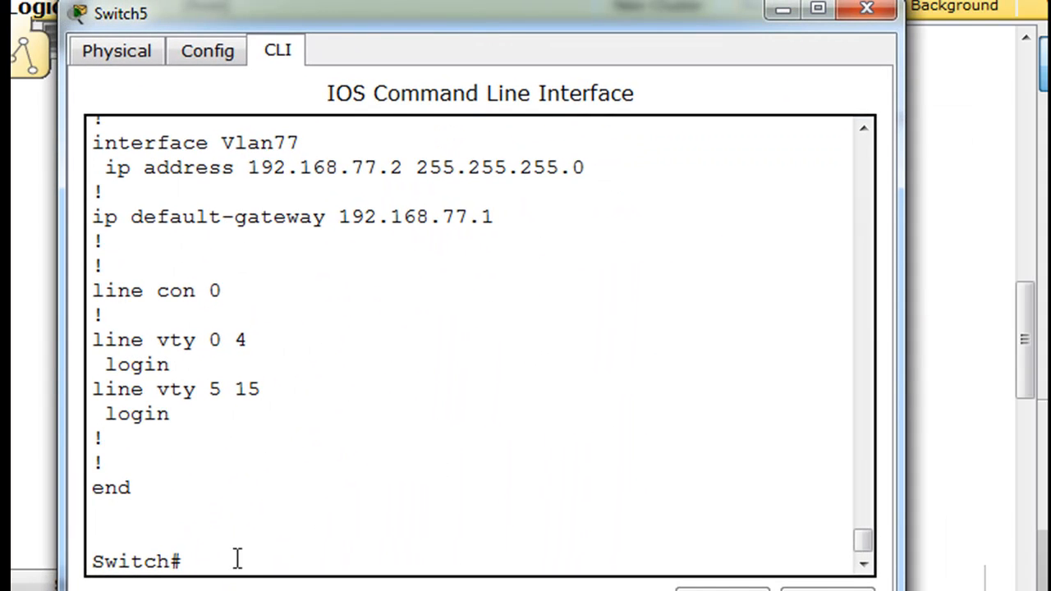
Set interface fa0/1 to switchport mode trunk
{"action": "type", "text": "conf t"}
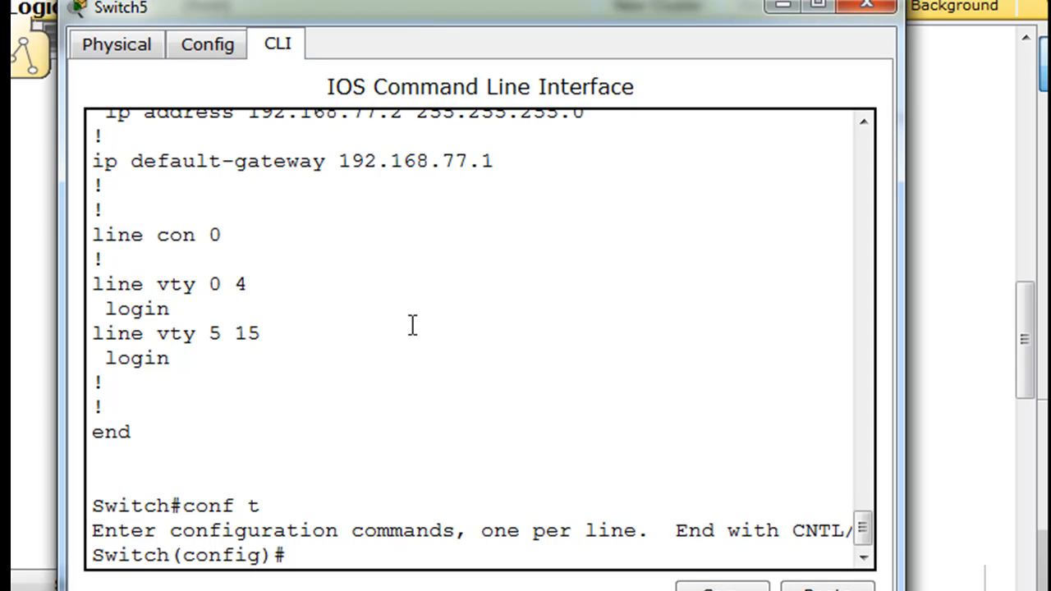
{"action": "type", "text": "int fa"}
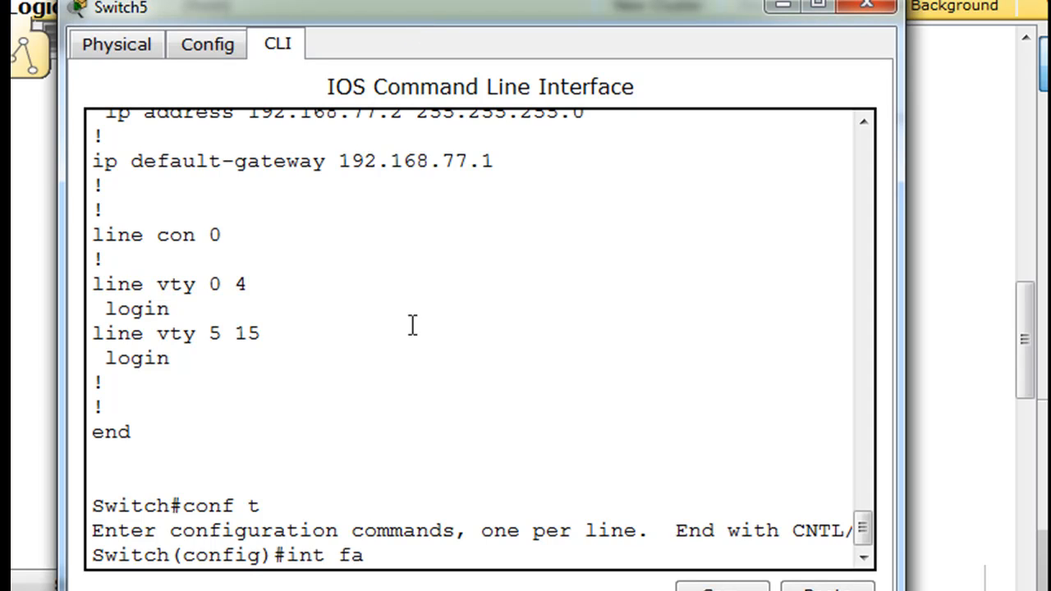
{"action": "type", "text": "0/1"}
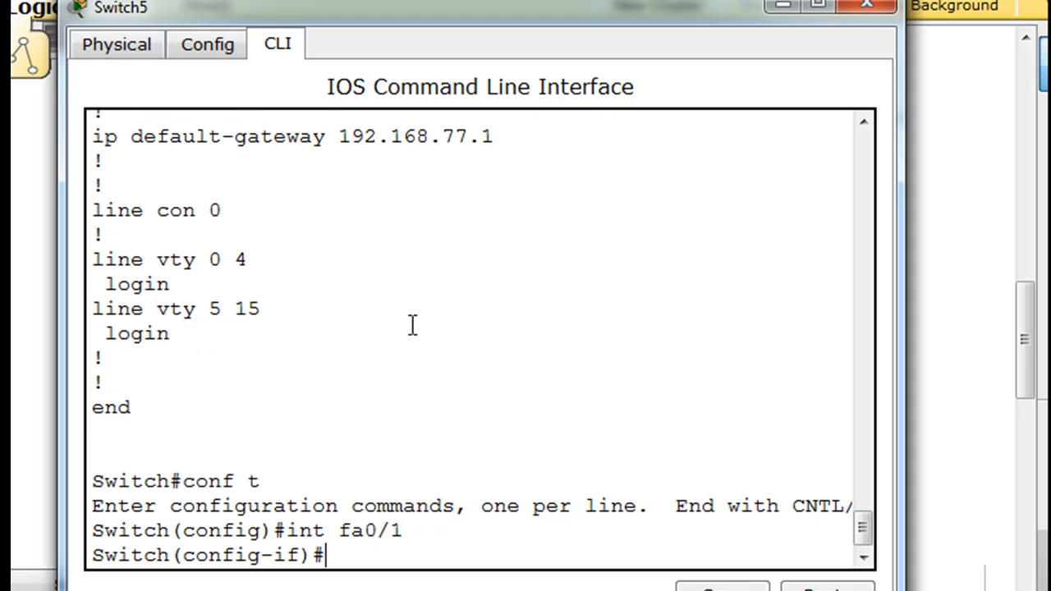
{"action": "type", "text": "switchport"}
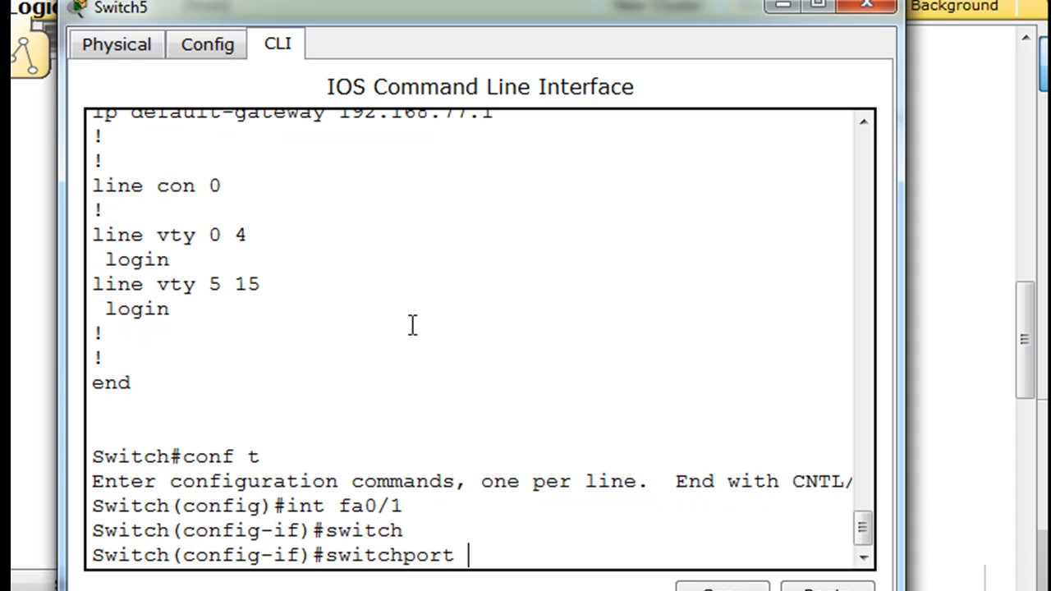
{"action": "type", "text": "m"}
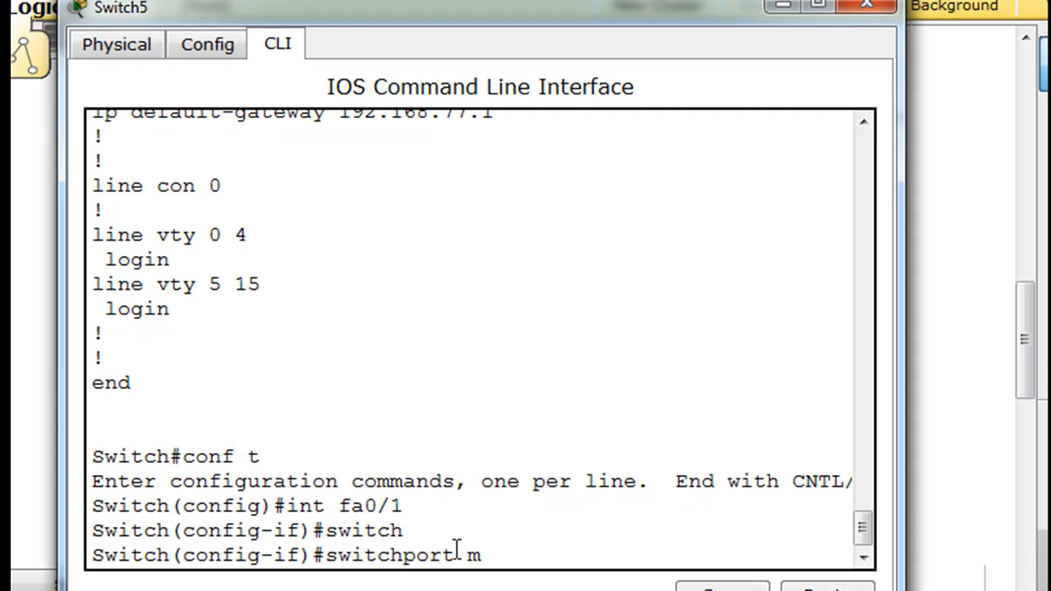
{"action": "type", "text": "ode trunk"}
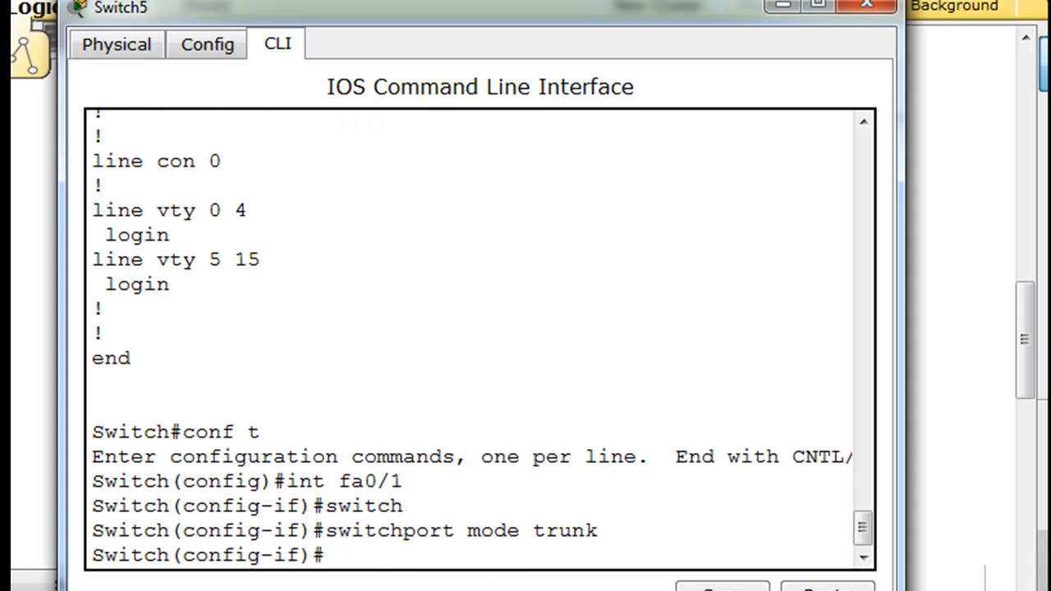
{"action": "type", "text": "switchport mode trunk"}
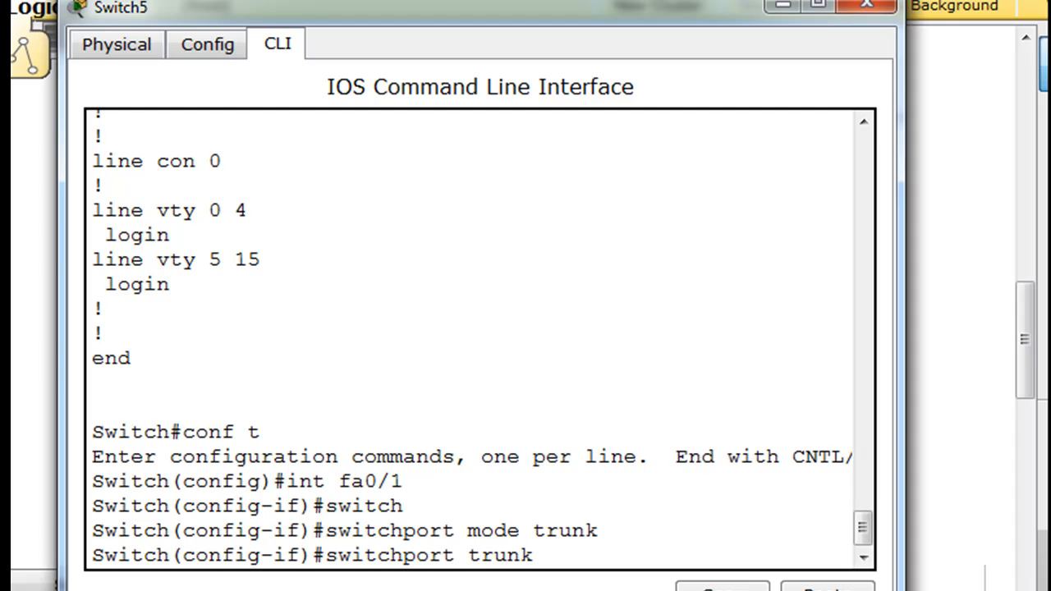
Allow VLANs 1-1005 on the fa0/1 trunk
{"action": "type", "text": "allowed"}
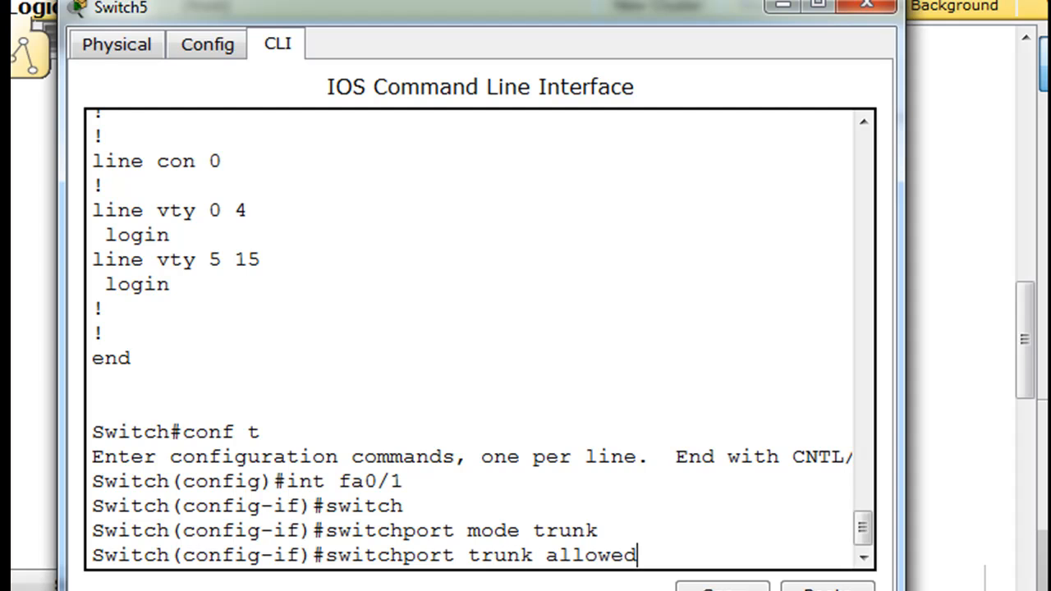
{"action": "type", "text": "vlan"}
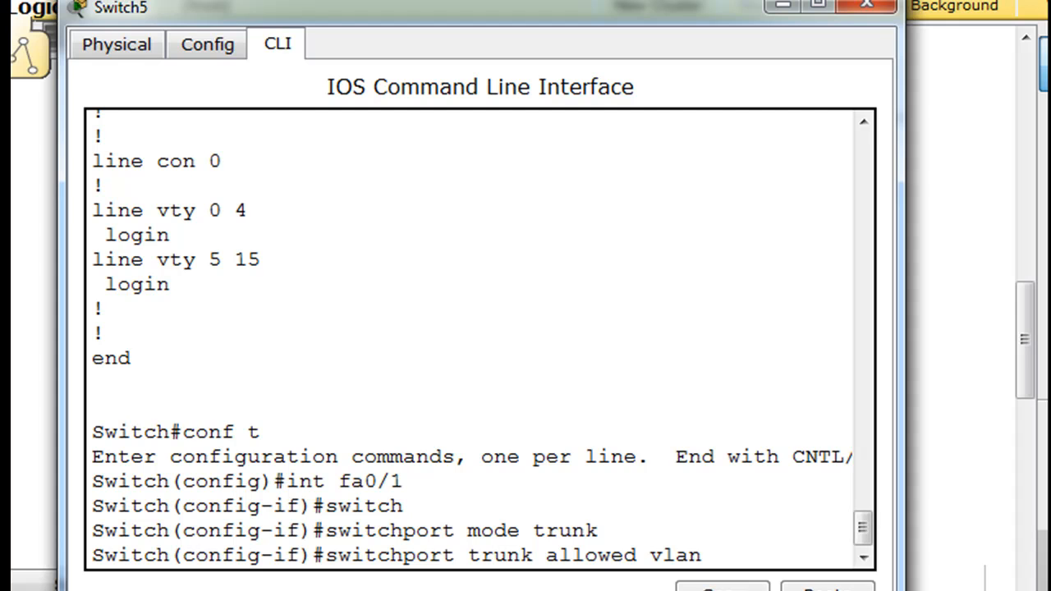
{"action": "type", "text": "1-1005"}
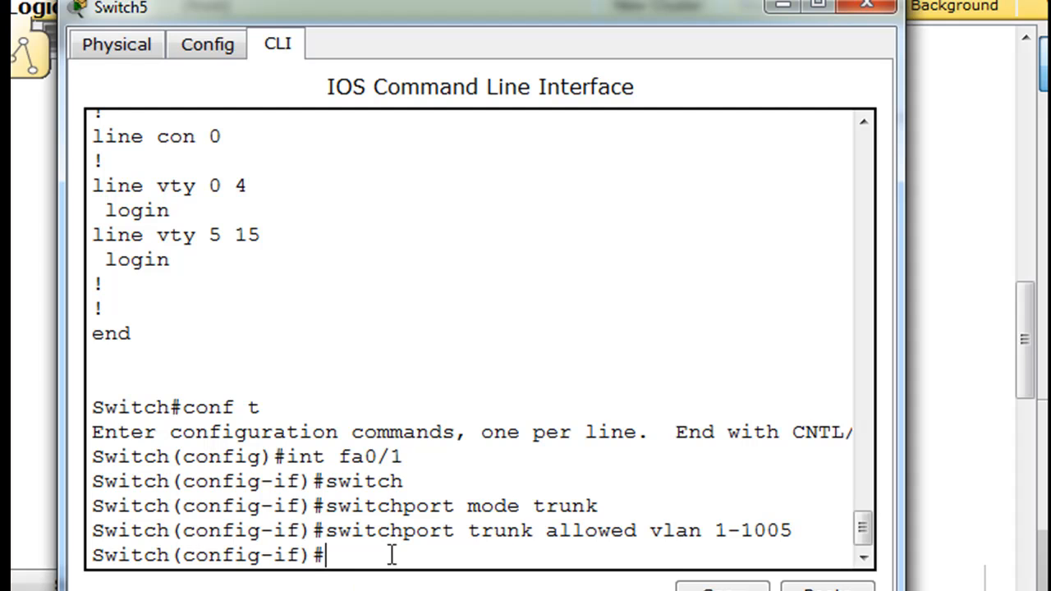
{"action": "mouse_move", "coordinate": [641, 562]}
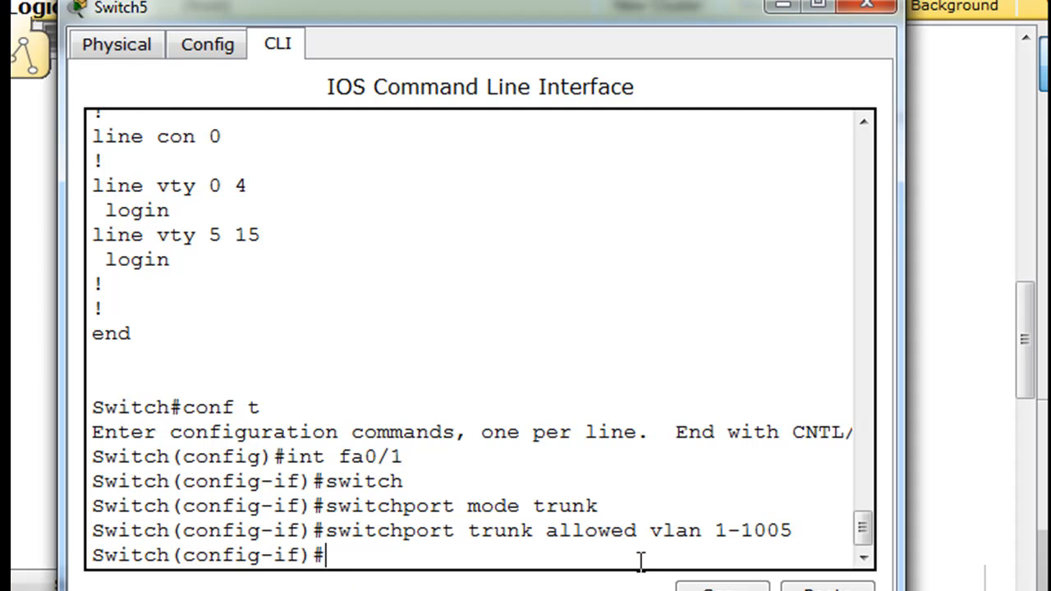
Recall the trunk command, list native help, and set 'switchport trunk native vlan 77' on fa0/1
{"action": "type", "text": "switchport trunk allowed vlan 1-1005"}
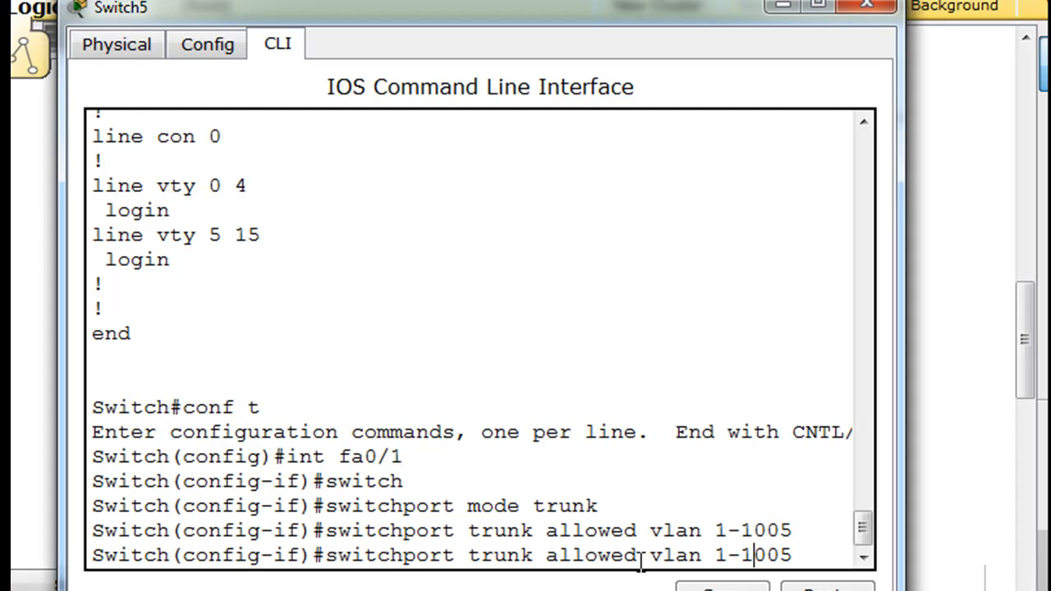
{"action": "key", "text": "Backspace"}
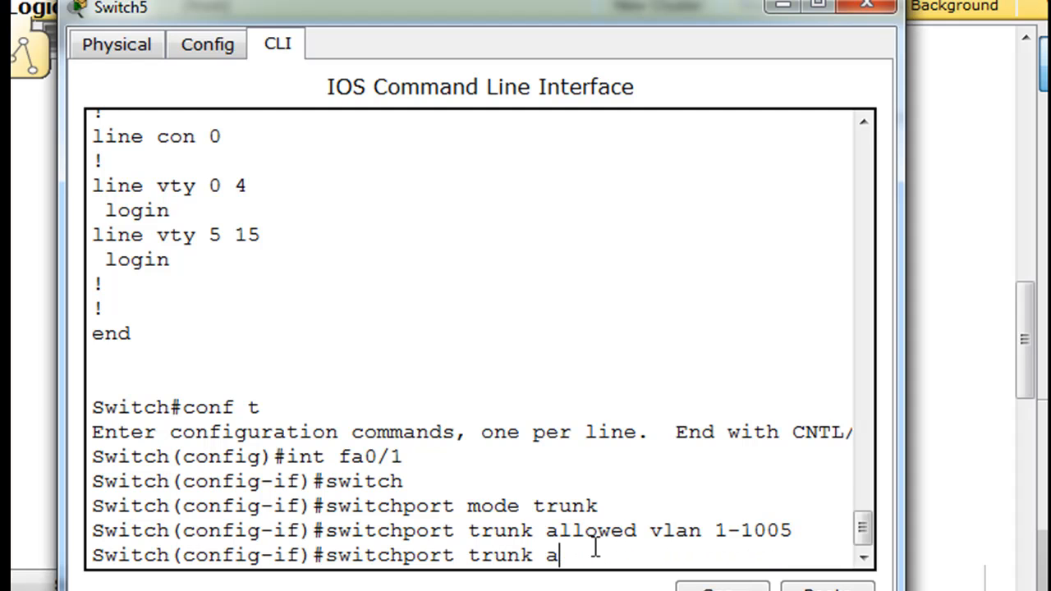
{"action": "type", "text": "?"}
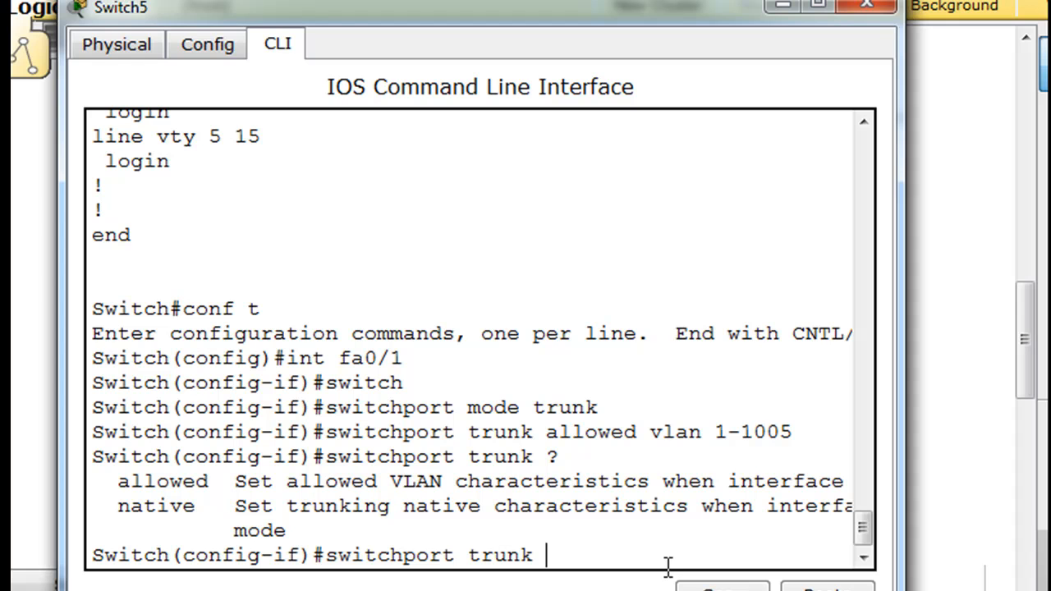
{"action": "type", "text": "native"}
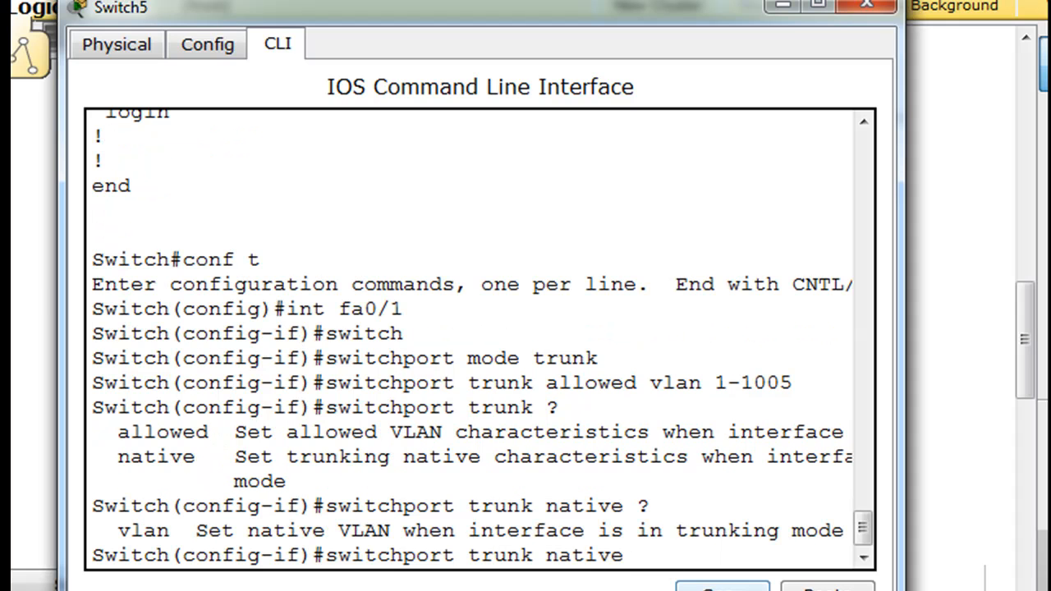
{"action": "type", "text": "vlan"}
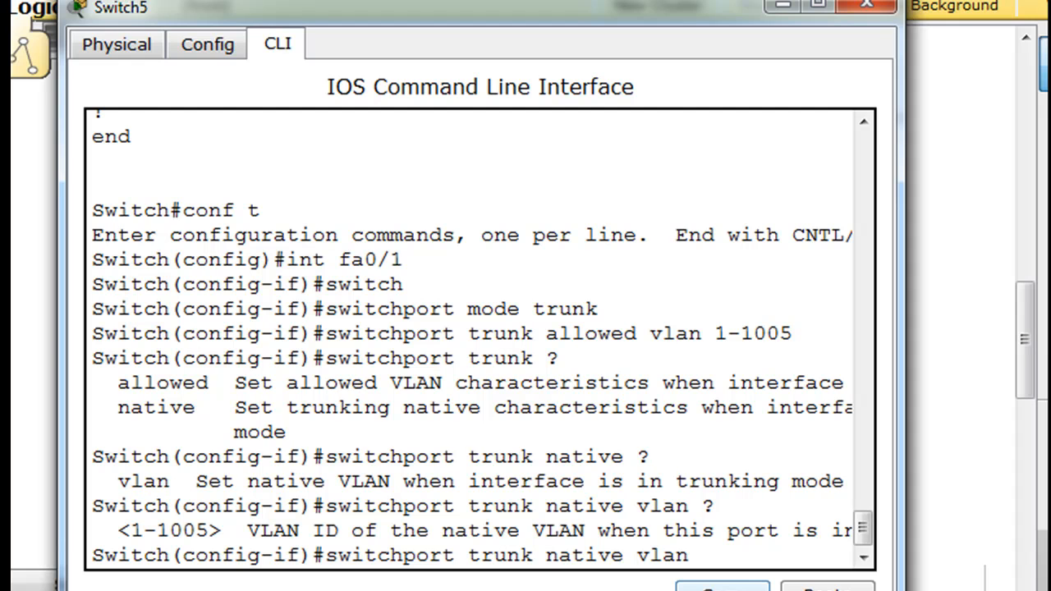
{"action": "type", "text": "77"}
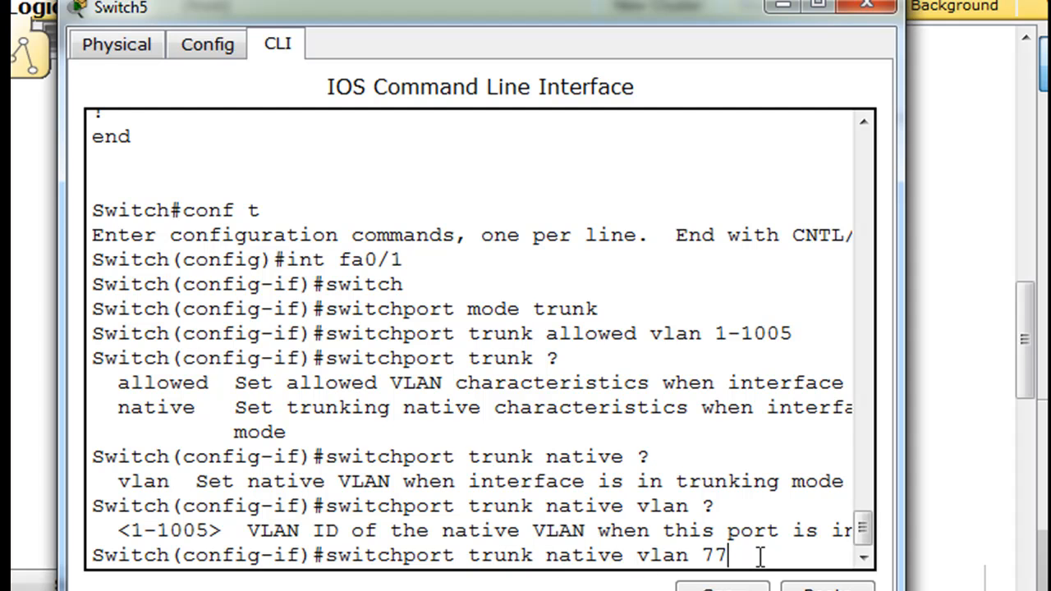
{"action": "key", "text": "enter"}
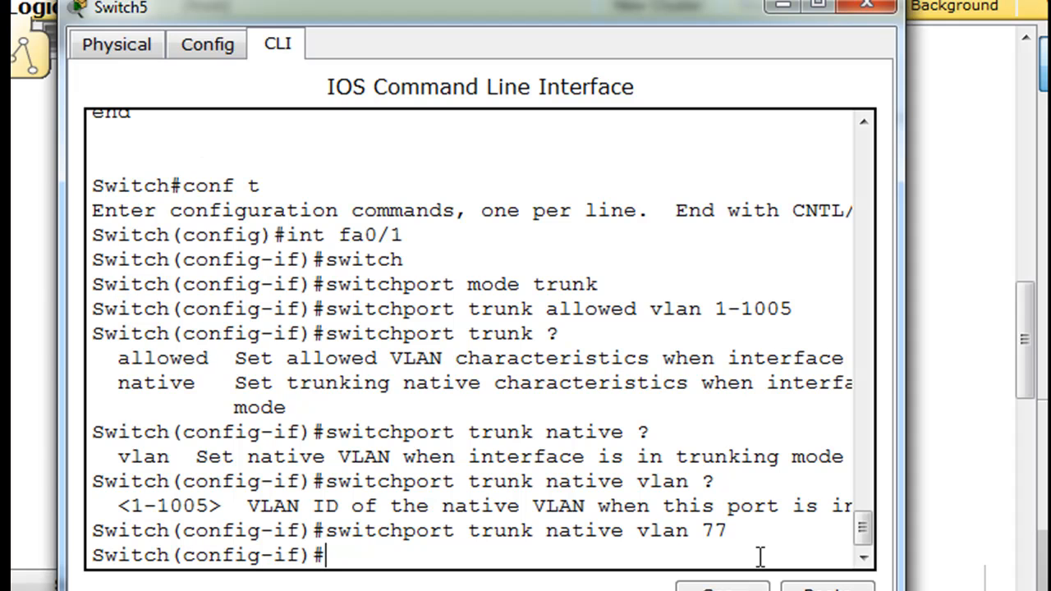
Enter interface fa0/2 and set it to 'switchport mode access'
{"action": "key", "text": "enter"}
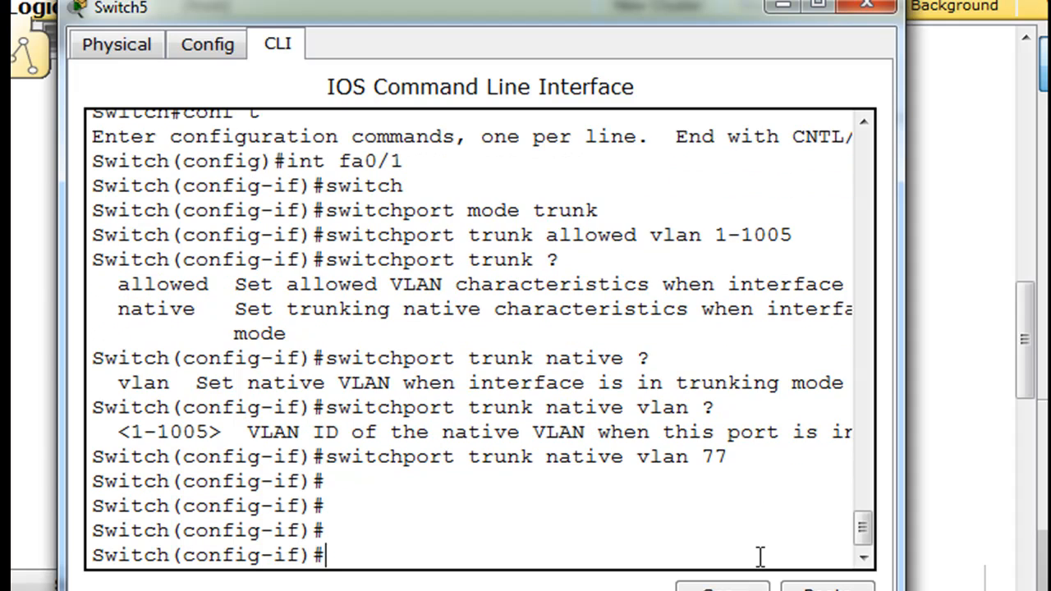
{"action": "type", "text": "int"}
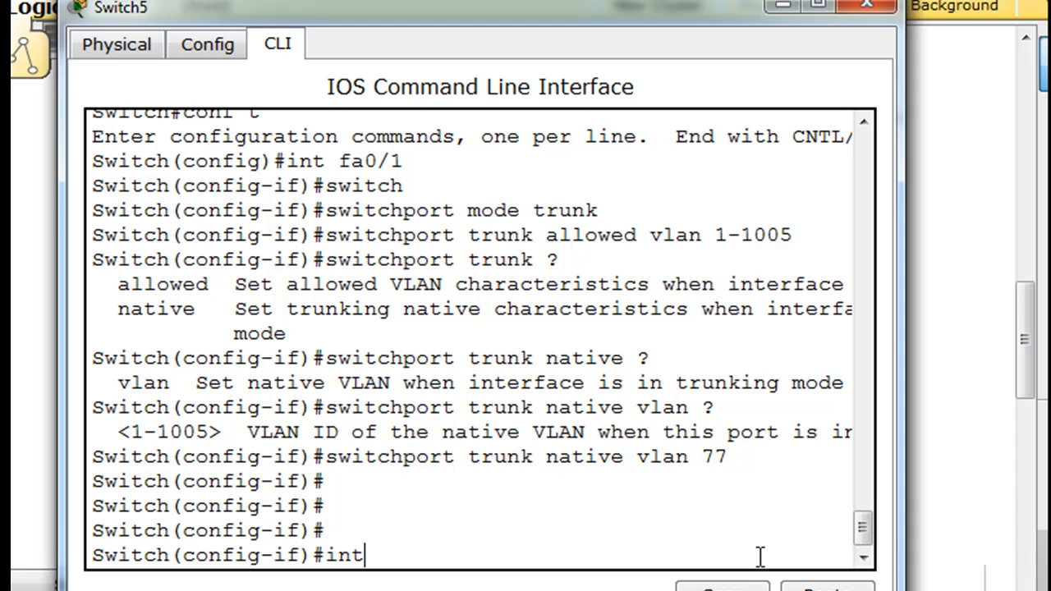
{"action": "type", "text": "fa0"}
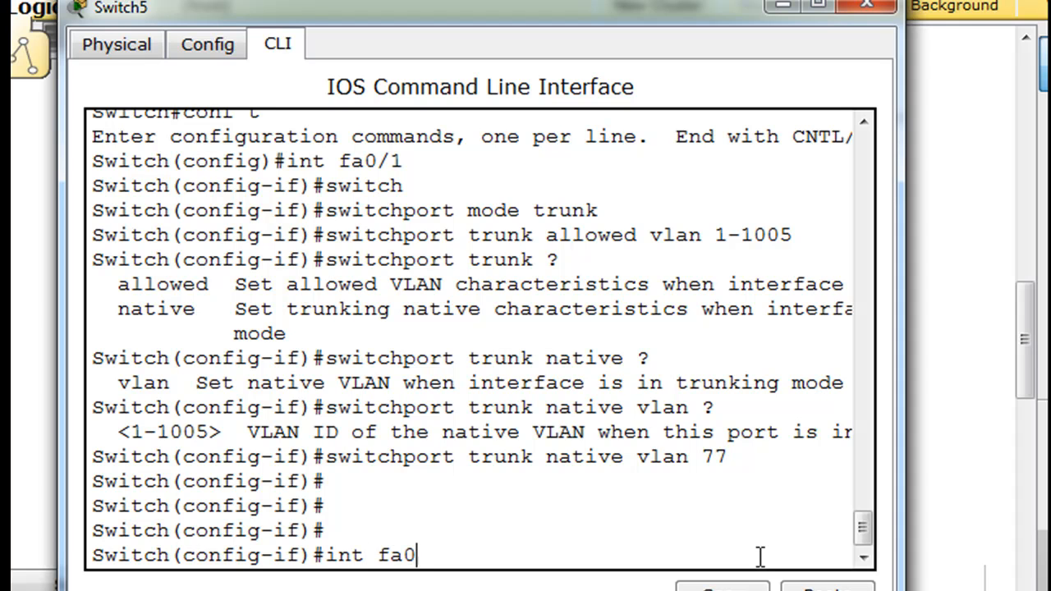
{"action": "type", "text": "/2"}
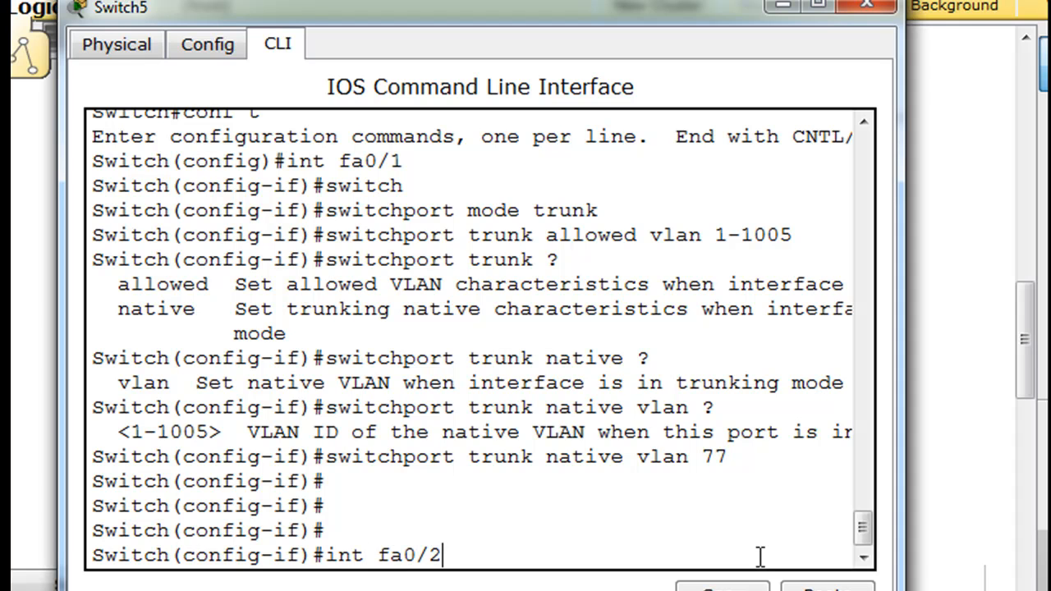
{"action": "type", "text": "swit"}
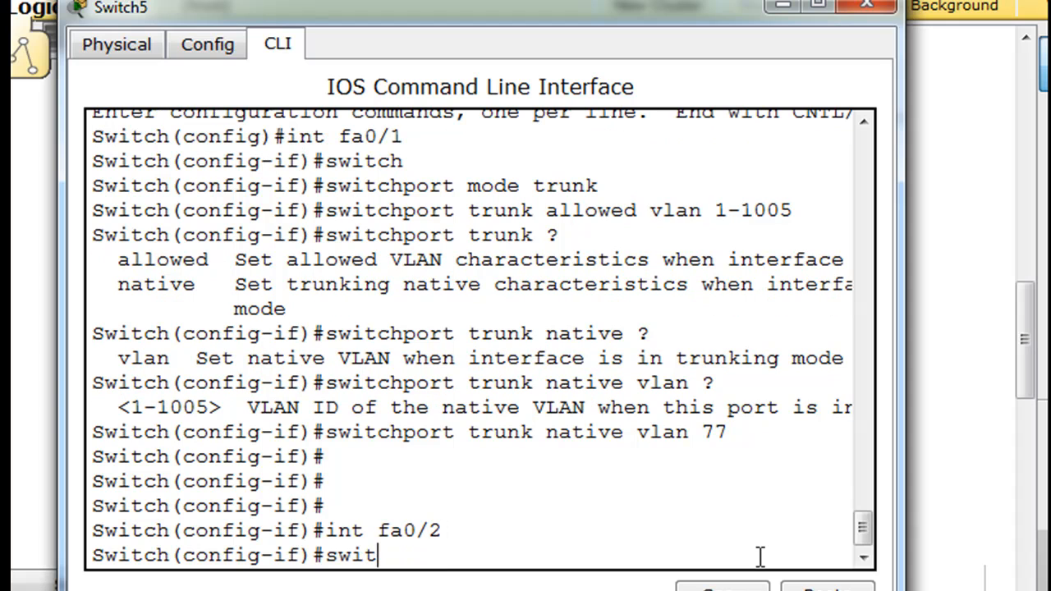
{"action": "type", "text": "chport"}
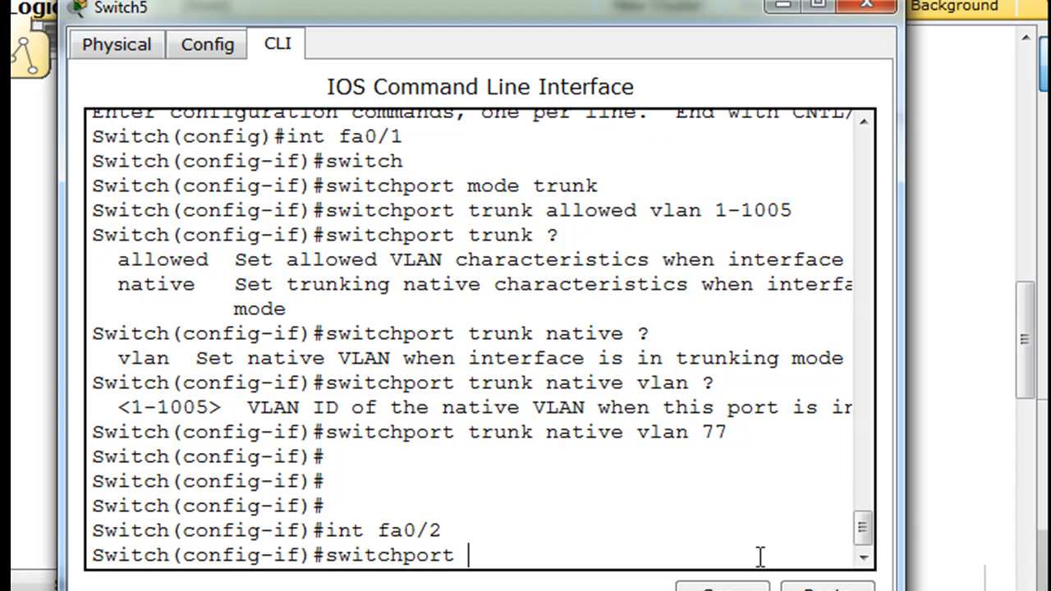
{"action": "type", "text": "mode a"}
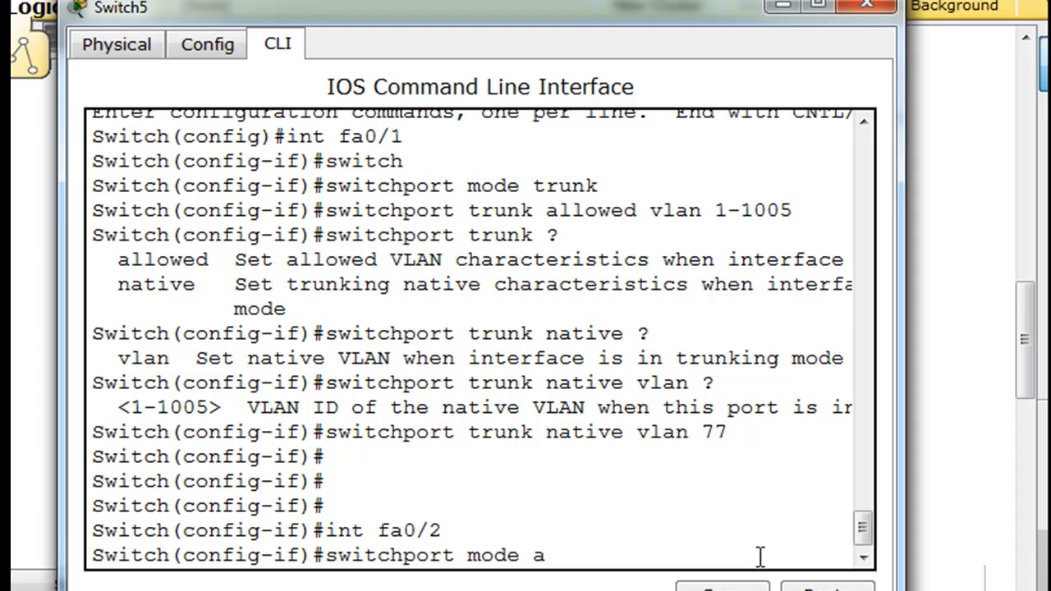
{"action": "type", "text": "ccess"}
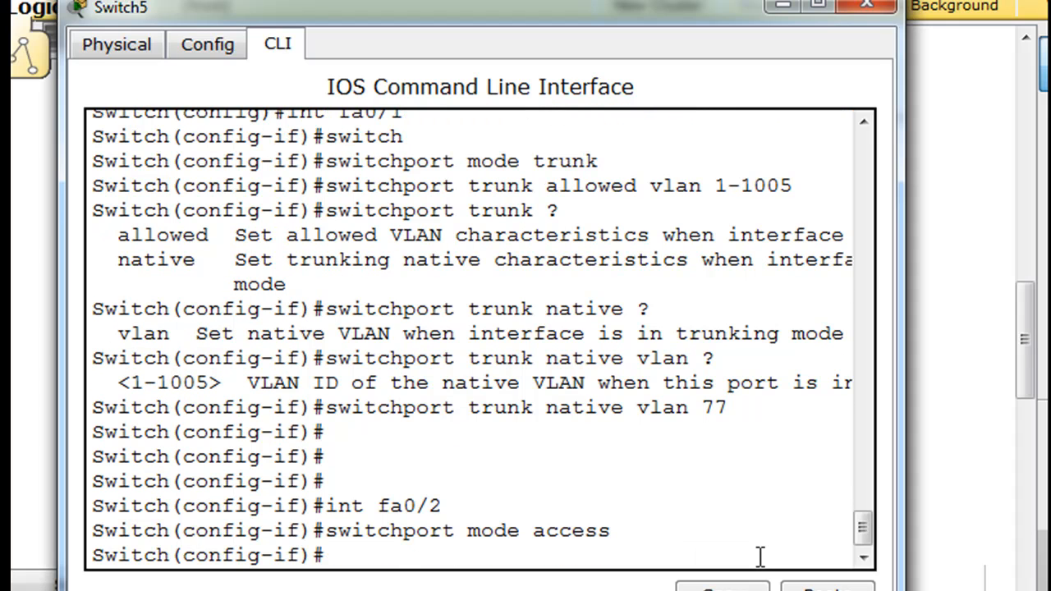
Enter the 'switchport access vlan 10' command assigning fa0/2 to VLAN 10
{"action": "type", "text": "switchport mode access"}
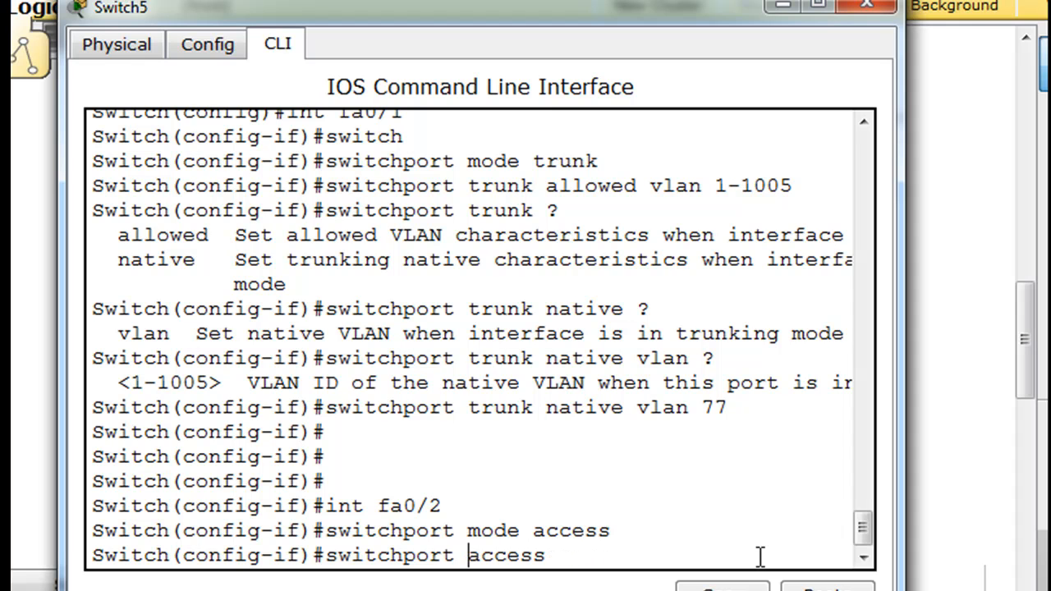
{"action": "type", "text": "v"}
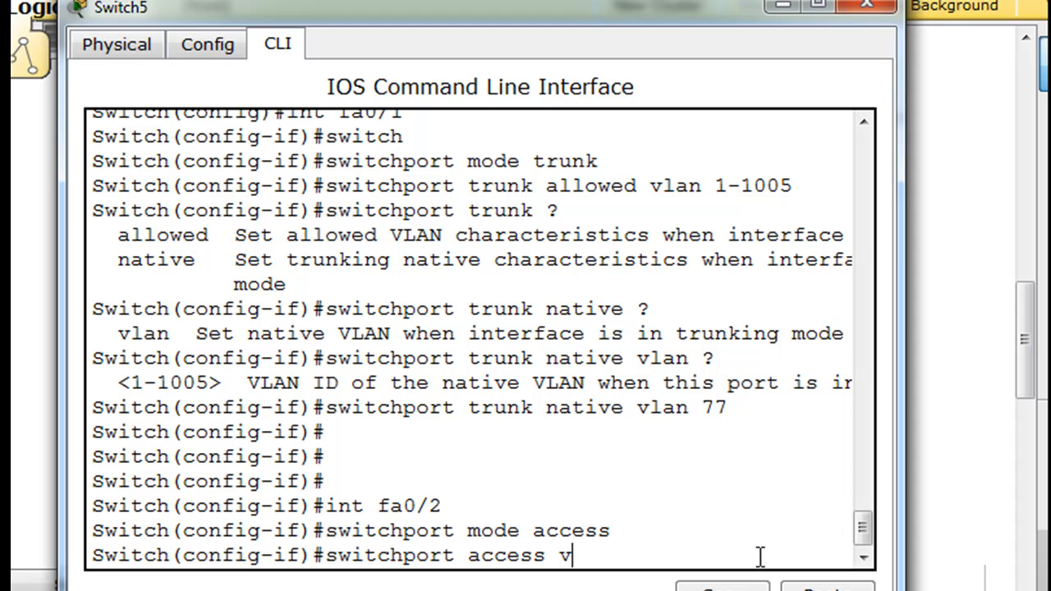
{"action": "type", "text": "lan 10"}
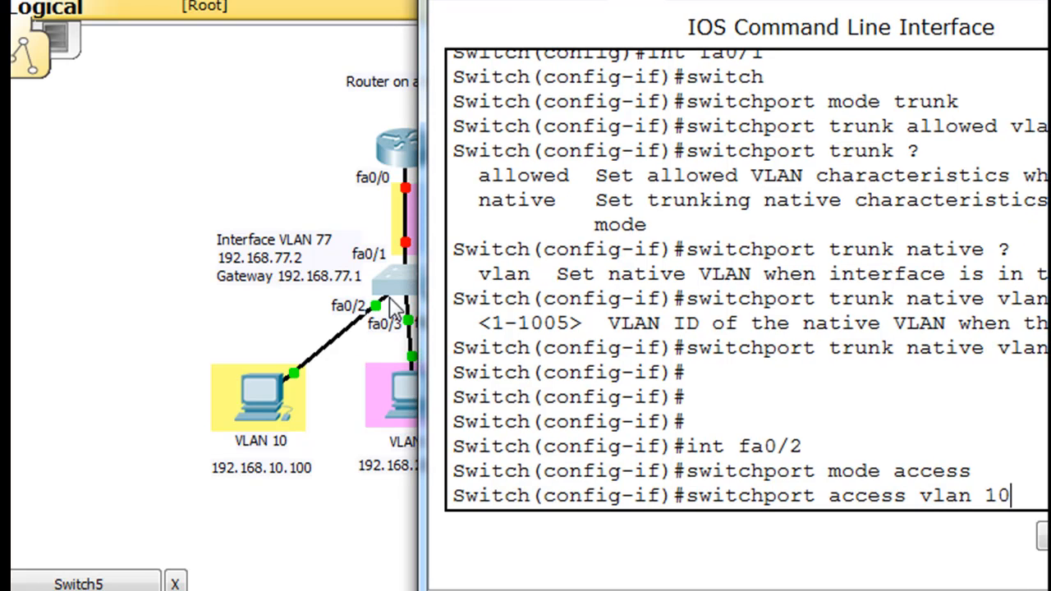
{"action": "mouse_move", "coordinate": [256, 443]}
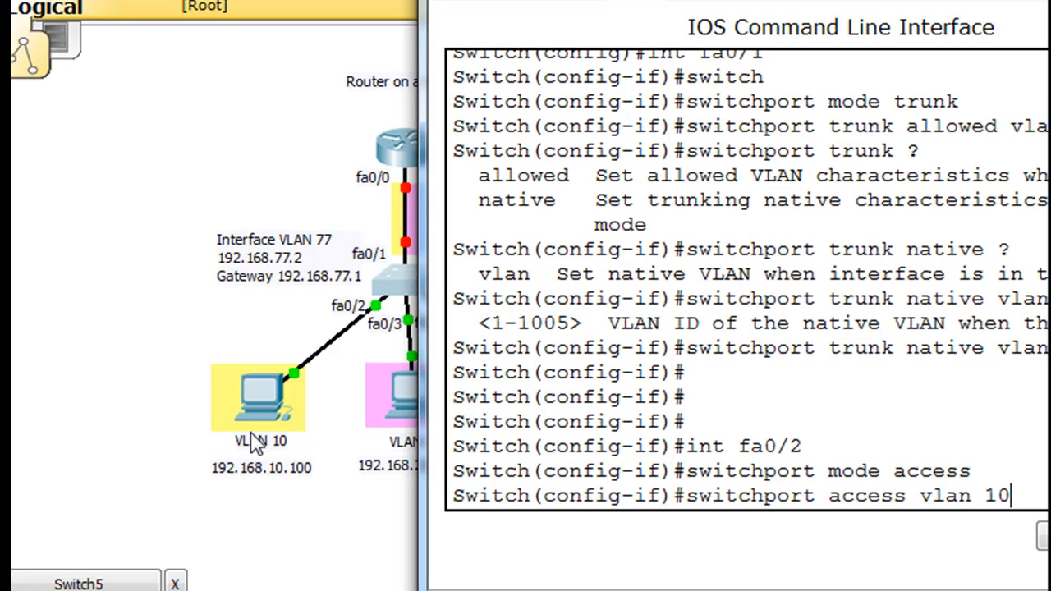
{"action": "mouse_move", "coordinate": [221, 501]}
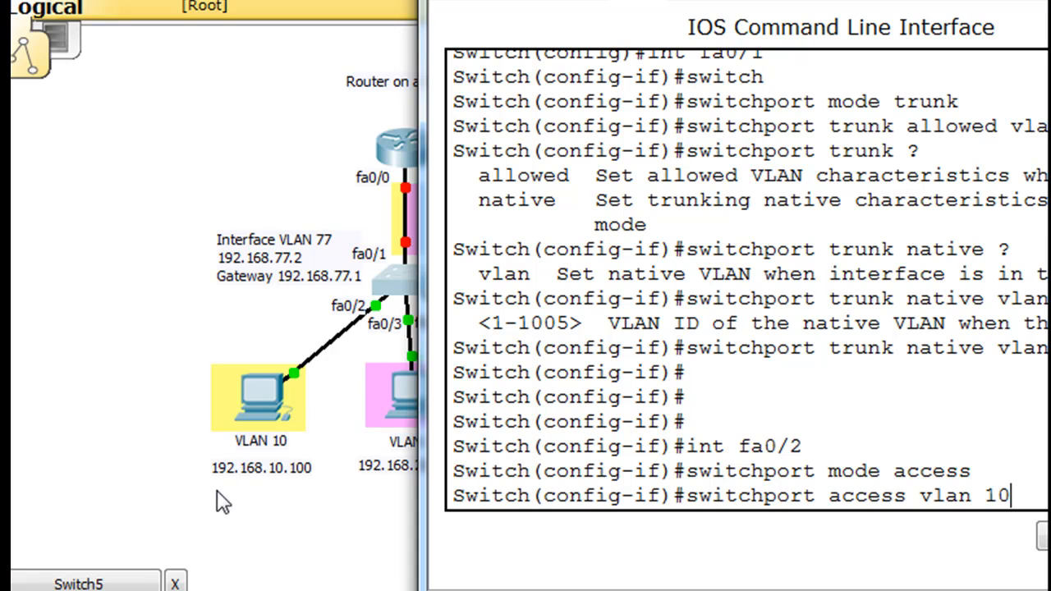
{"action": "mouse_move", "coordinate": [250, 453]}
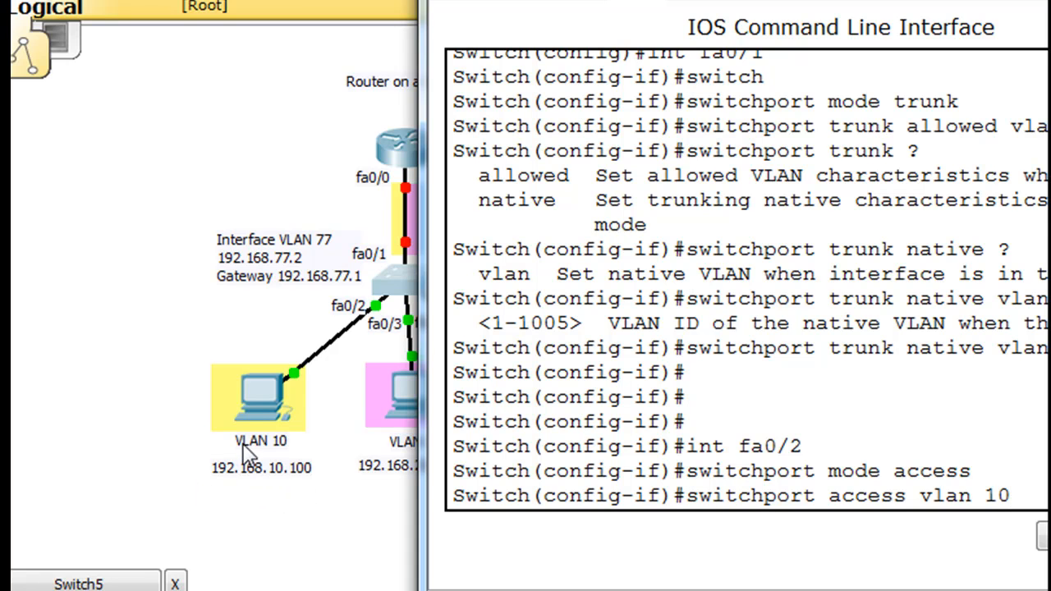